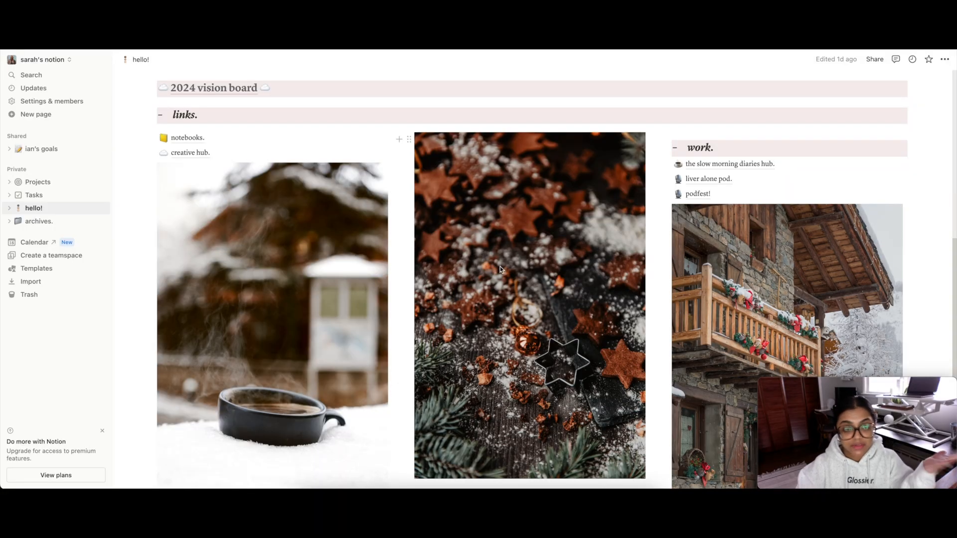
{"action": "mouse_move", "coordinate": [486, 288]}
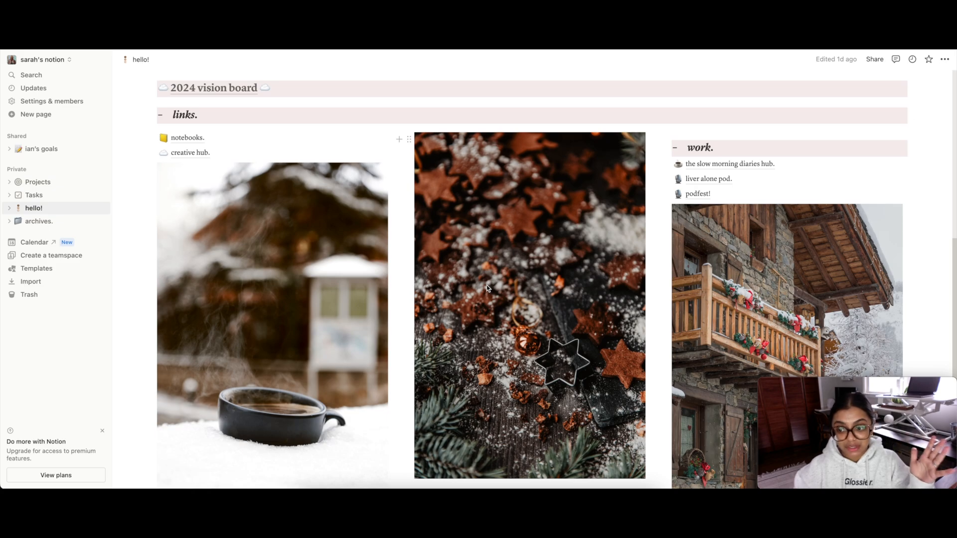
{"action": "mouse_move", "coordinate": [119, 250]}
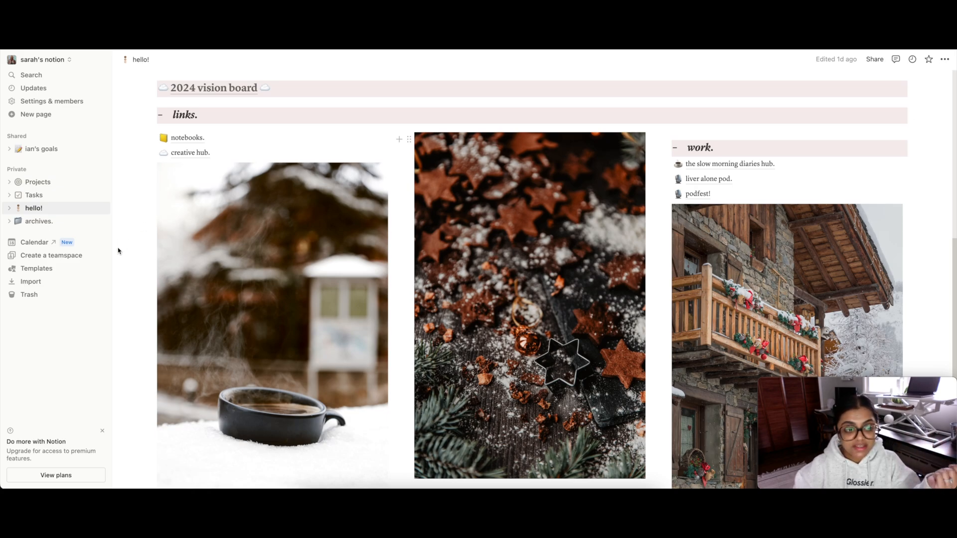
{"action": "mouse_move", "coordinate": [55, 242]}
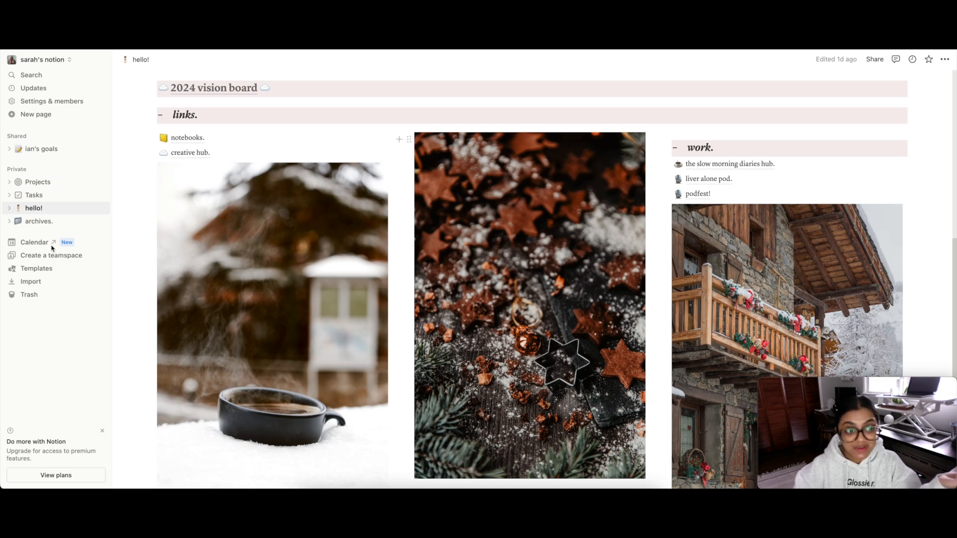
{"action": "mouse_move", "coordinate": [40, 246]}
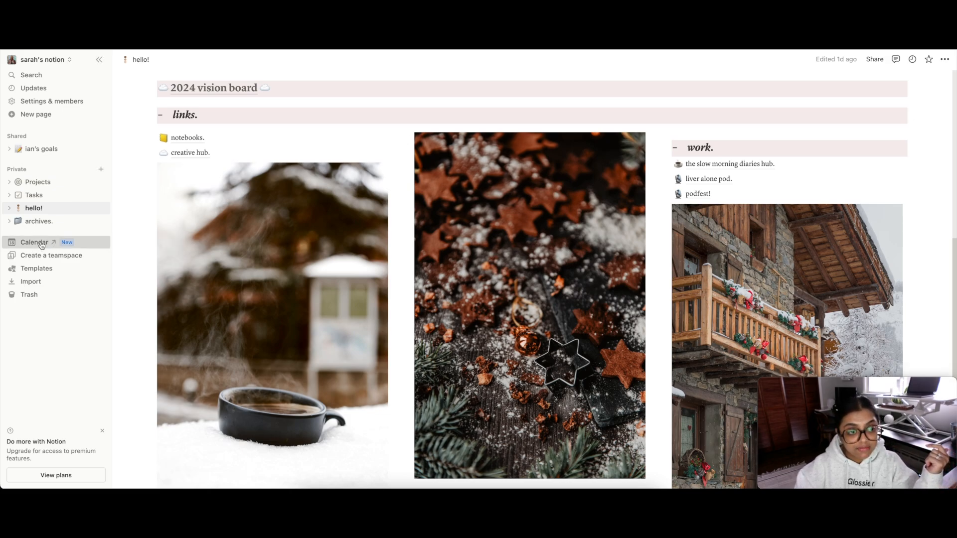
Open Notion Calendar from the Notion sidebar and grant it Google account access
{"action": "left_click", "coordinate": [34, 243]}
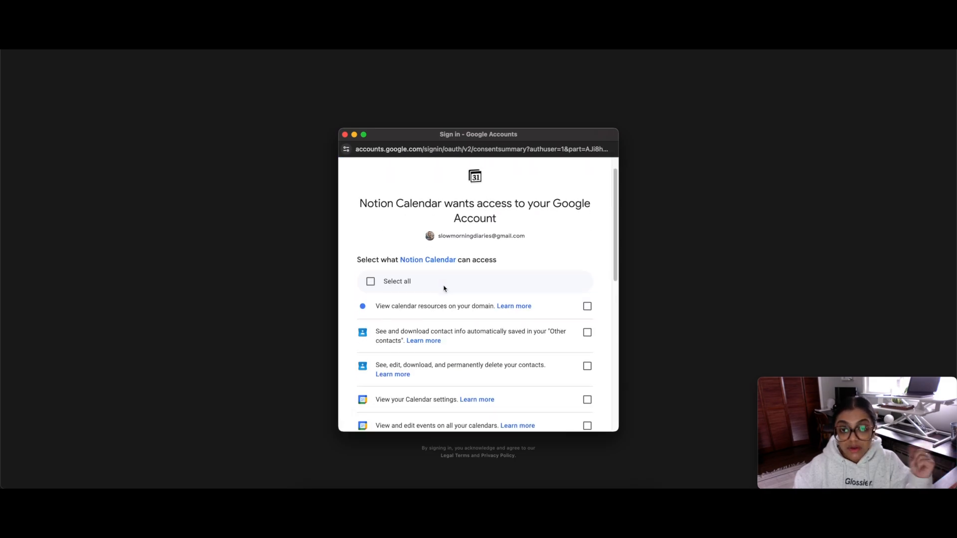
{"action": "scroll", "scroll_direction": "down", "scroll_amount": 3}
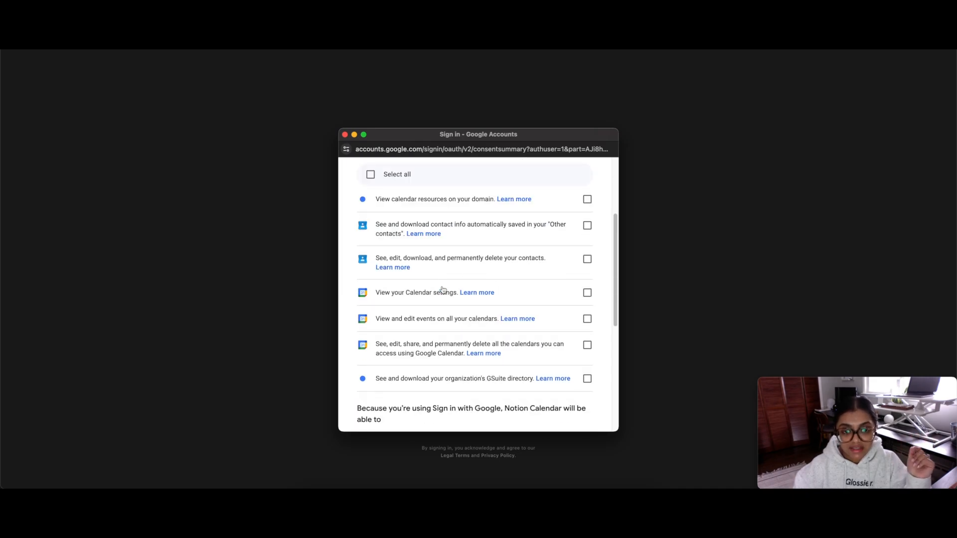
{"action": "scroll", "scroll_direction": "down", "scroll_amount": 3}
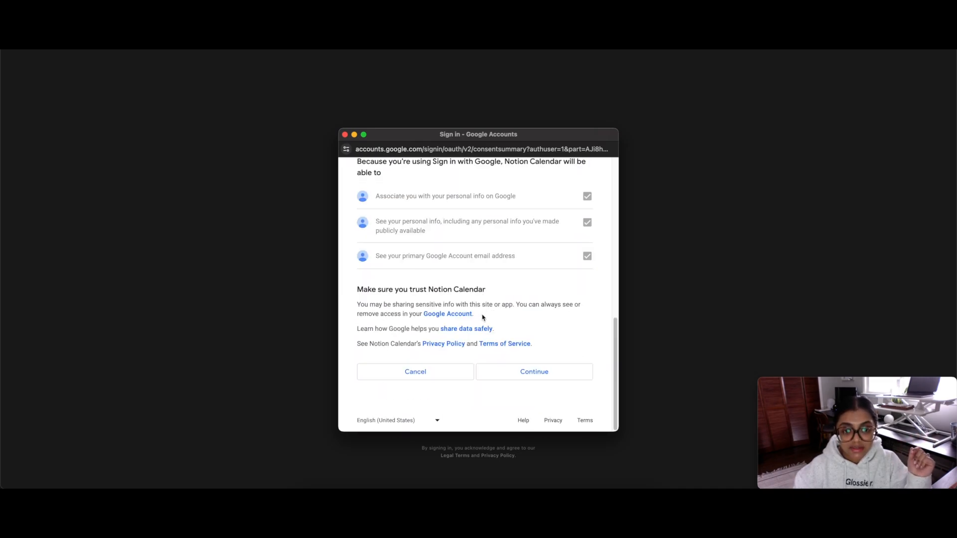
{"action": "left_click", "coordinate": [533, 371]}
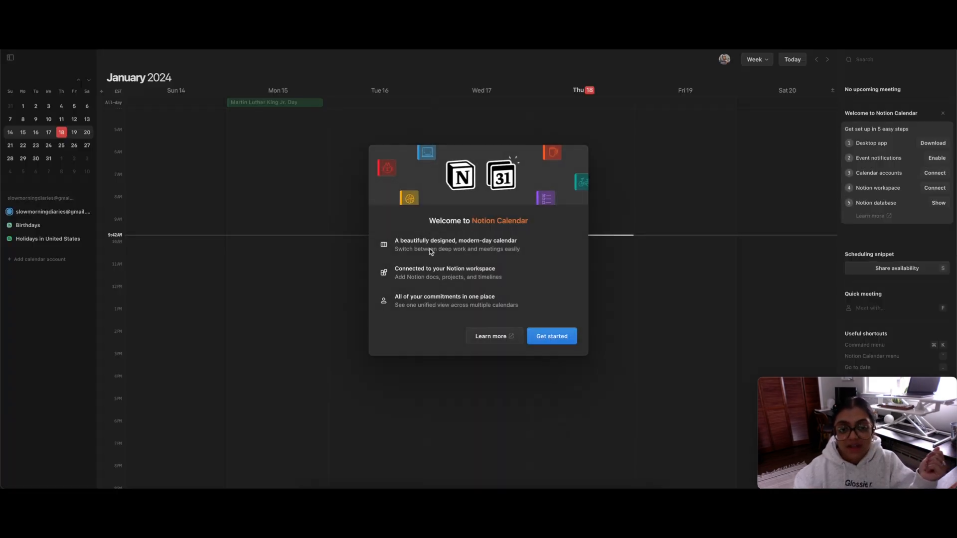
{"action": "mouse_move", "coordinate": [481, 246]}
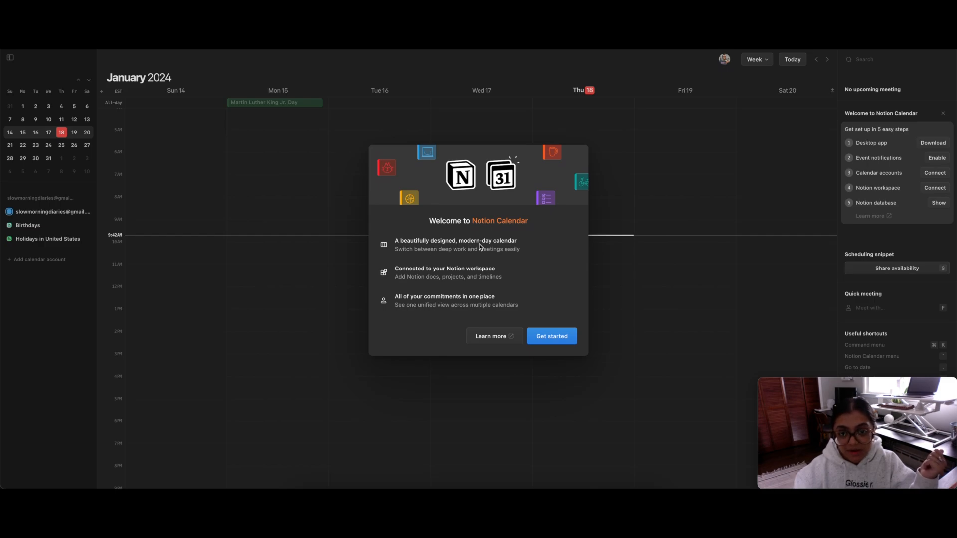
{"action": "mouse_move", "coordinate": [479, 274]}
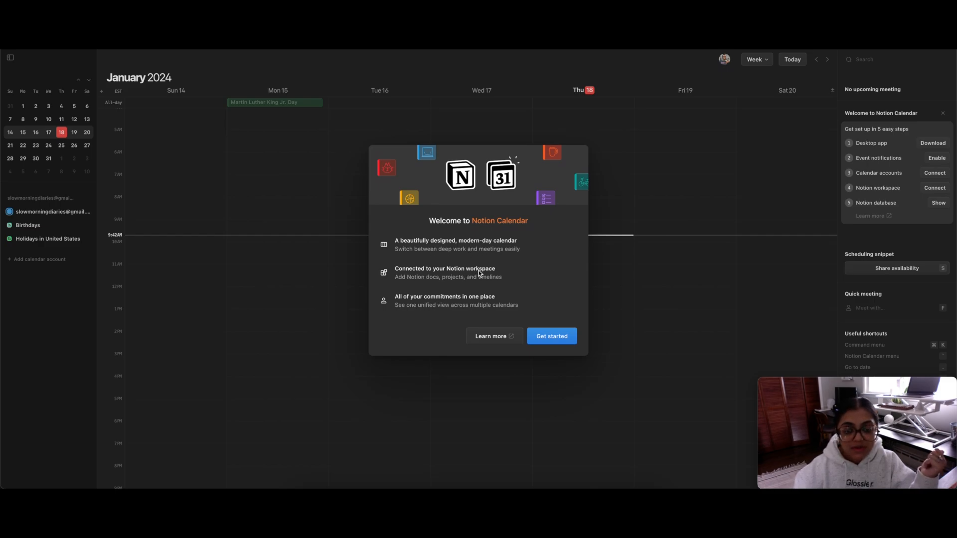
{"action": "mouse_move", "coordinate": [361, 314]}
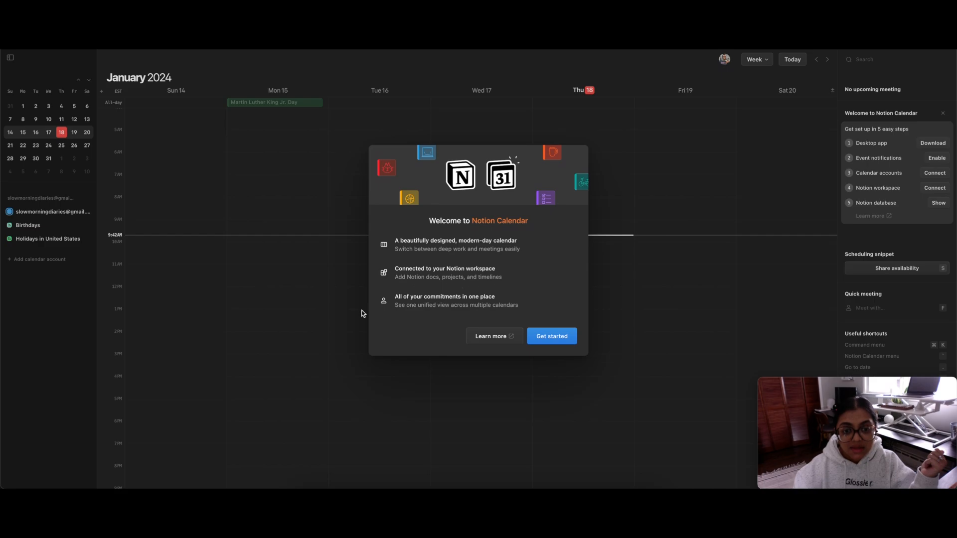
{"action": "mouse_move", "coordinate": [546, 320]}
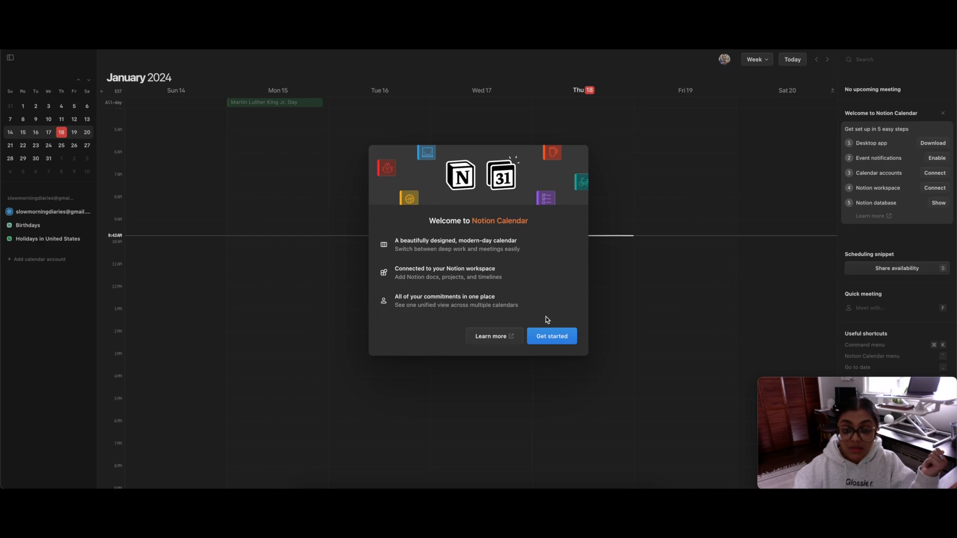
Dismiss the Welcome to Notion Calendar dialog with Get started and scroll the week grid
{"action": "left_click", "coordinate": [550, 336]}
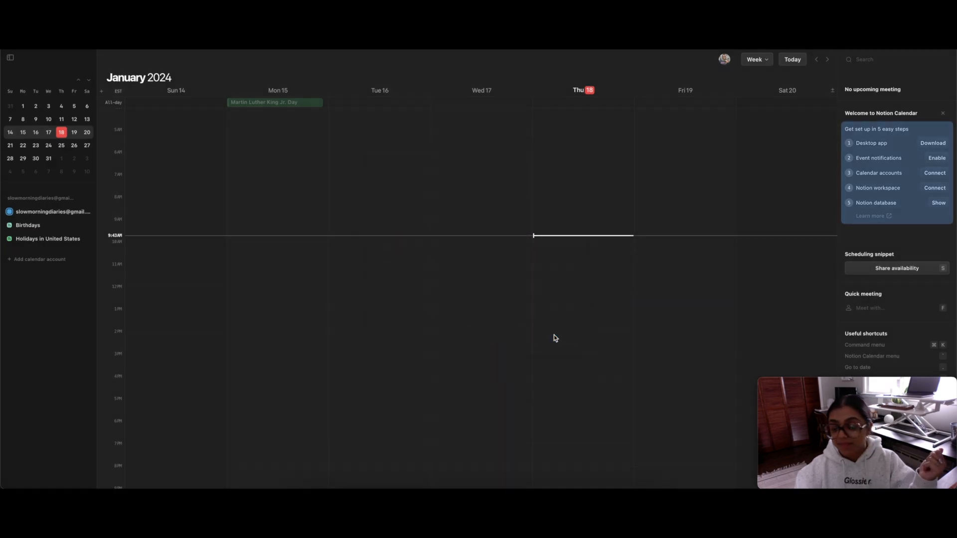
{"action": "mouse_move", "coordinate": [556, 329]}
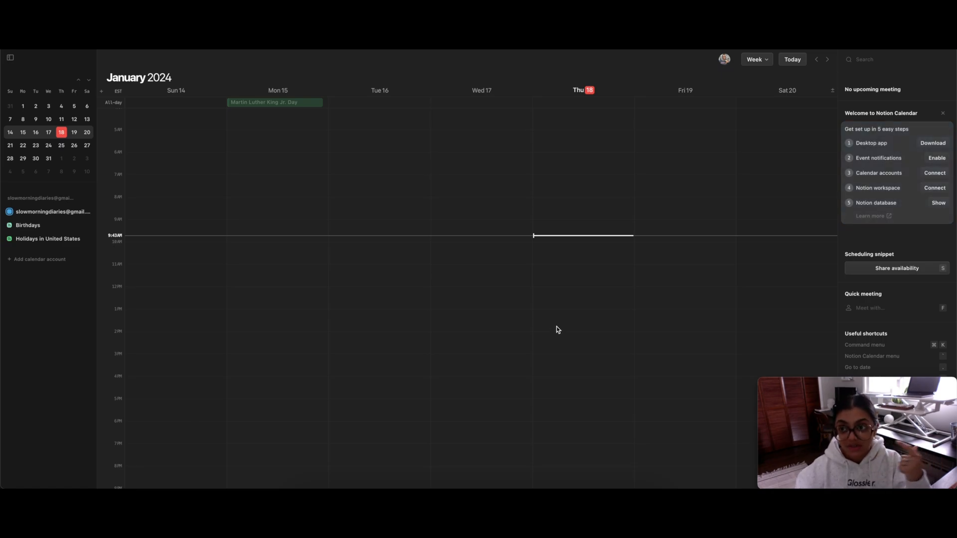
{"action": "scroll", "scroll_direction": "up", "scroll_amount": 3}
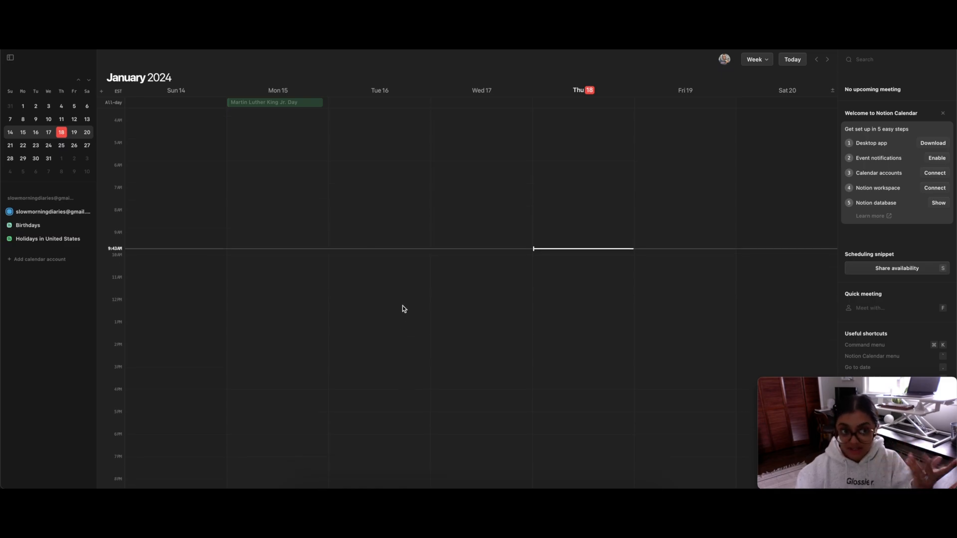
{"action": "scroll", "scroll_direction": "up", "scroll_amount": 3}
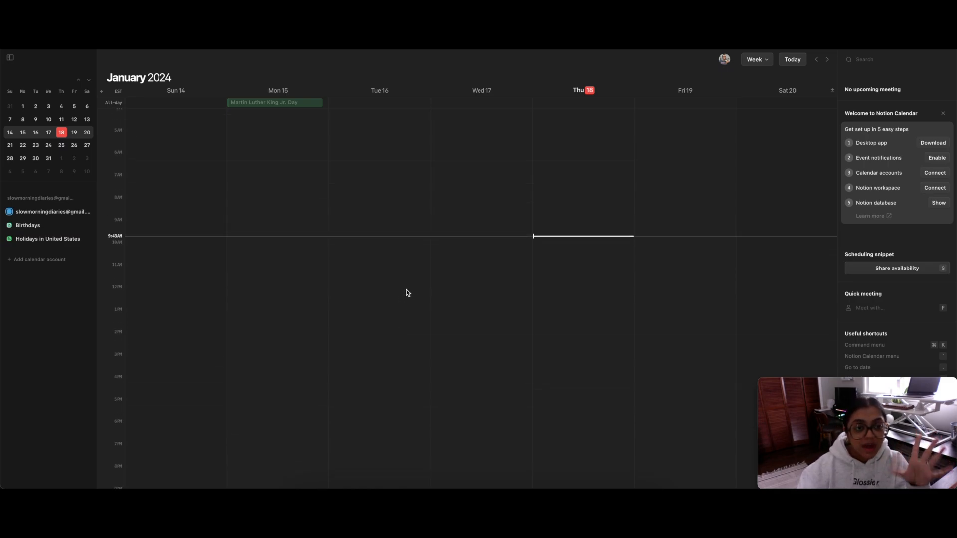
{"action": "scroll", "scroll_direction": "up", "scroll_amount": 3}
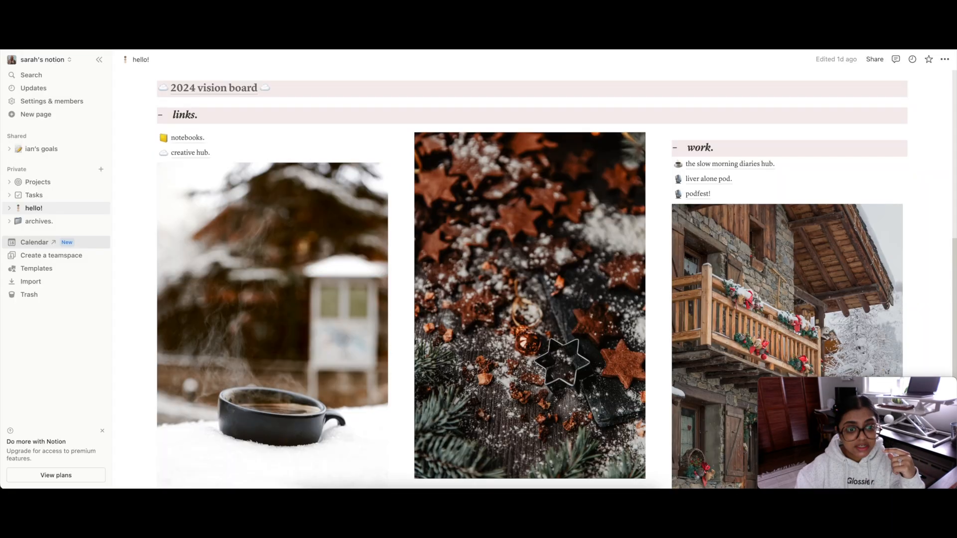
Bring the Notion Calendar January 2024 week view back to the front
{"action": "left_click", "coordinate": [35, 242]}
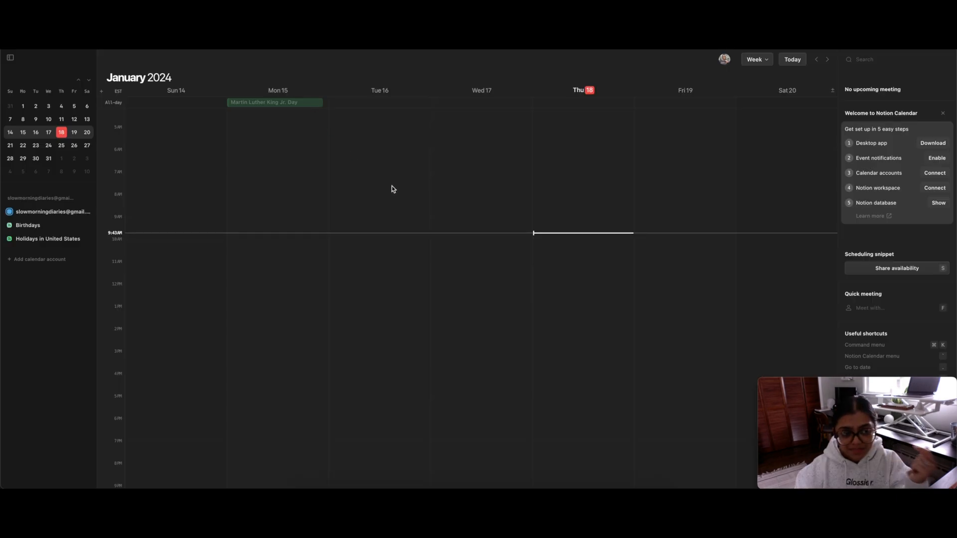
{"action": "mouse_move", "coordinate": [670, 360]}
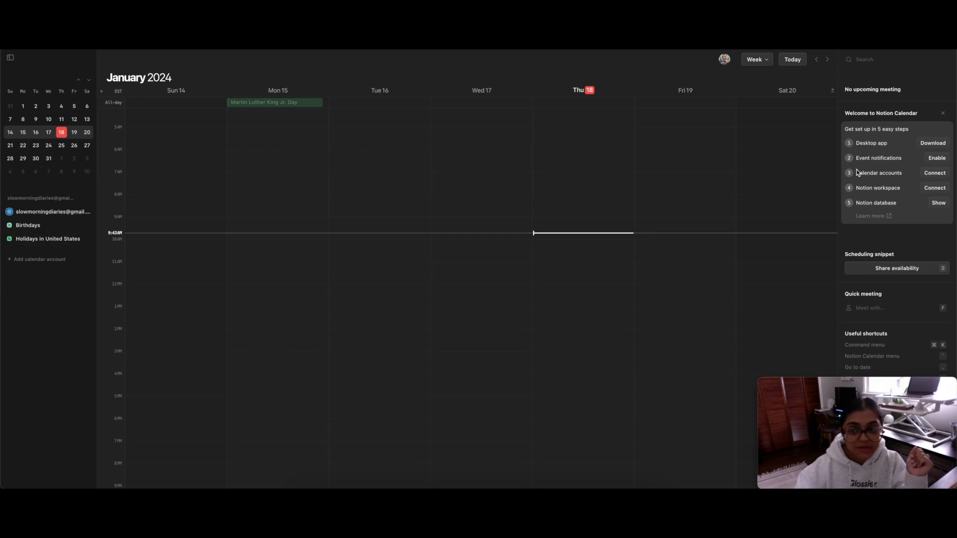
{"action": "mouse_move", "coordinate": [766, 190]}
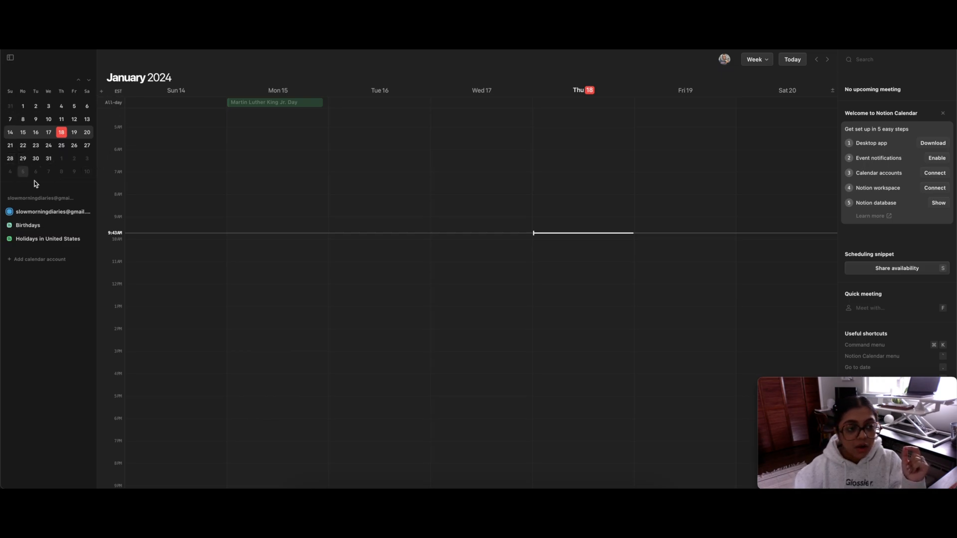
{"action": "mouse_move", "coordinate": [62, 160]}
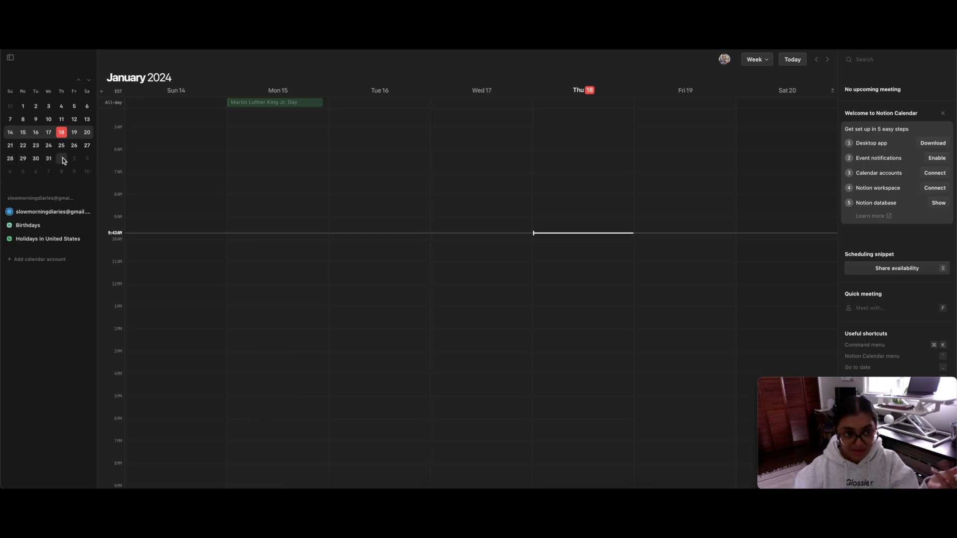
{"action": "mouse_move", "coordinate": [505, 150]}
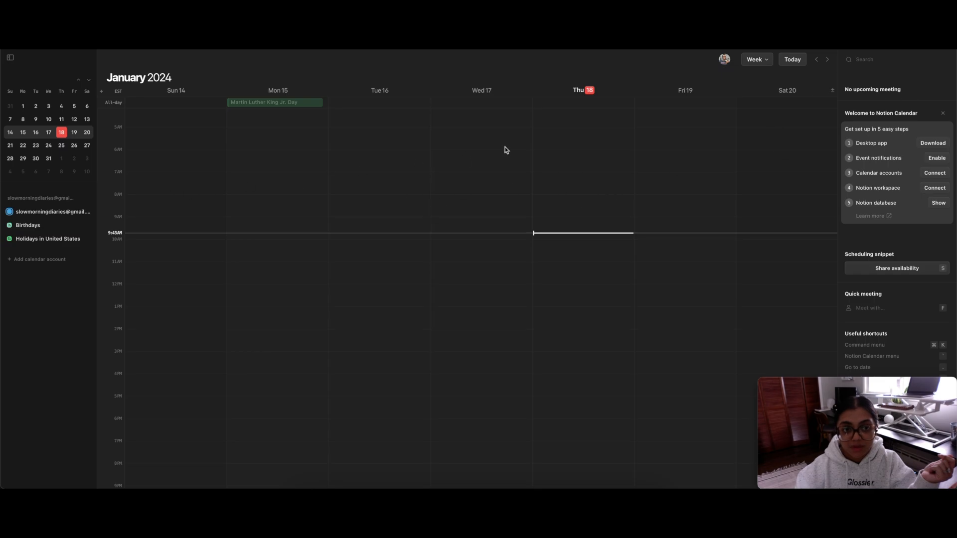
{"action": "mouse_move", "coordinate": [36, 239]}
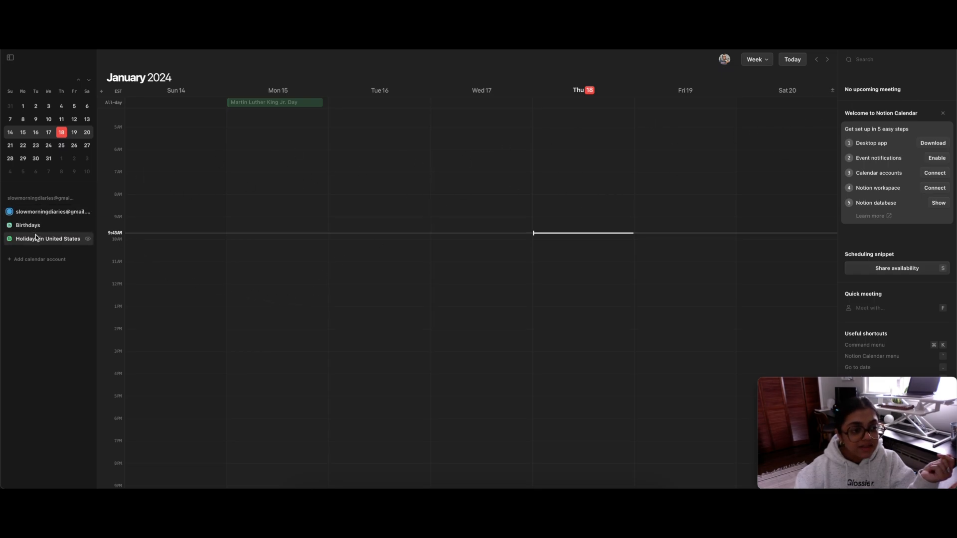
{"action": "mouse_move", "coordinate": [41, 248]}
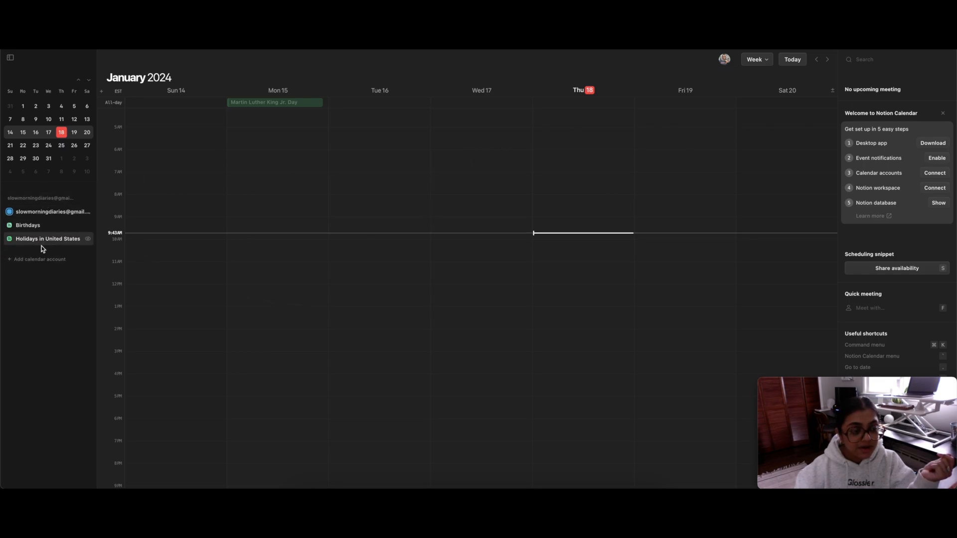
{"action": "mouse_move", "coordinate": [55, 277]}
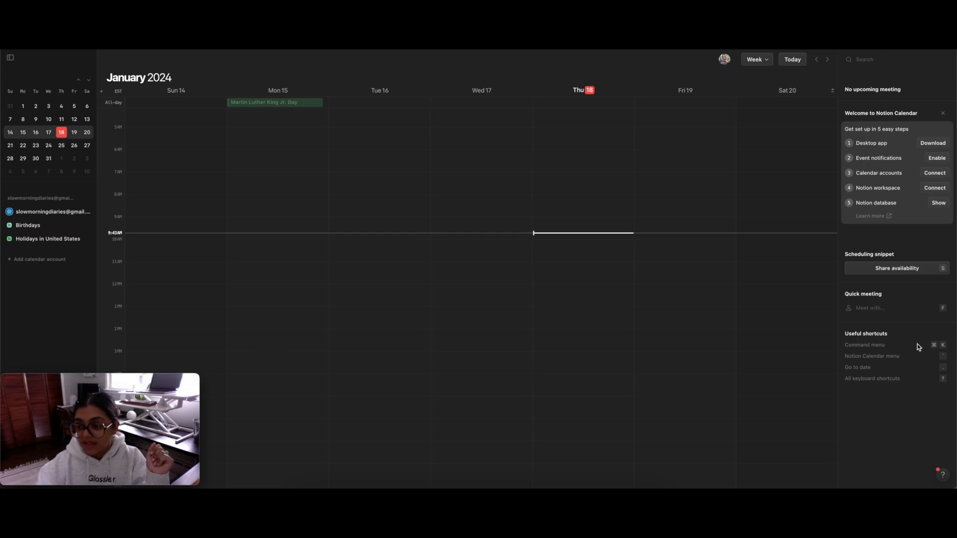
{"action": "mouse_move", "coordinate": [890, 370]}
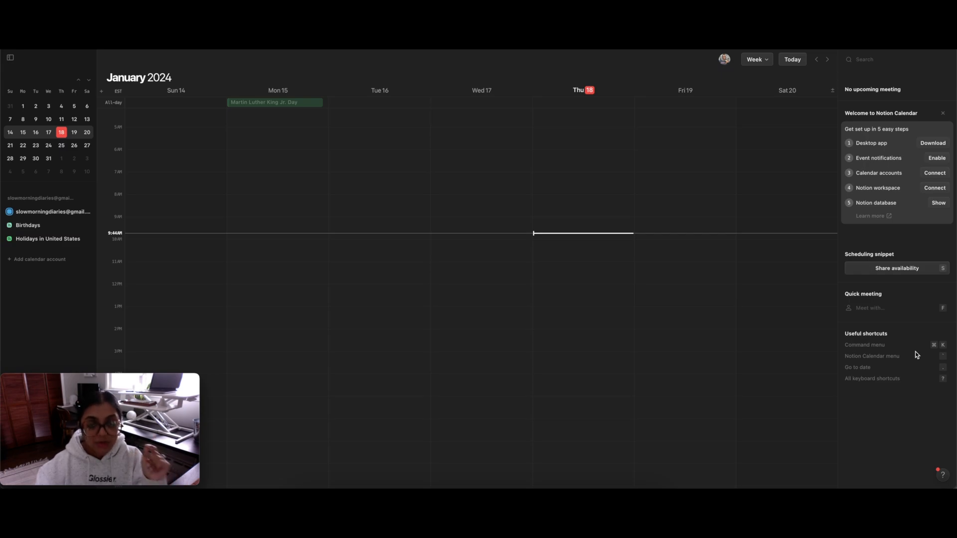
{"action": "mouse_move", "coordinate": [551, 458]}
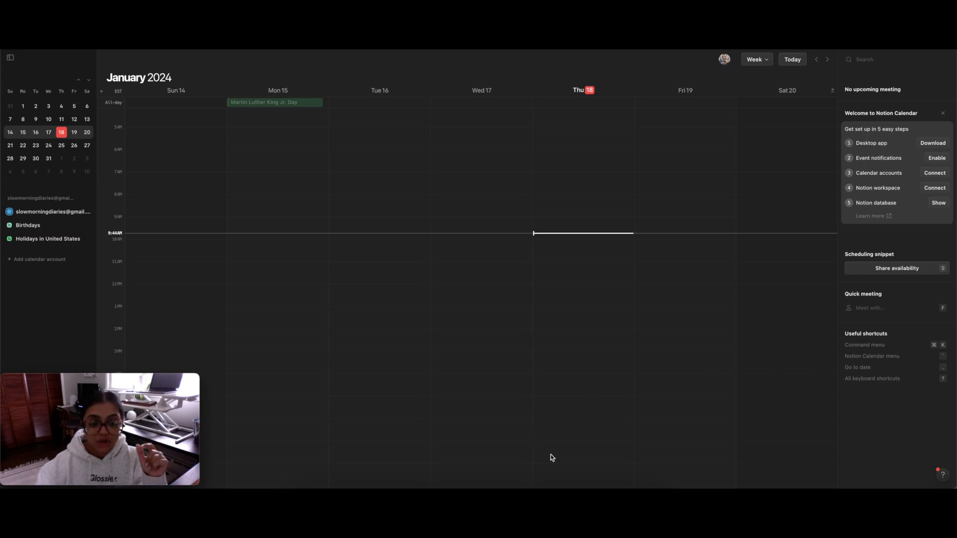
{"action": "mouse_move", "coordinate": [807, 251]}
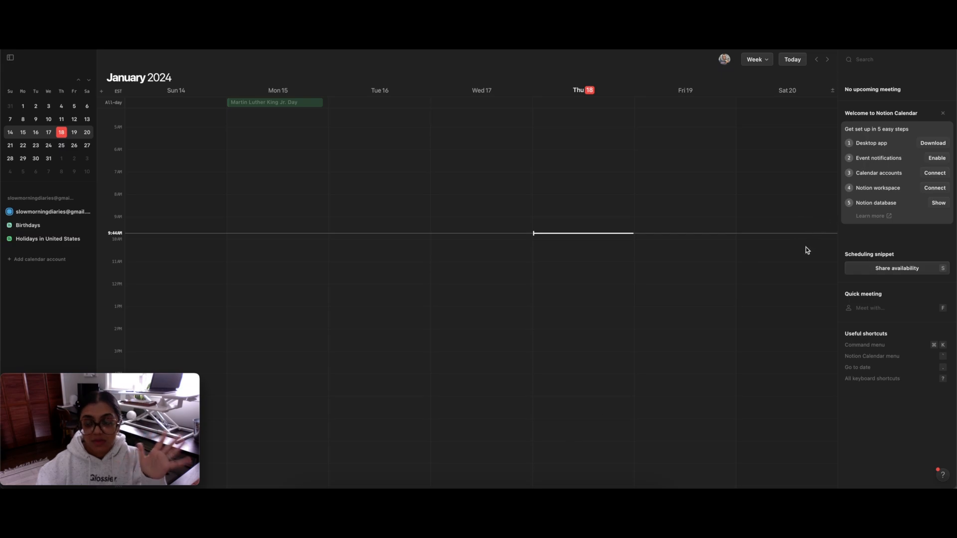
{"action": "mouse_move", "coordinate": [905, 441]}
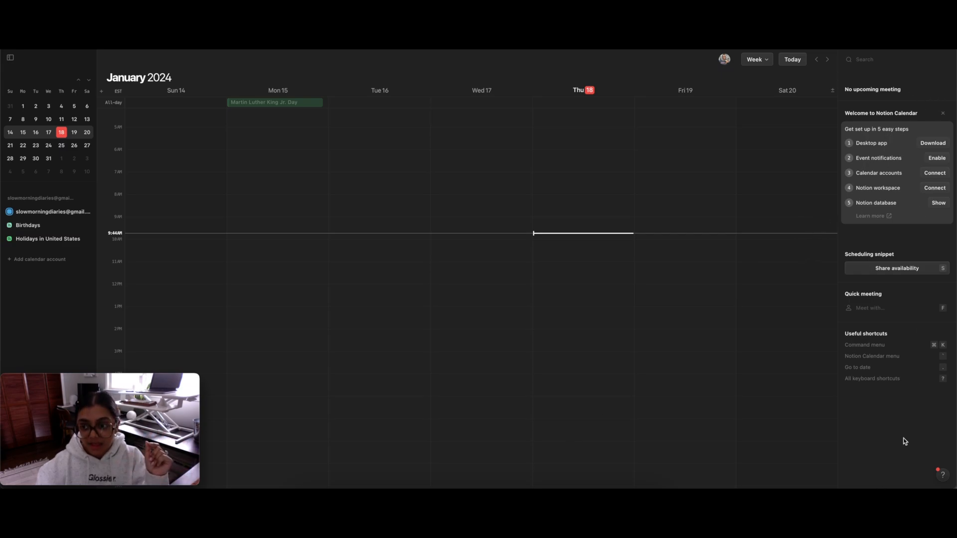
{"action": "mouse_move", "coordinate": [564, 345]}
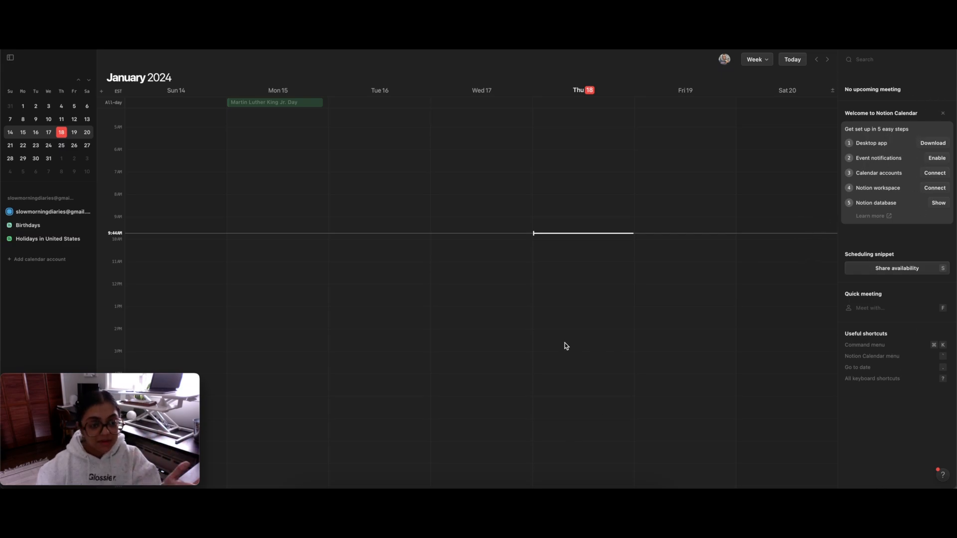
{"action": "mouse_move", "coordinate": [569, 345]}
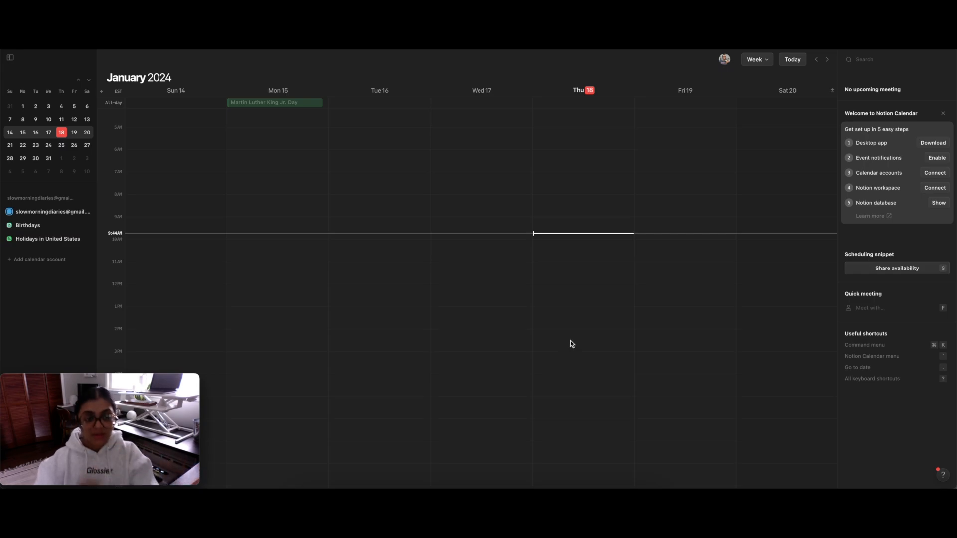
{"action": "mouse_move", "coordinate": [910, 98]}
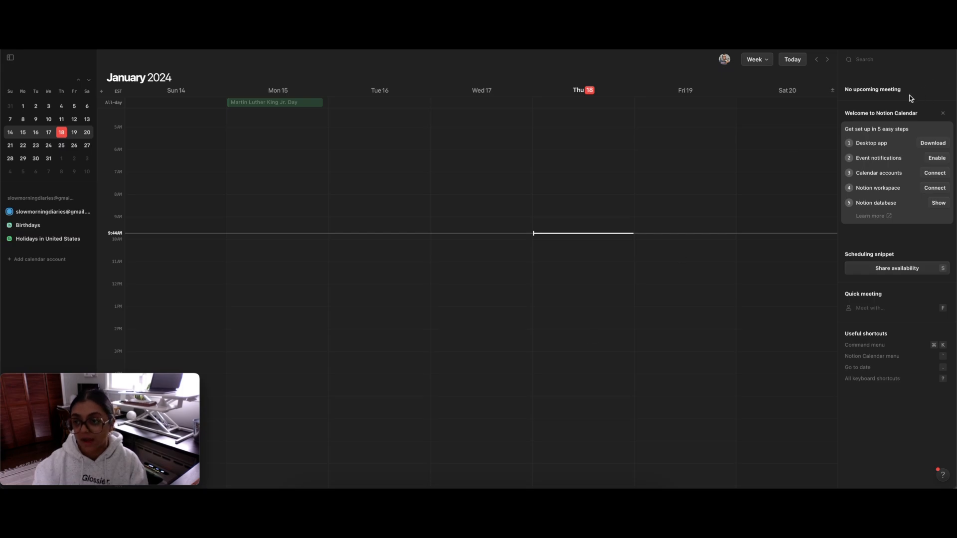
{"action": "mouse_move", "coordinate": [875, 101]}
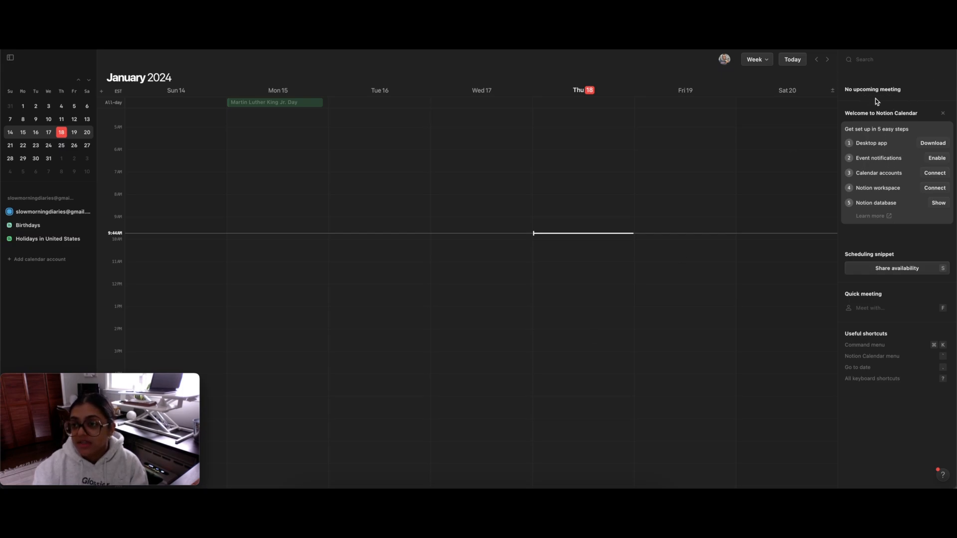
{"action": "mouse_move", "coordinate": [882, 93]}
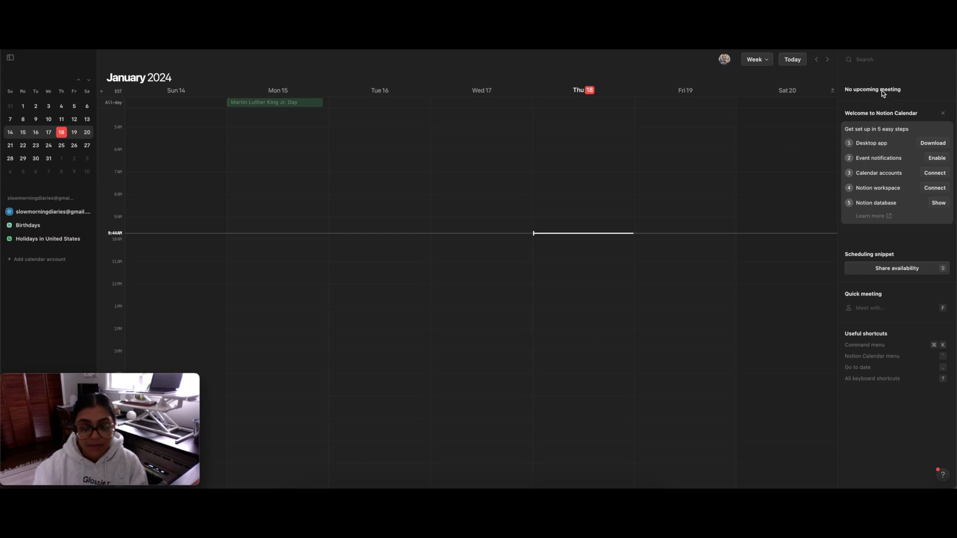
{"action": "mouse_move", "coordinate": [889, 120]}
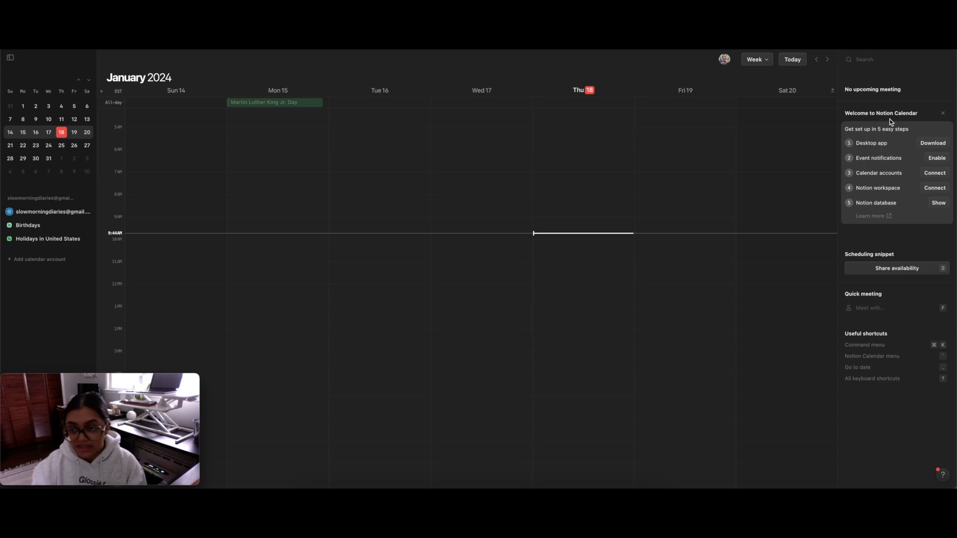
{"action": "mouse_move", "coordinate": [886, 137]}
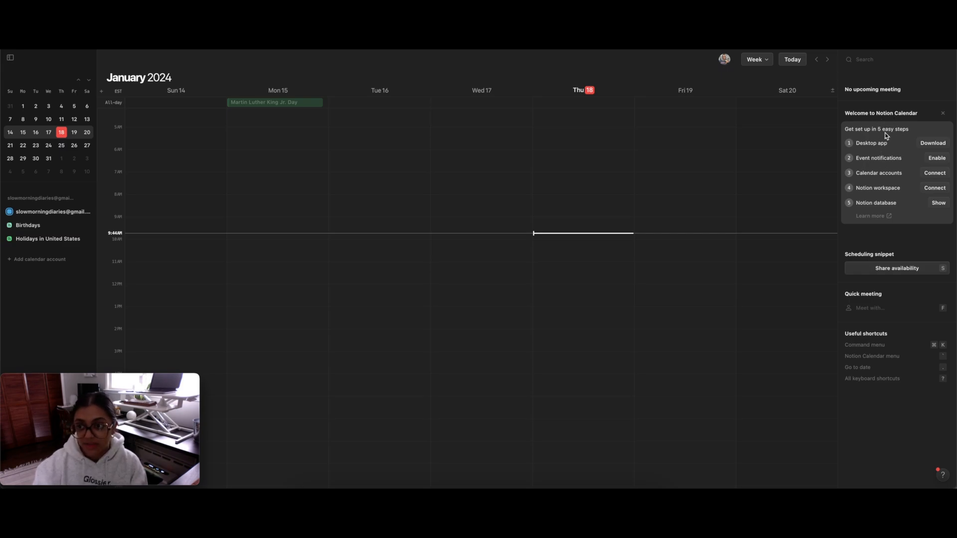
{"action": "mouse_move", "coordinate": [867, 158]}
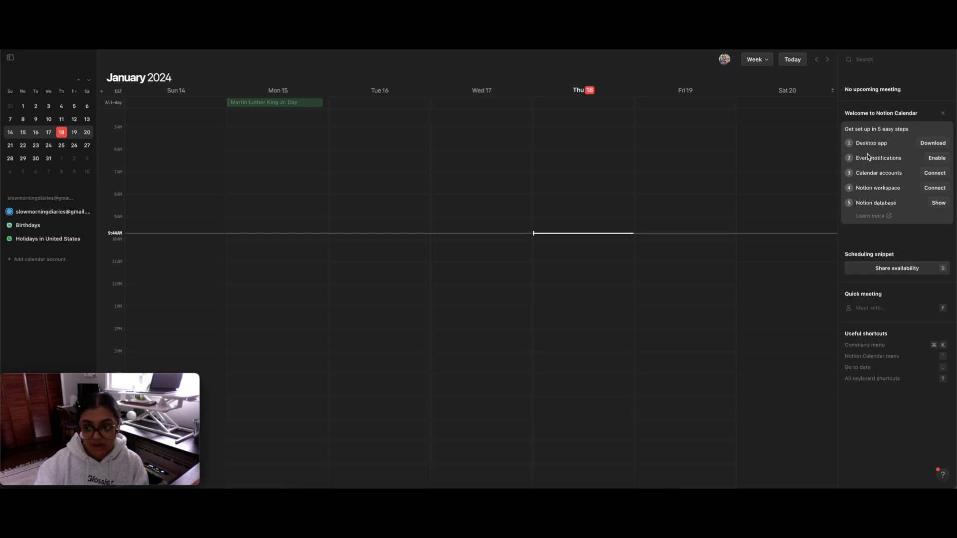
{"action": "mouse_move", "coordinate": [925, 146]}
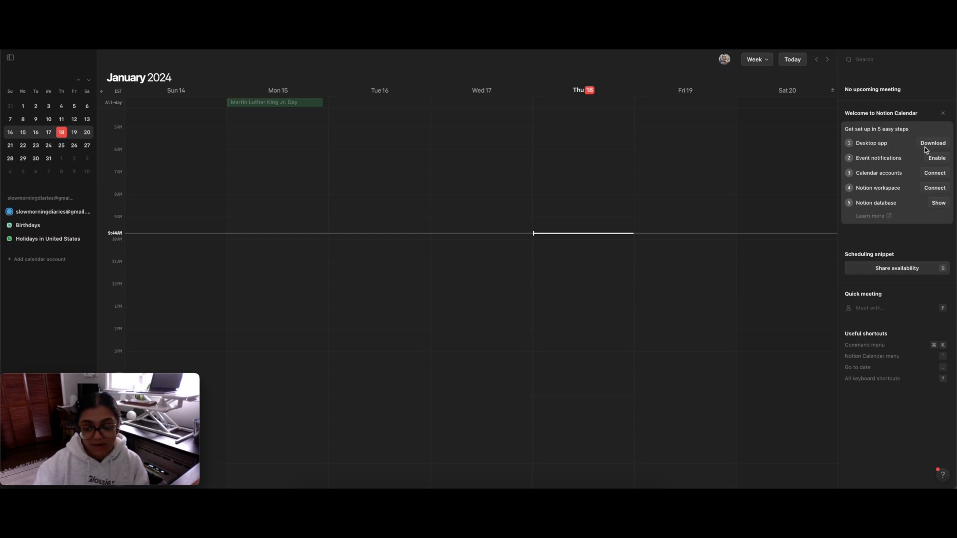
{"action": "mouse_move", "coordinate": [889, 169]}
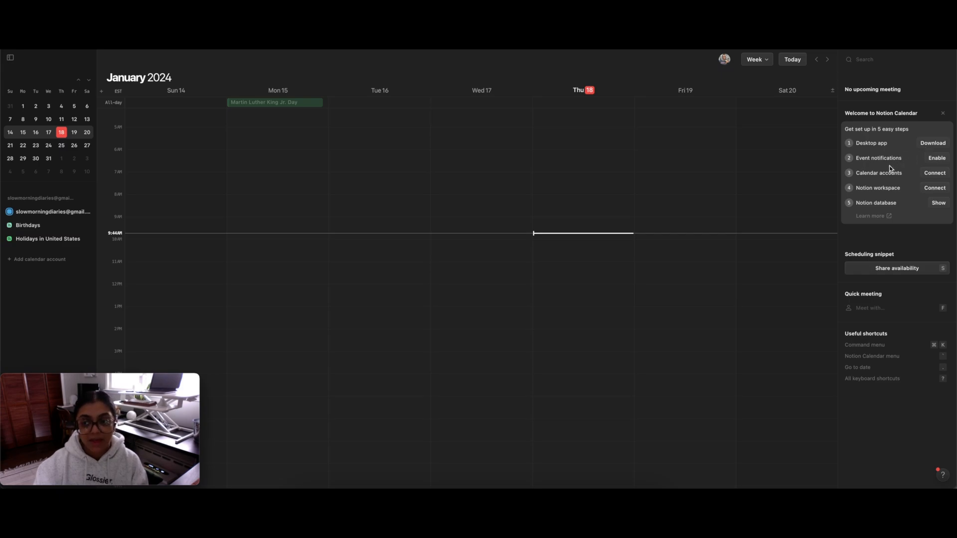
{"action": "mouse_move", "coordinate": [894, 165]}
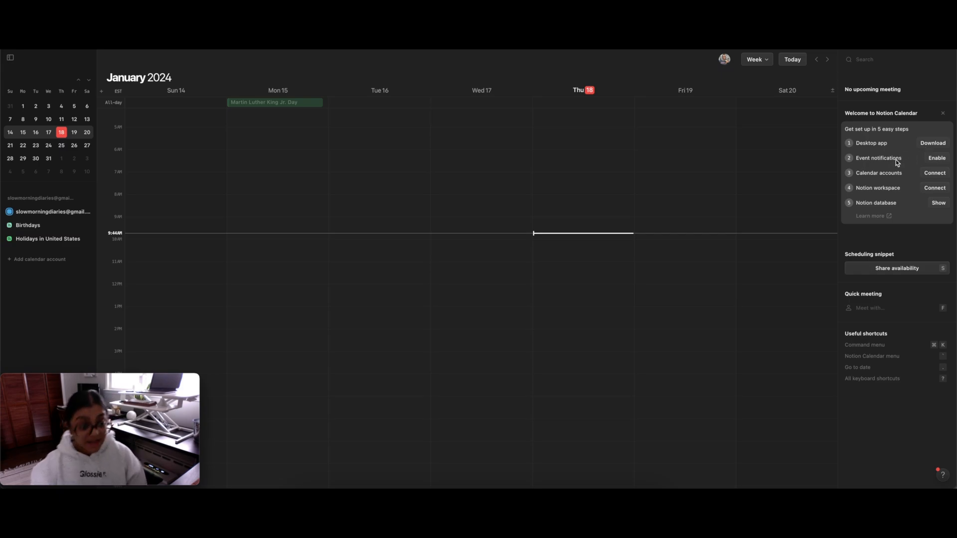
{"action": "mouse_move", "coordinate": [891, 166]}
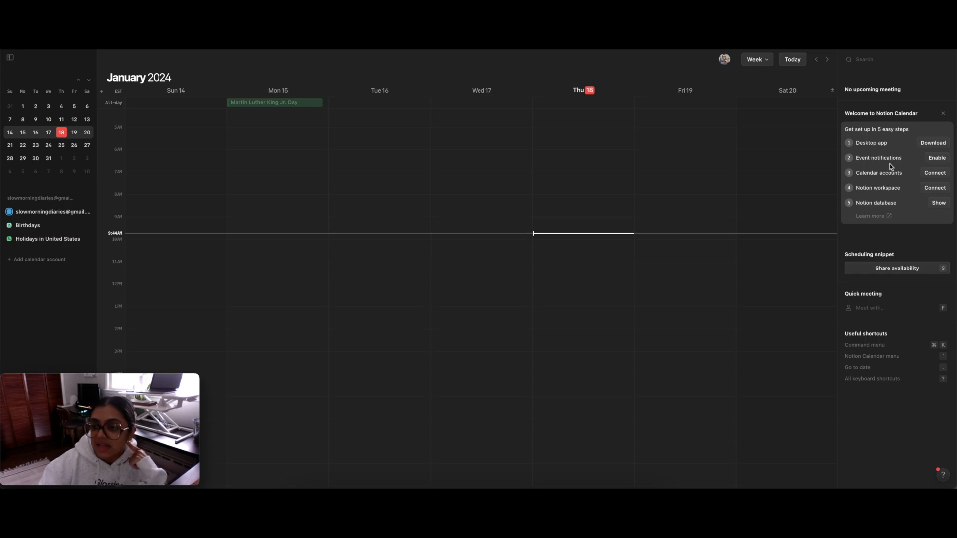
{"action": "mouse_move", "coordinate": [937, 161]}
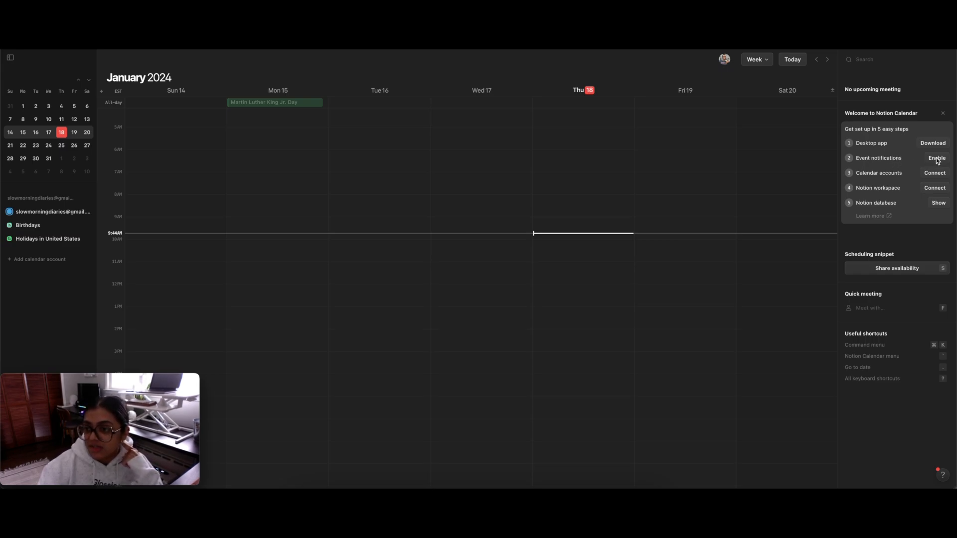
Enable event notifications and allow the browser's notification permission
{"action": "left_click", "coordinate": [935, 158]}
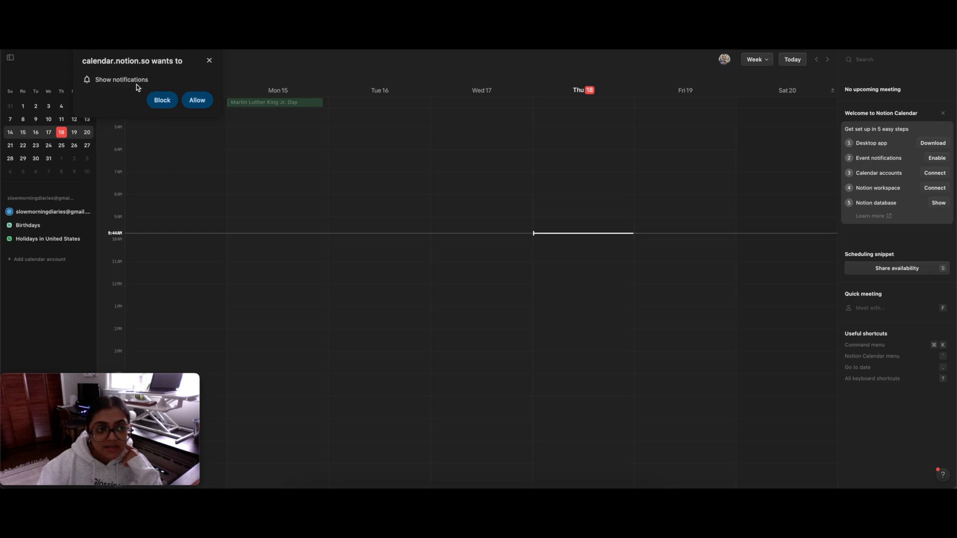
{"action": "left_click", "coordinate": [196, 100]}
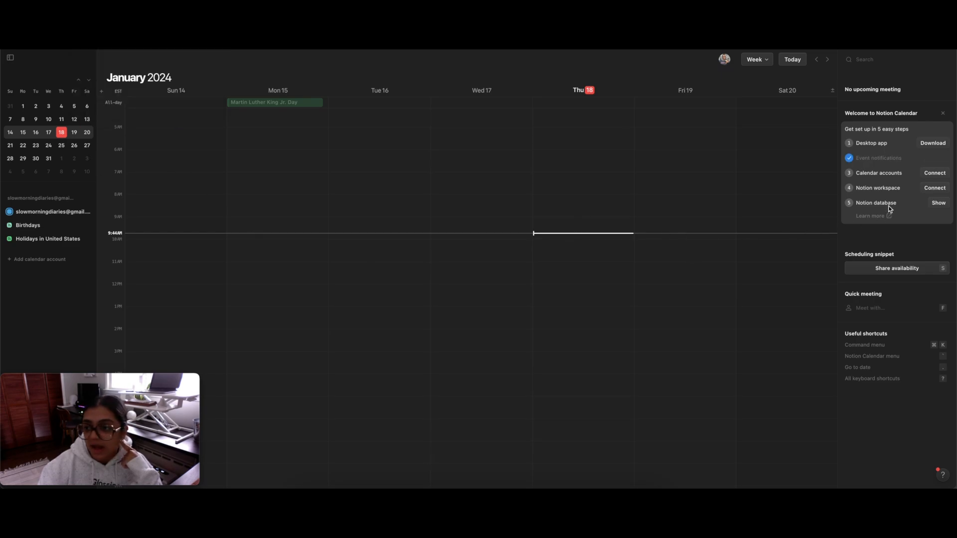
{"action": "mouse_move", "coordinate": [867, 180]}
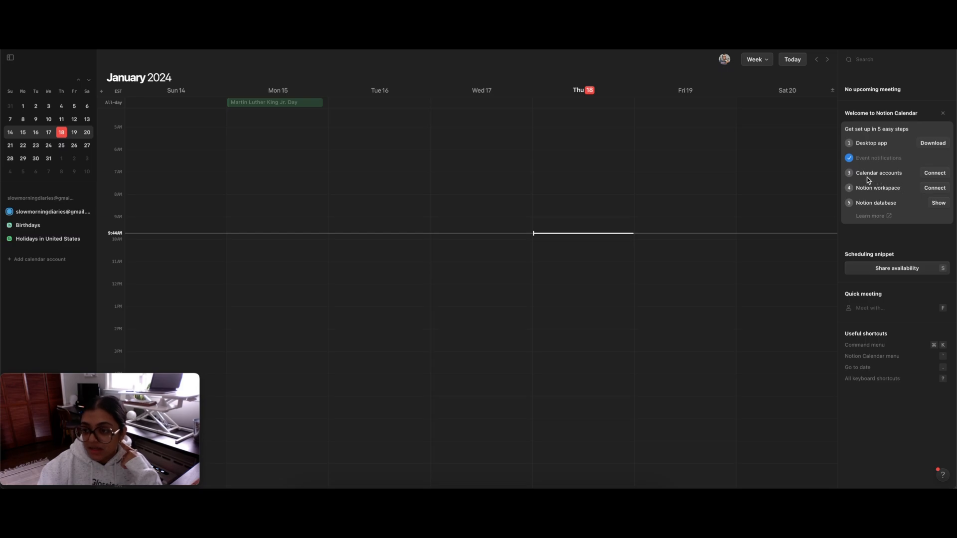
Add another Google Calendar account in Settings, then close Settings while it loads
{"action": "left_click", "coordinate": [935, 173]}
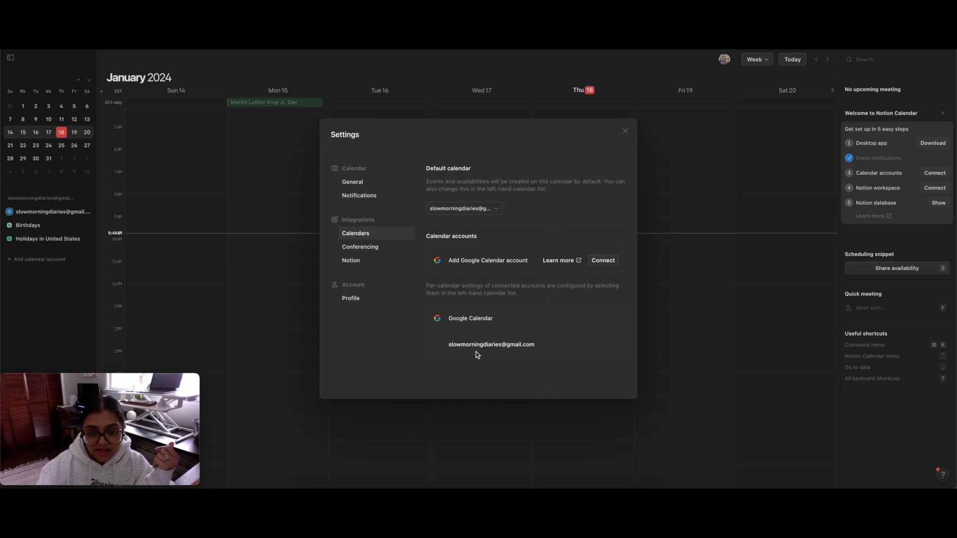
{"action": "mouse_move", "coordinate": [498, 349]}
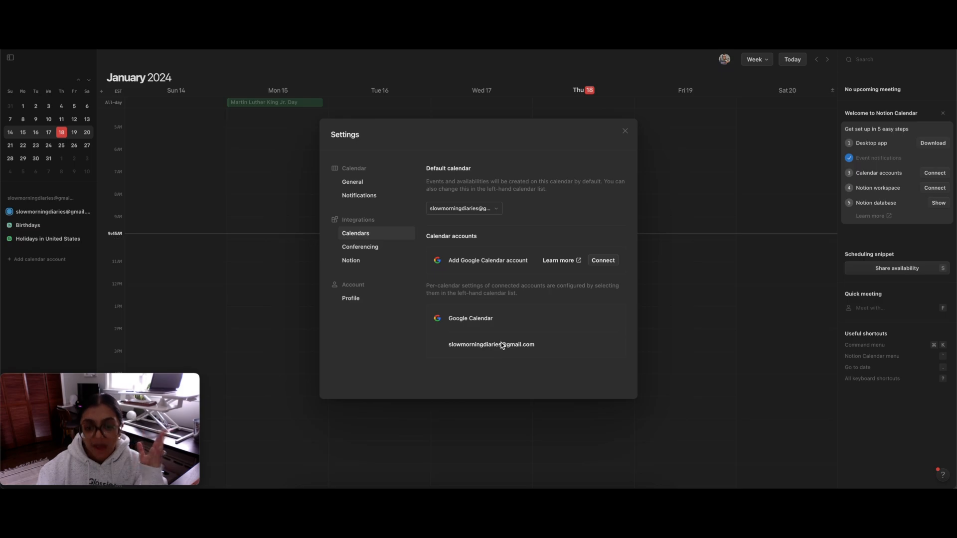
{"action": "mouse_move", "coordinate": [579, 310]}
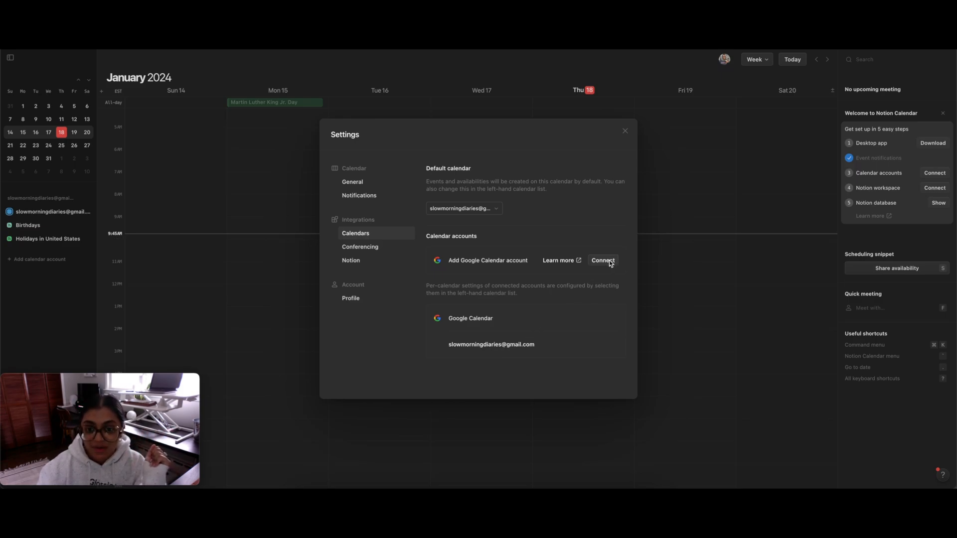
{"action": "left_click", "coordinate": [602, 260]}
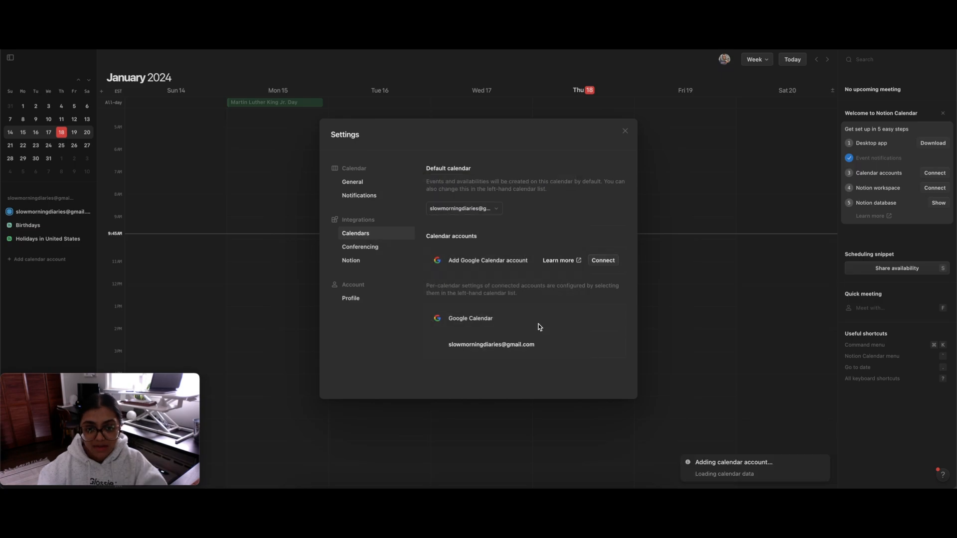
{"action": "mouse_move", "coordinate": [670, 430]}
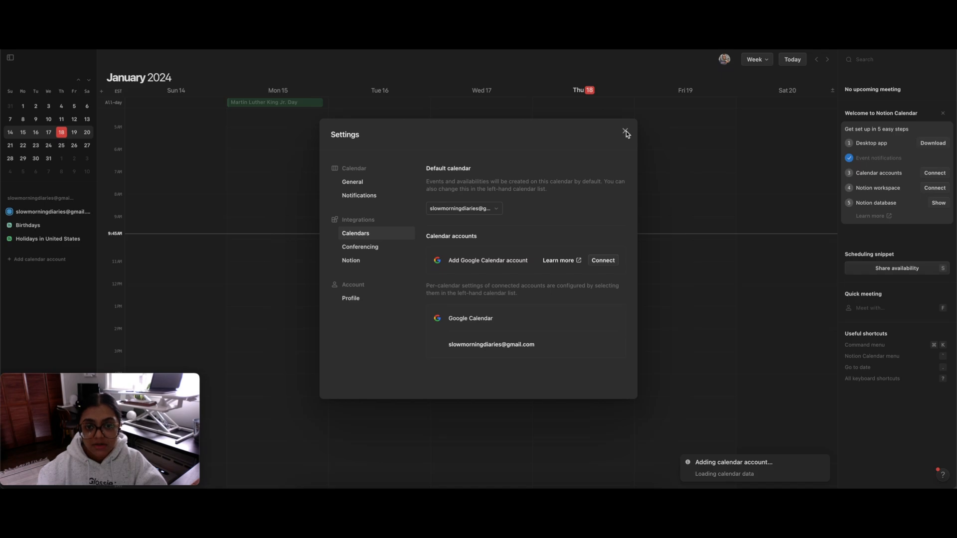
{"action": "left_click", "coordinate": [625, 131]}
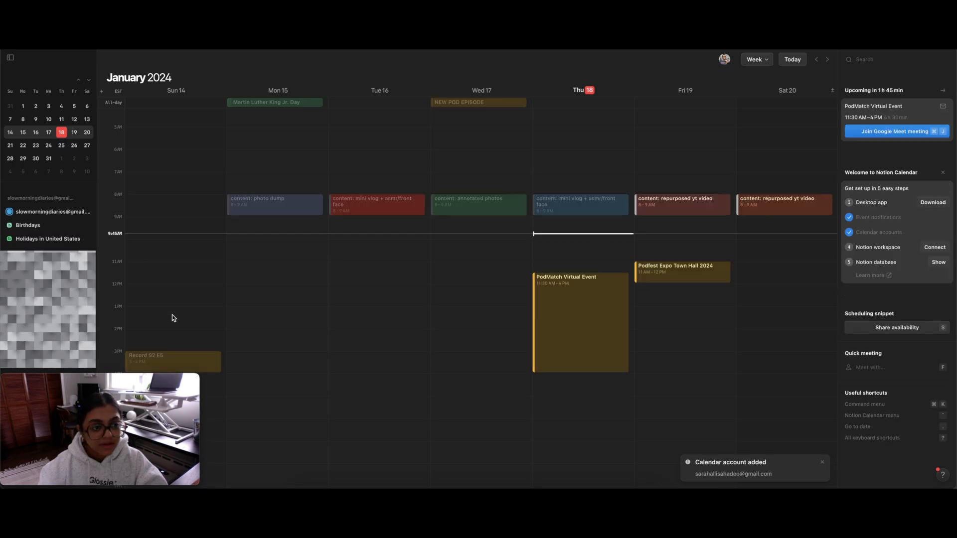
{"action": "mouse_move", "coordinate": [611, 245]}
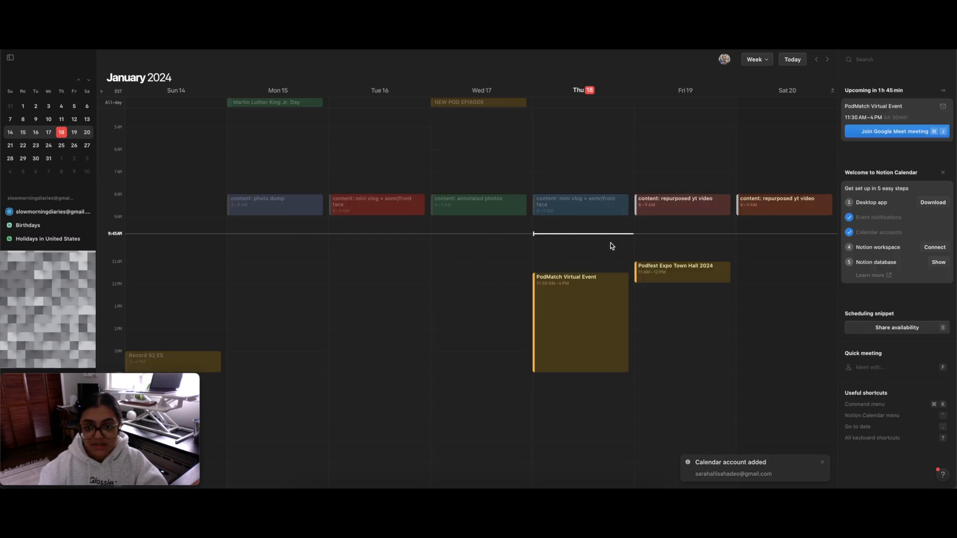
Scroll the January 14–20 week to review the newly imported events
{"action": "scroll", "scroll_direction": "up", "scroll_amount": 3}
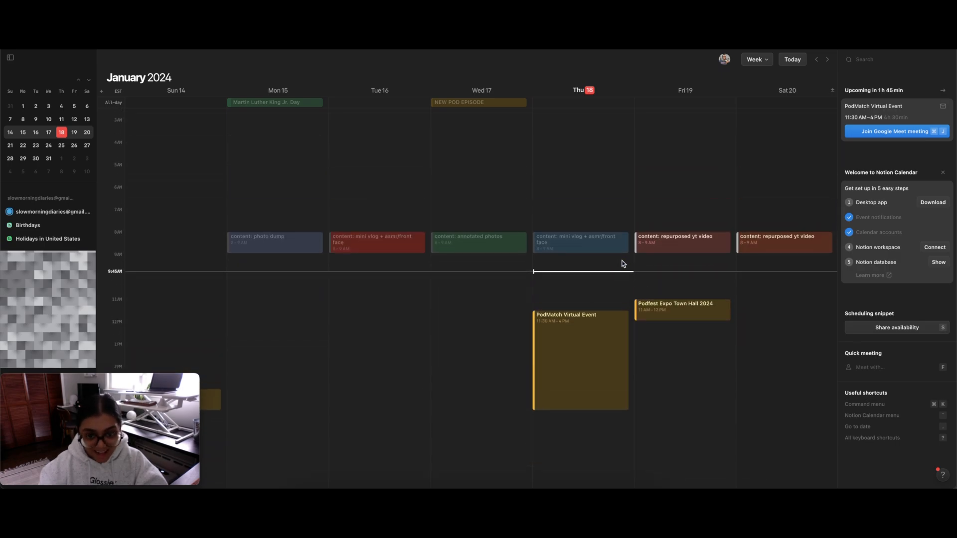
{"action": "mouse_move", "coordinate": [460, 256]}
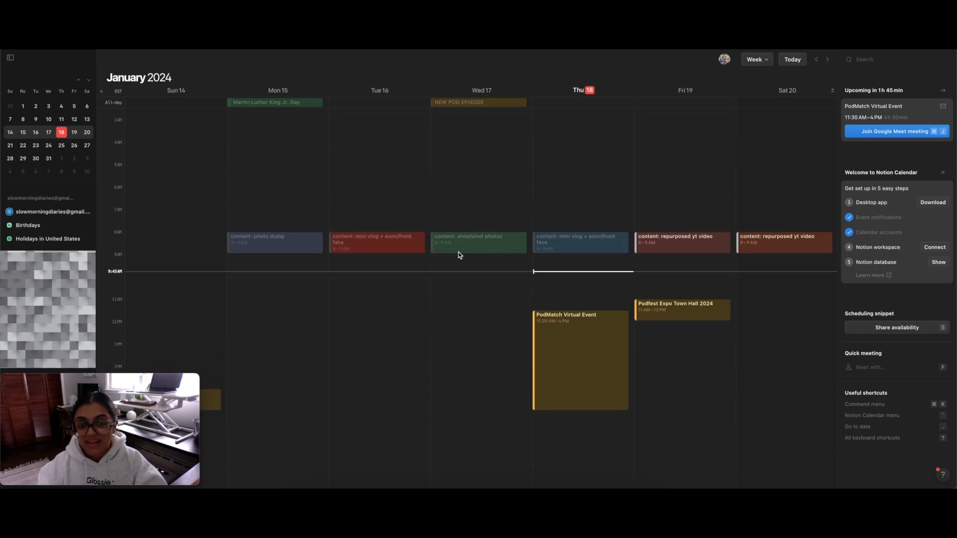
{"action": "mouse_move", "coordinate": [476, 266]}
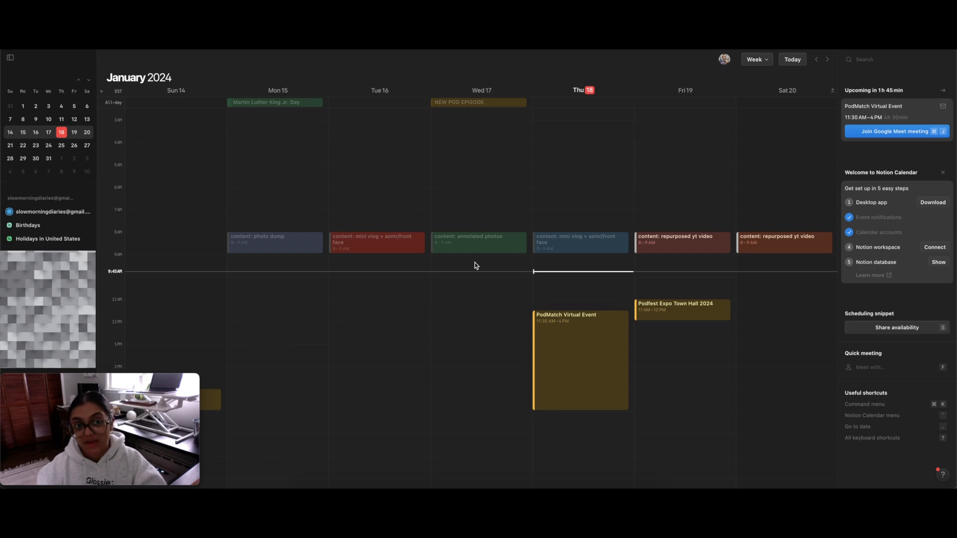
{"action": "mouse_move", "coordinate": [799, 245]}
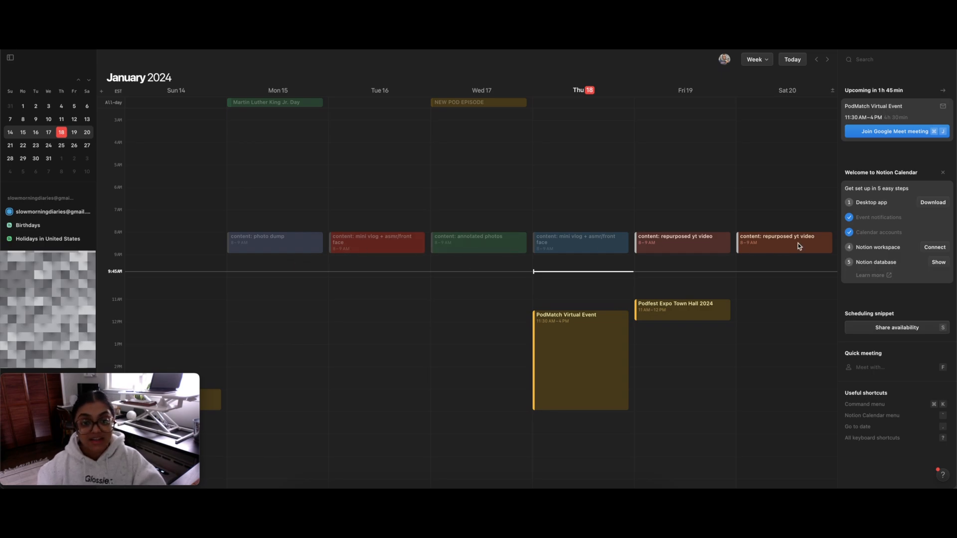
{"action": "mouse_move", "coordinate": [608, 271]}
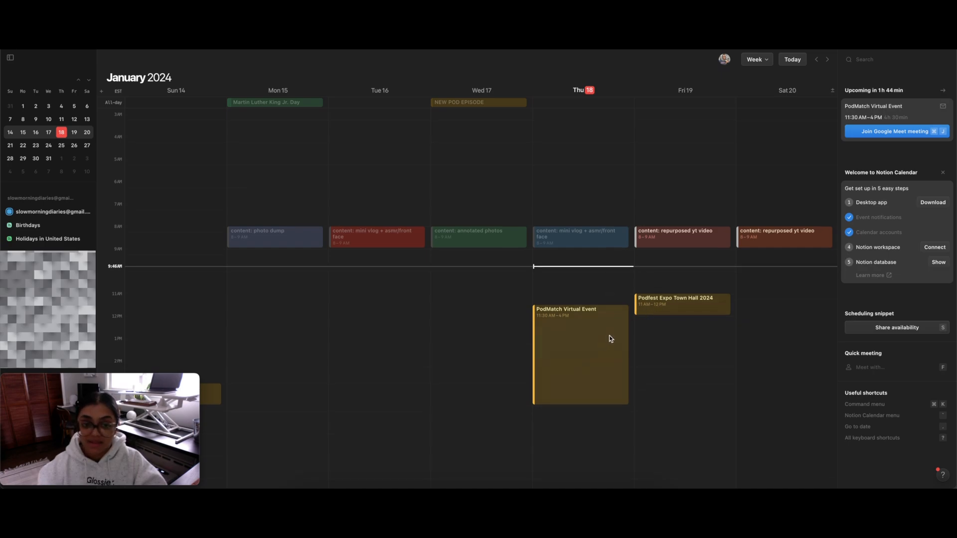
{"action": "mouse_move", "coordinate": [633, 352]}
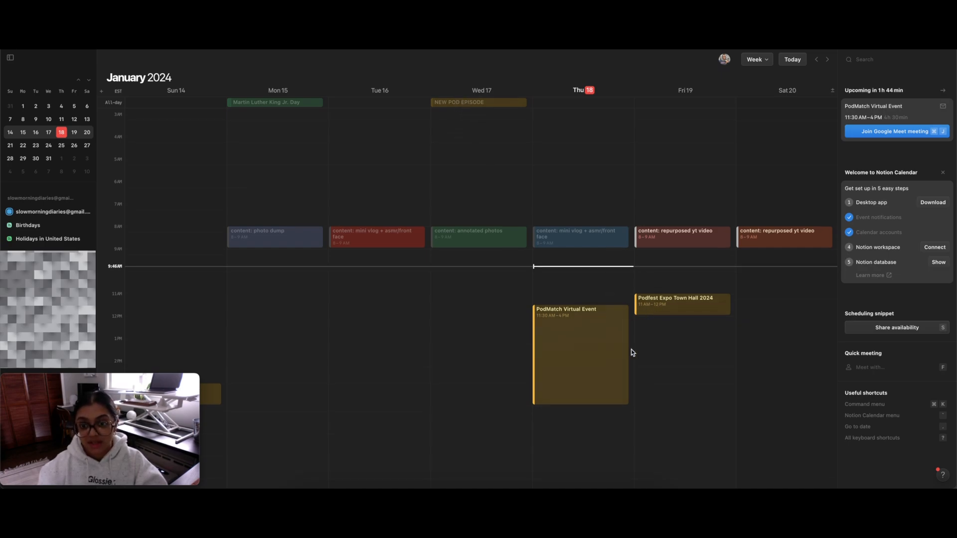
{"action": "mouse_move", "coordinate": [693, 313]}
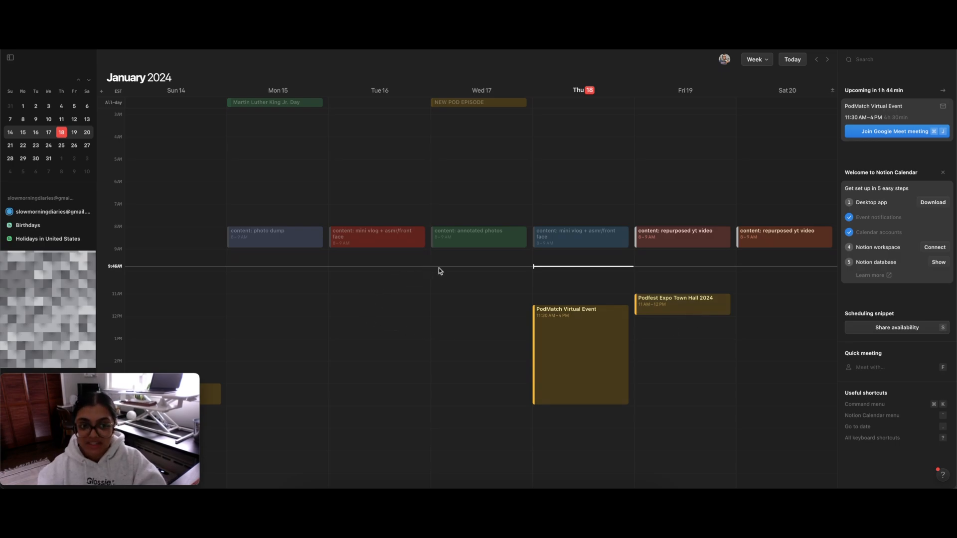
{"action": "scroll", "scroll_direction": "up", "scroll_amount": 3}
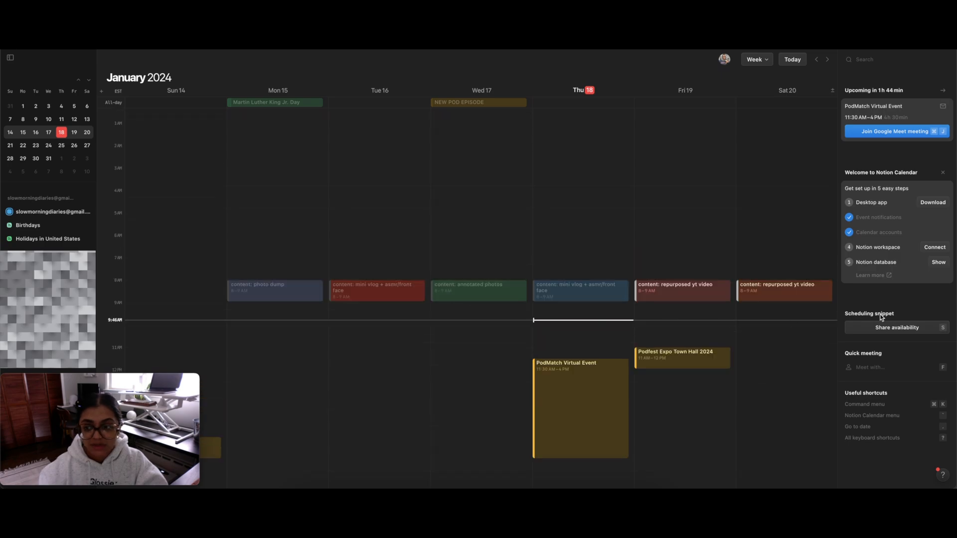
{"action": "mouse_move", "coordinate": [872, 254]}
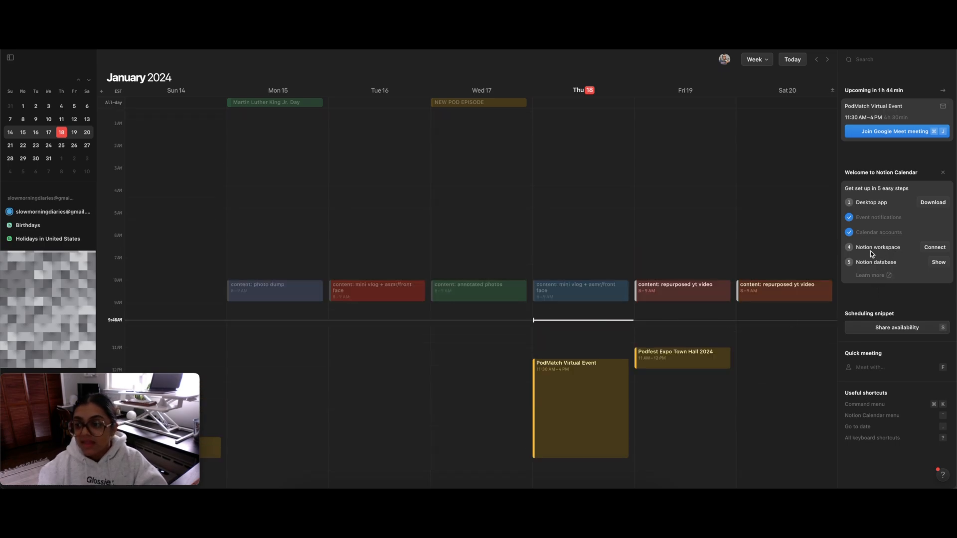
{"action": "mouse_move", "coordinate": [875, 254]}
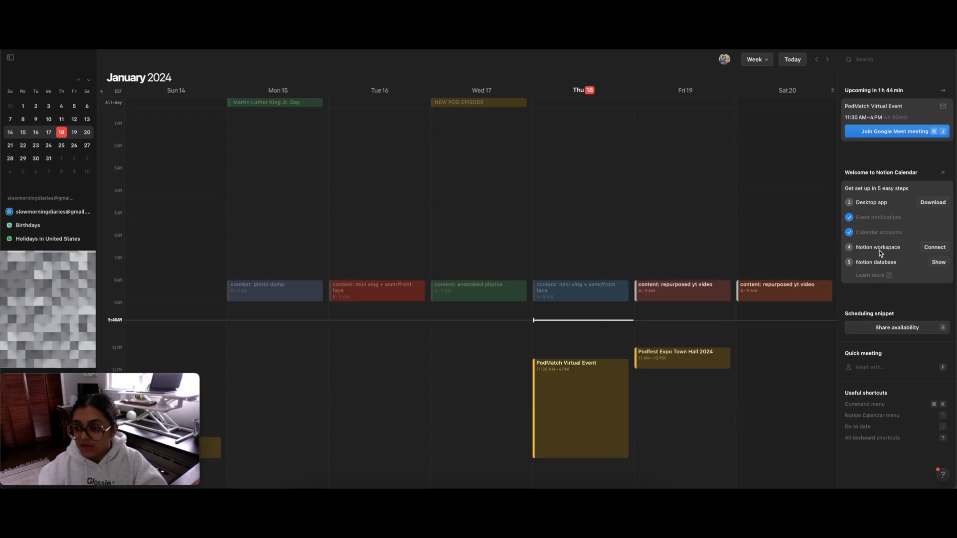
Connect the Notion workspace by allowing access, then close Settings
{"action": "left_click", "coordinate": [935, 247]}
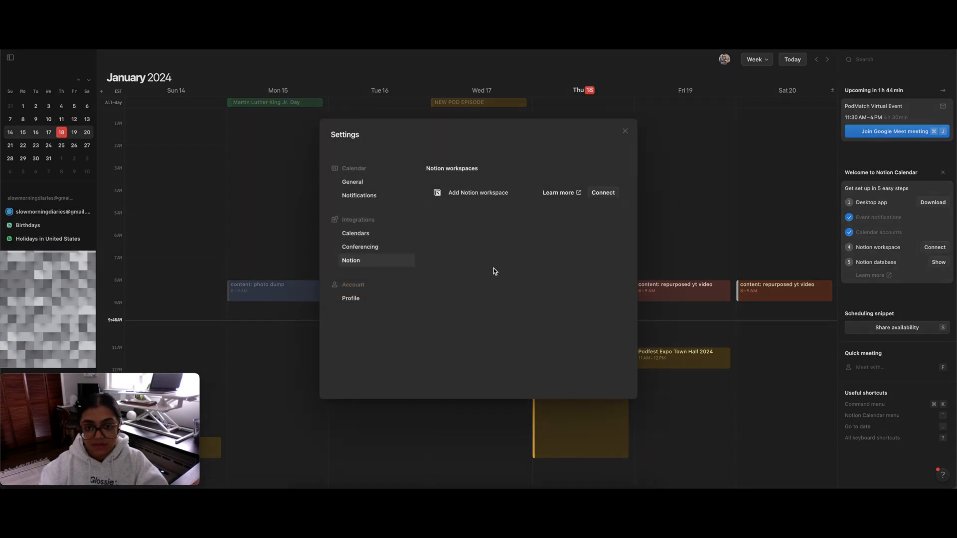
{"action": "left_click", "coordinate": [601, 192]}
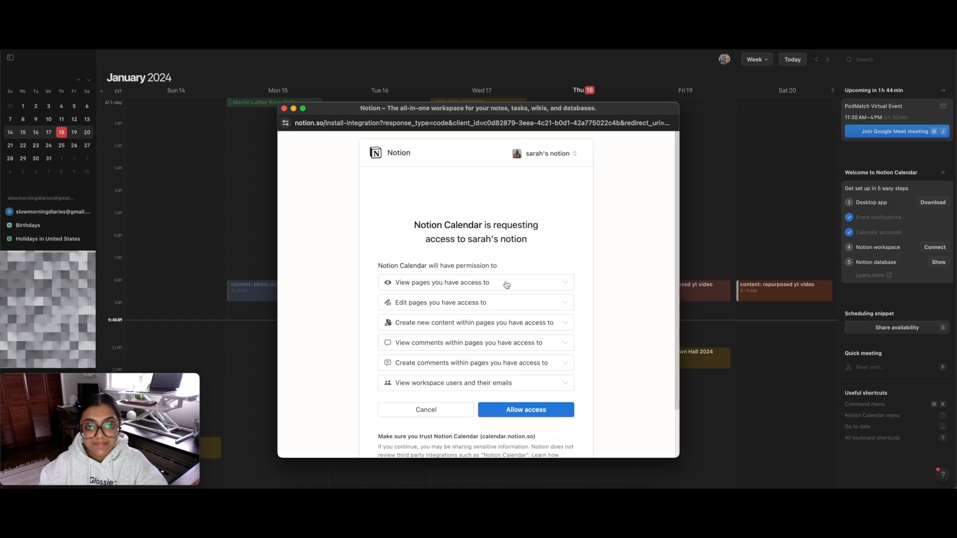
{"action": "left_click", "coordinate": [525, 410]}
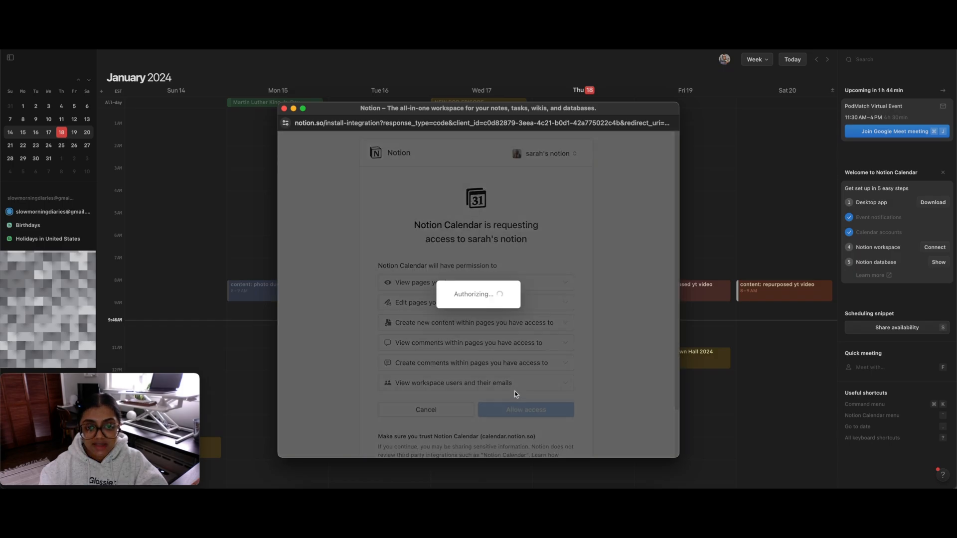
{"action": "mouse_move", "coordinate": [513, 371]}
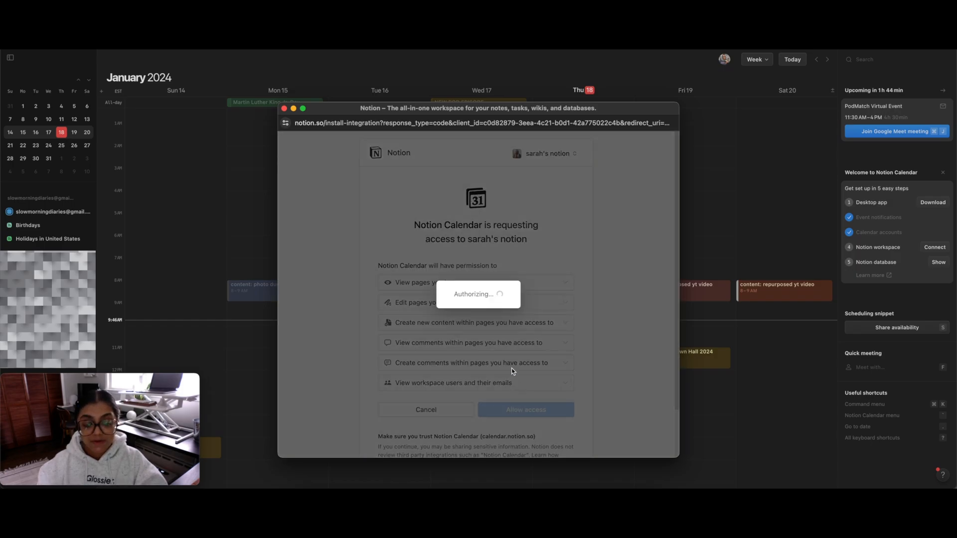
{"action": "left_click", "coordinate": [525, 410]}
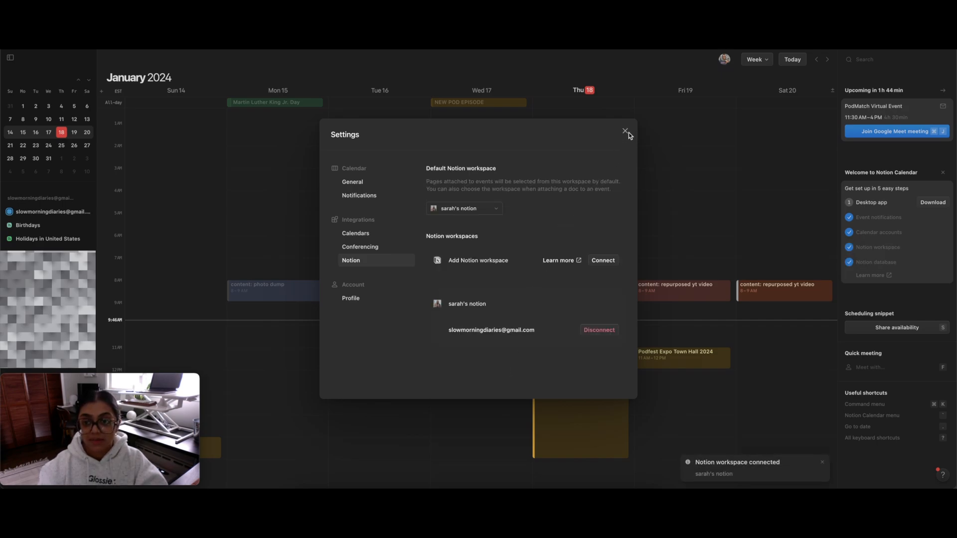
{"action": "left_click", "coordinate": [625, 131]}
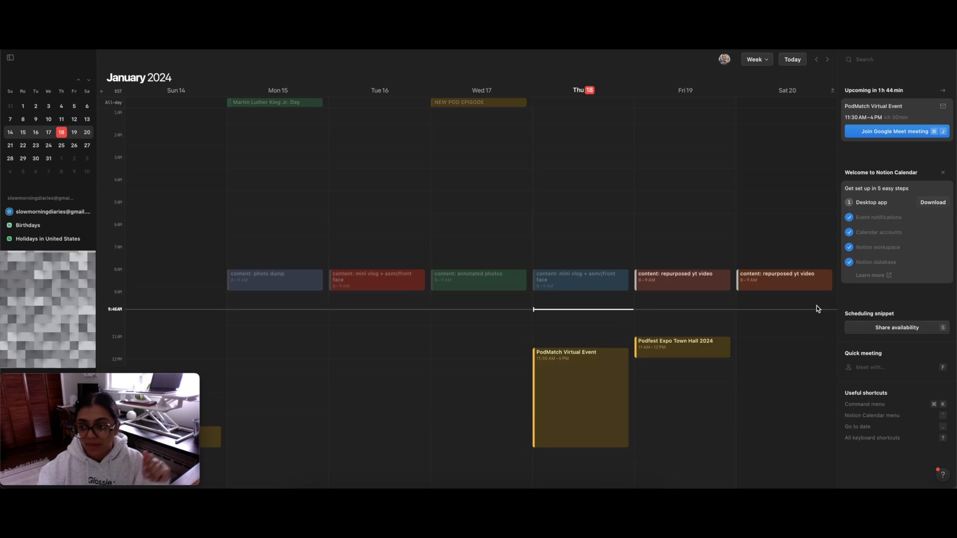
{"action": "mouse_move", "coordinate": [954, 221]}
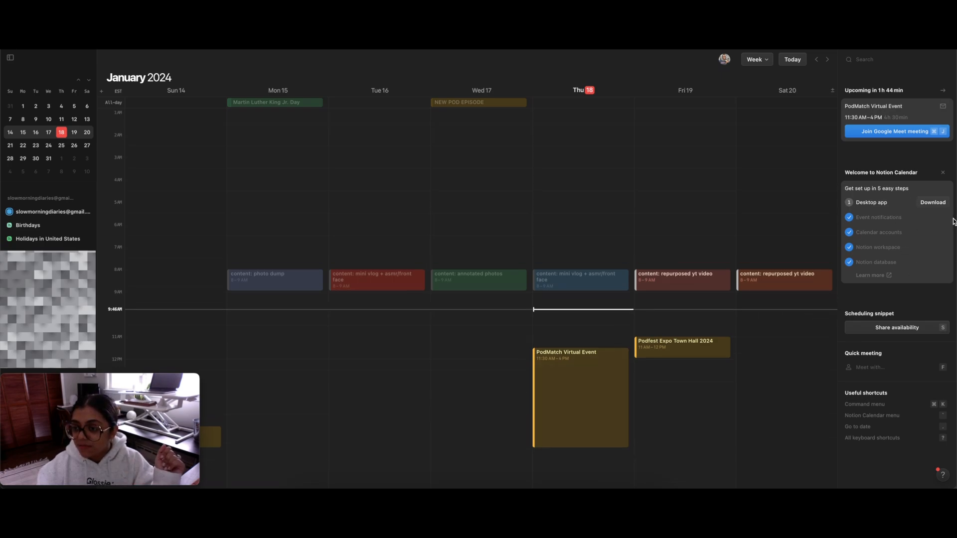
{"action": "mouse_move", "coordinate": [872, 208]}
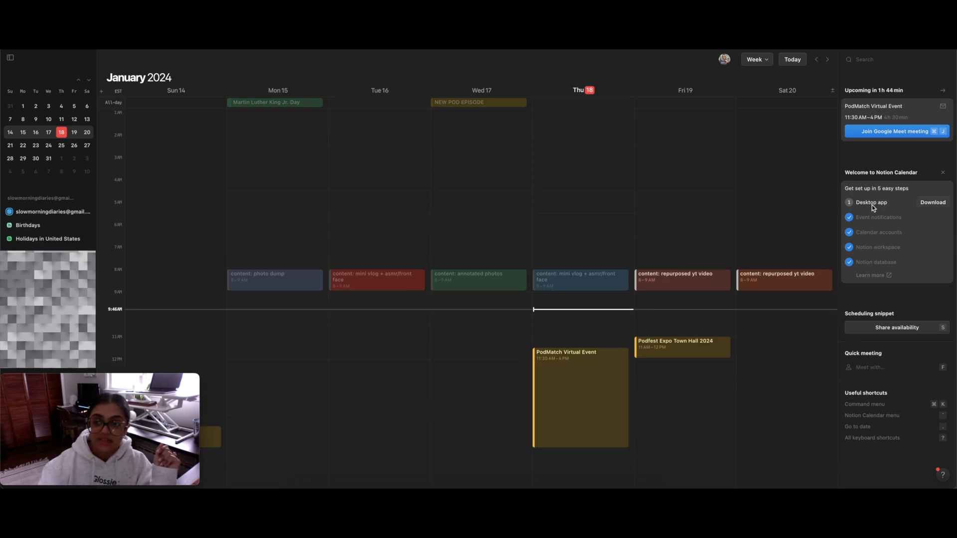
{"action": "mouse_move", "coordinate": [880, 212]}
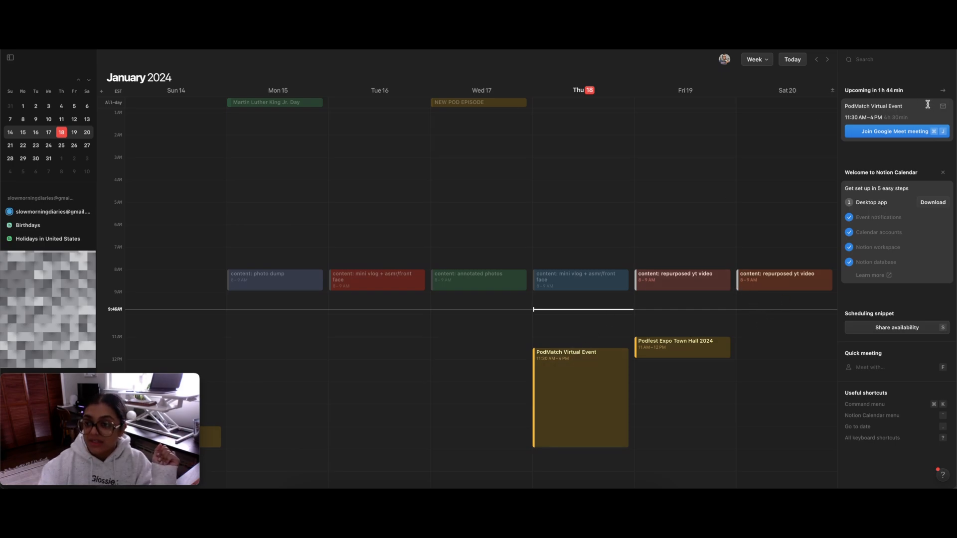
{"action": "mouse_move", "coordinate": [867, 117]}
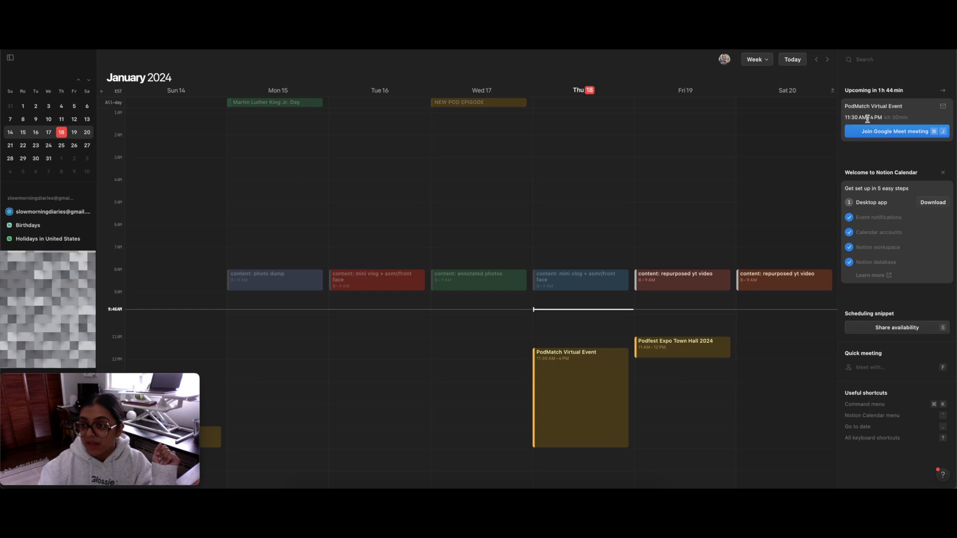
{"action": "mouse_move", "coordinate": [582, 335]}
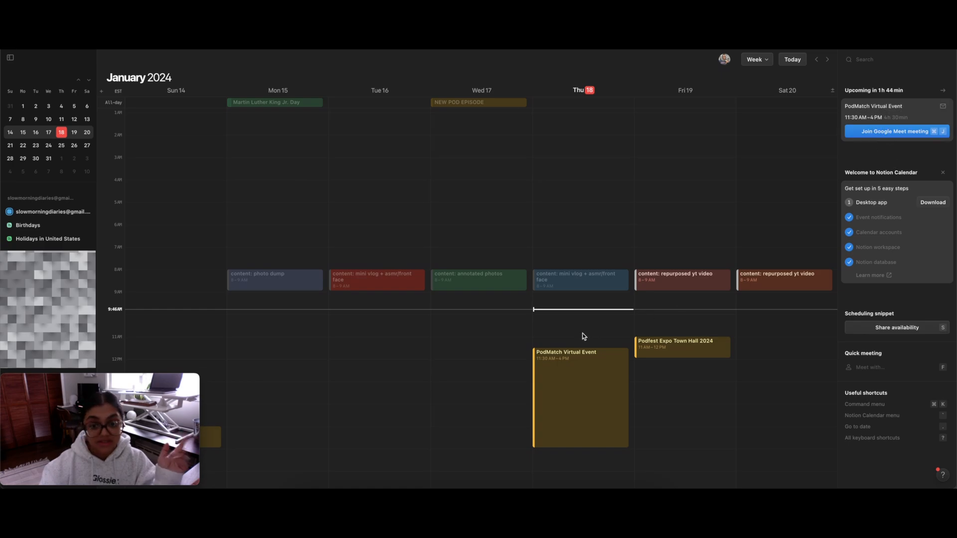
{"action": "mouse_move", "coordinate": [623, 404]}
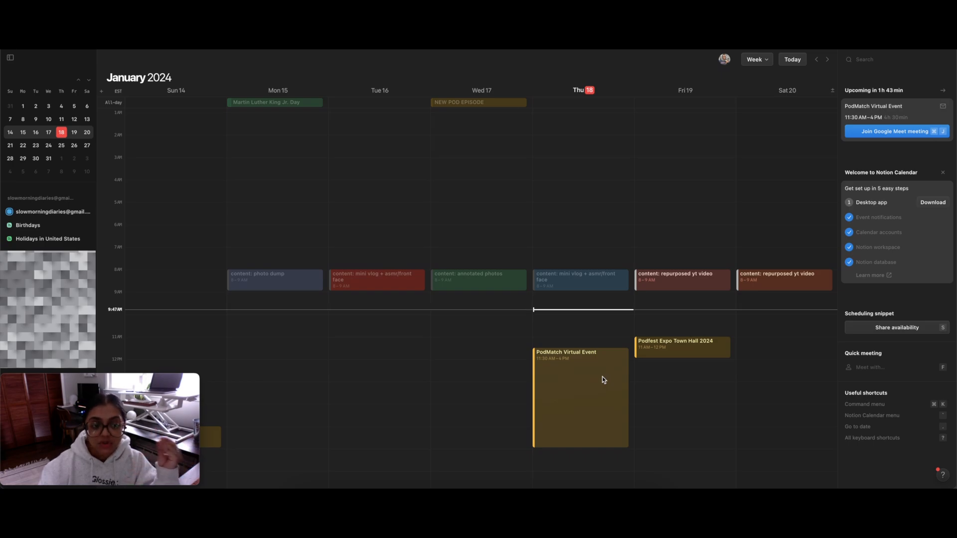
{"action": "mouse_move", "coordinate": [606, 377]}
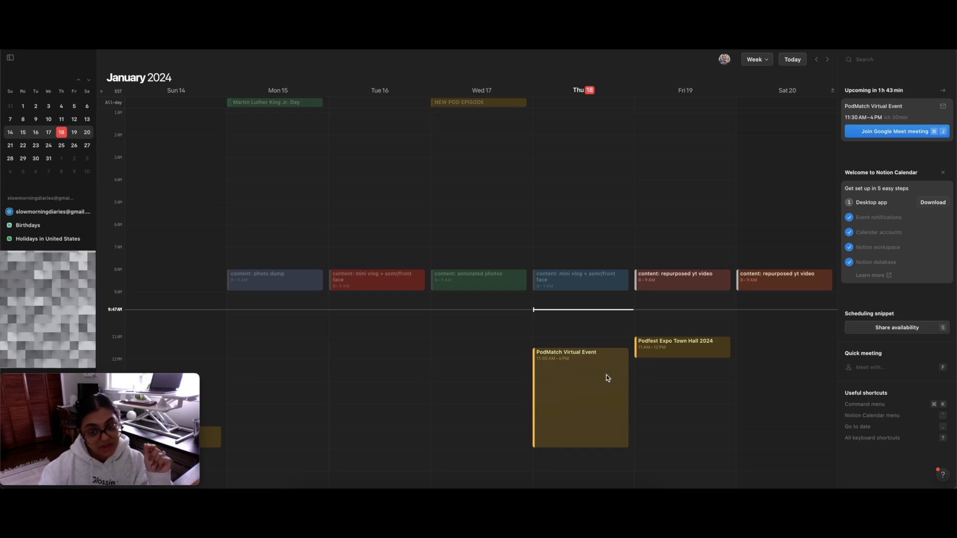
{"action": "mouse_move", "coordinate": [867, 185]}
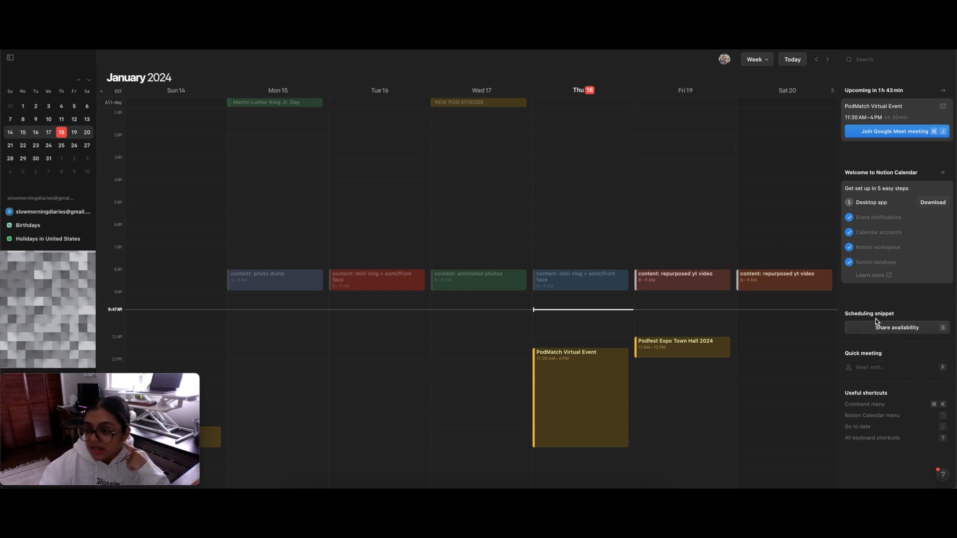
{"action": "mouse_move", "coordinate": [876, 334]}
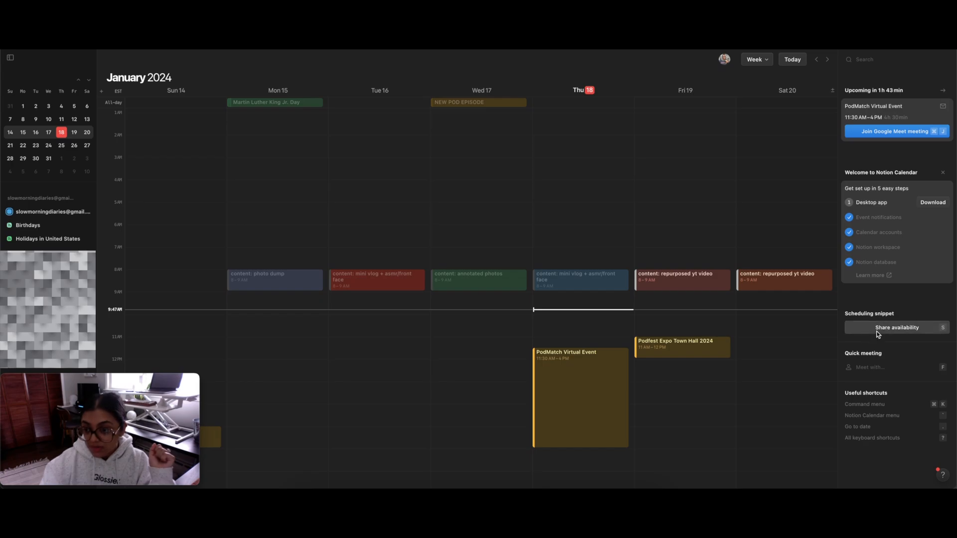
Open Share availability and switch on the scheduling link toggle
{"action": "left_click", "coordinate": [896, 326]}
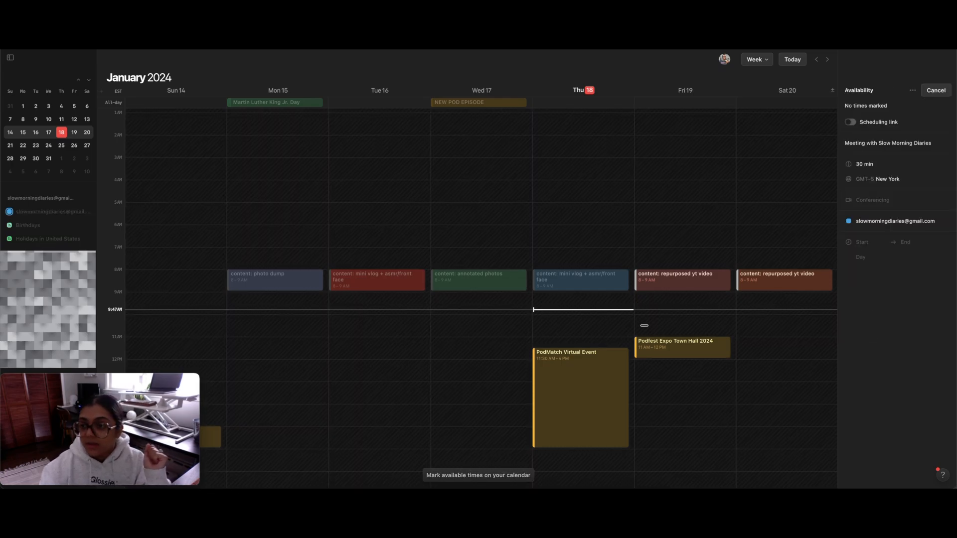
{"action": "scroll", "scroll_direction": "up", "scroll_amount": 3}
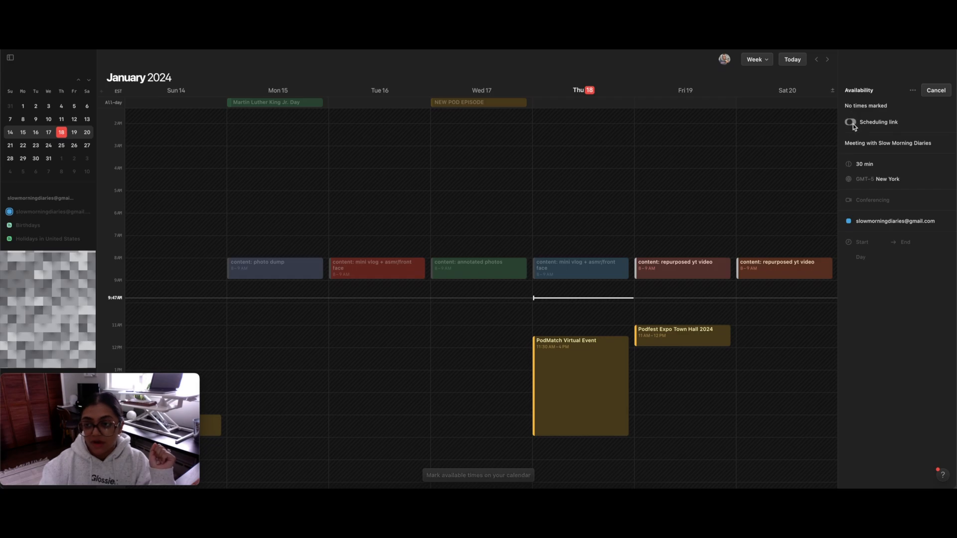
{"action": "left_click", "coordinate": [849, 121]}
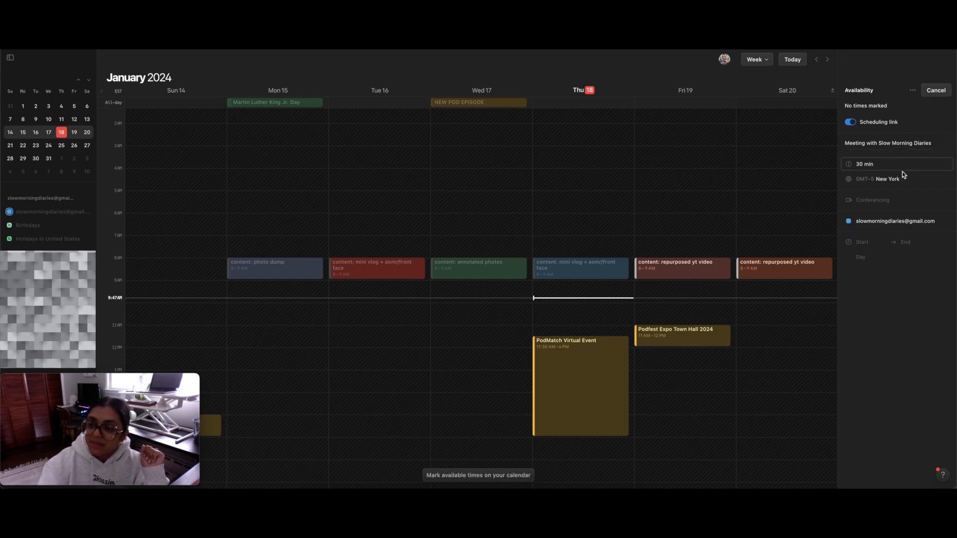
{"action": "left_click", "coordinate": [895, 200]}
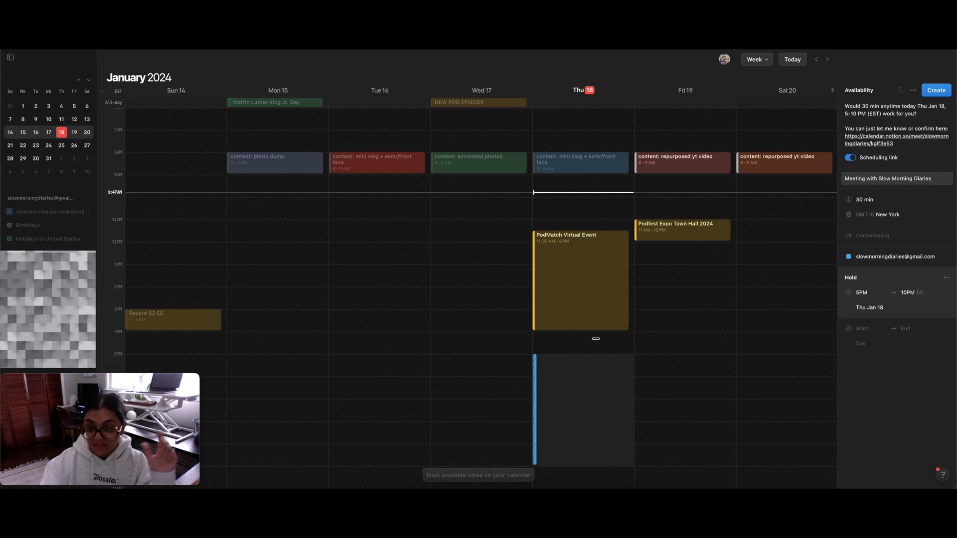
{"action": "mouse_move", "coordinate": [461, 223]}
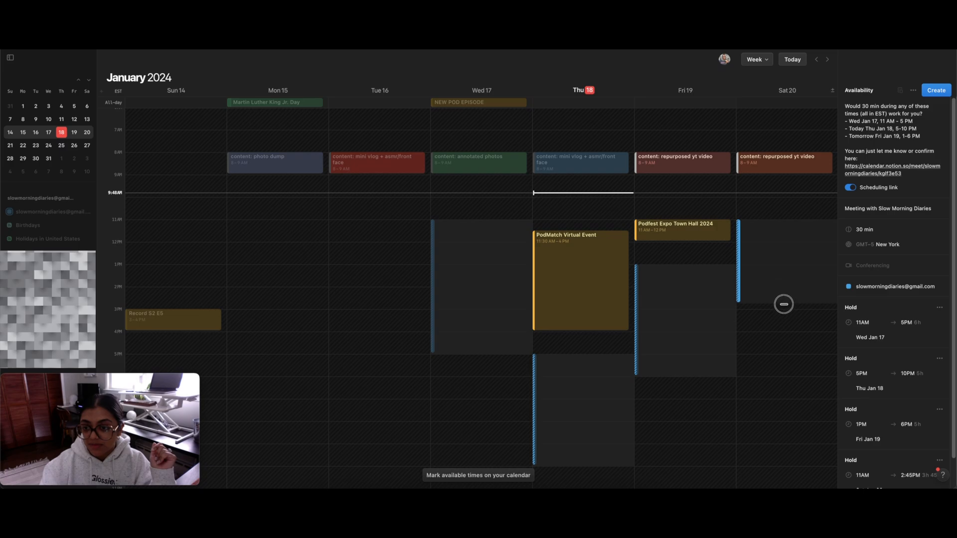
Scroll the week grid to reach the Wednesday 17–Saturday 20 availability slots
{"action": "scroll", "scroll_direction": "down", "scroll_amount": 3}
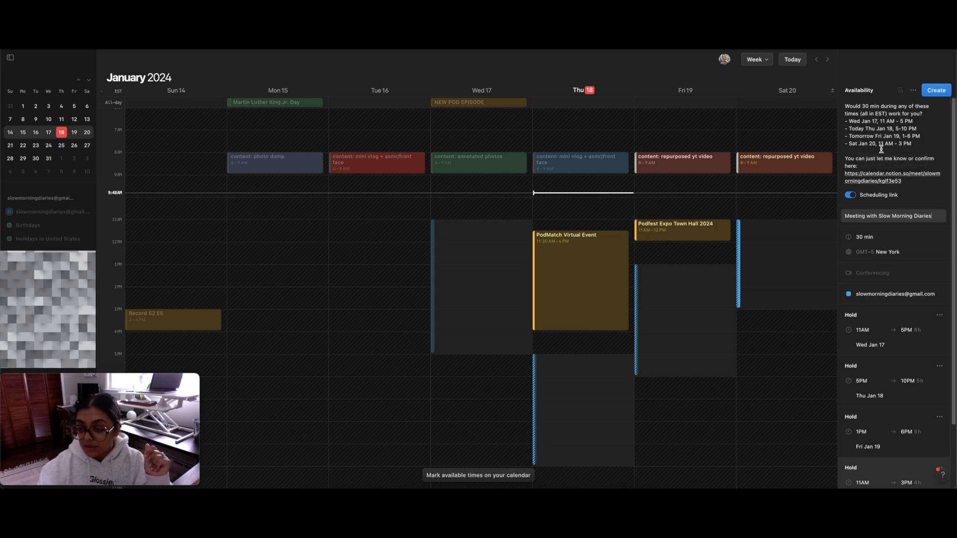
Set the meeting duration to 45 minutes; switch time zone to Los Angeles, then back to New York
{"action": "left_click", "coordinate": [865, 236]}
{"action": "type", "text": "45"}
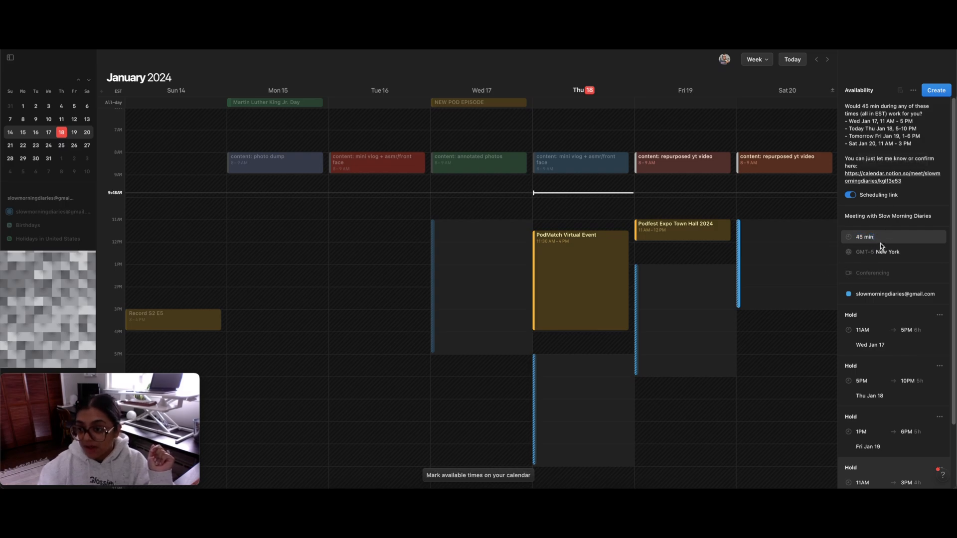
{"action": "left_click", "coordinate": [885, 251]}
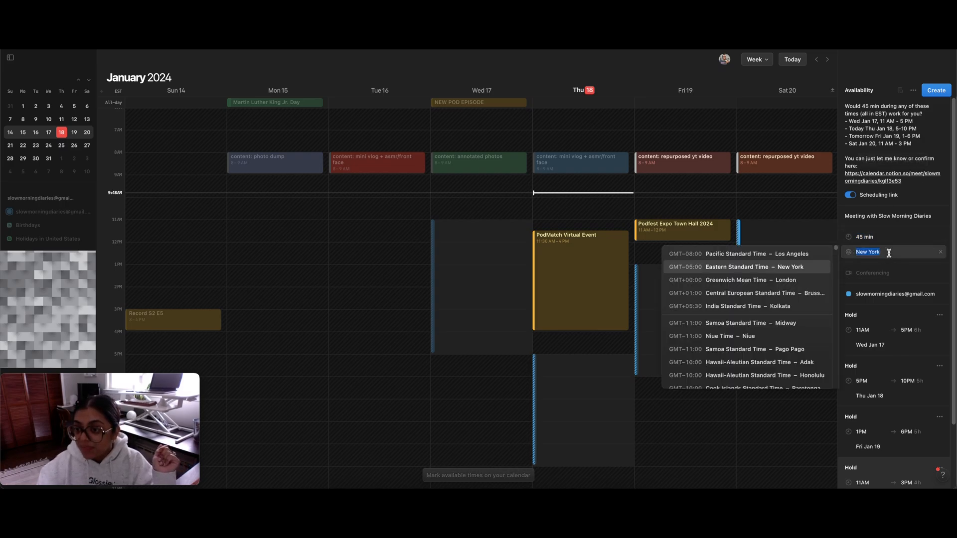
{"action": "left_click", "coordinate": [756, 253]}
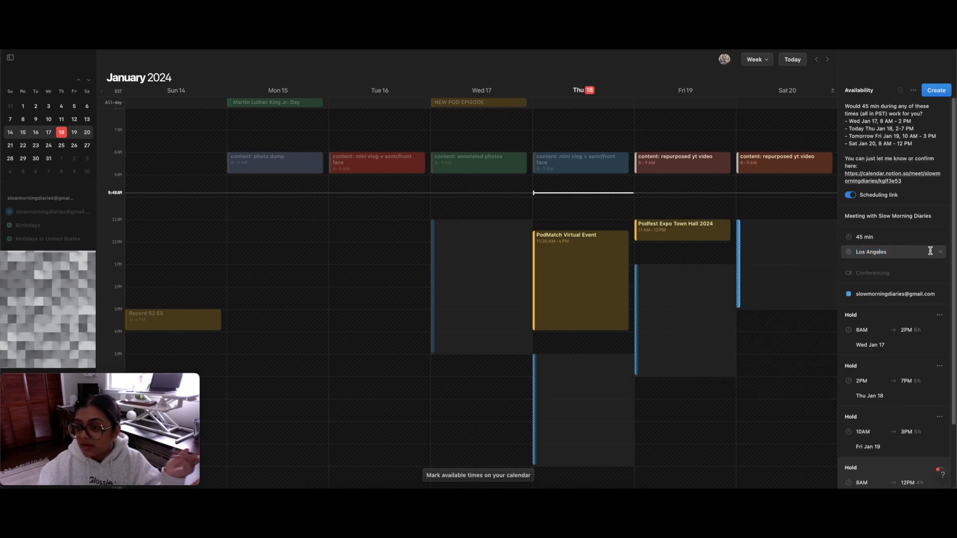
{"action": "left_click", "coordinate": [871, 251]}
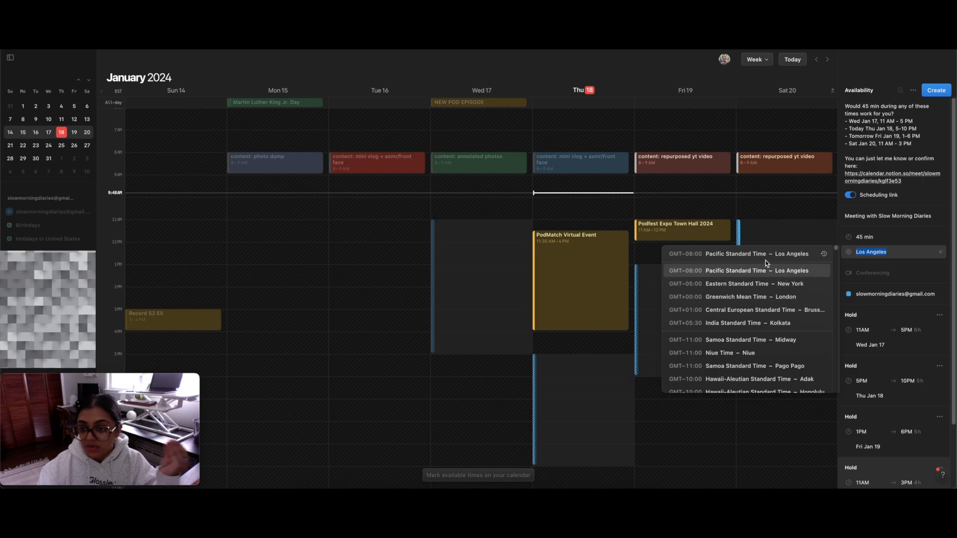
{"action": "left_click", "coordinate": [753, 283]}
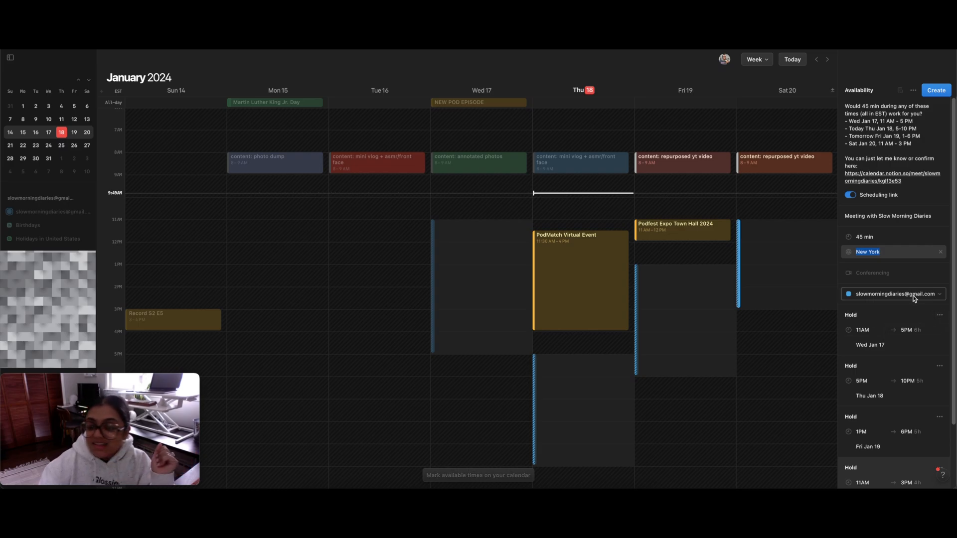
{"action": "scroll", "scroll_direction": "down", "scroll_amount": 3}
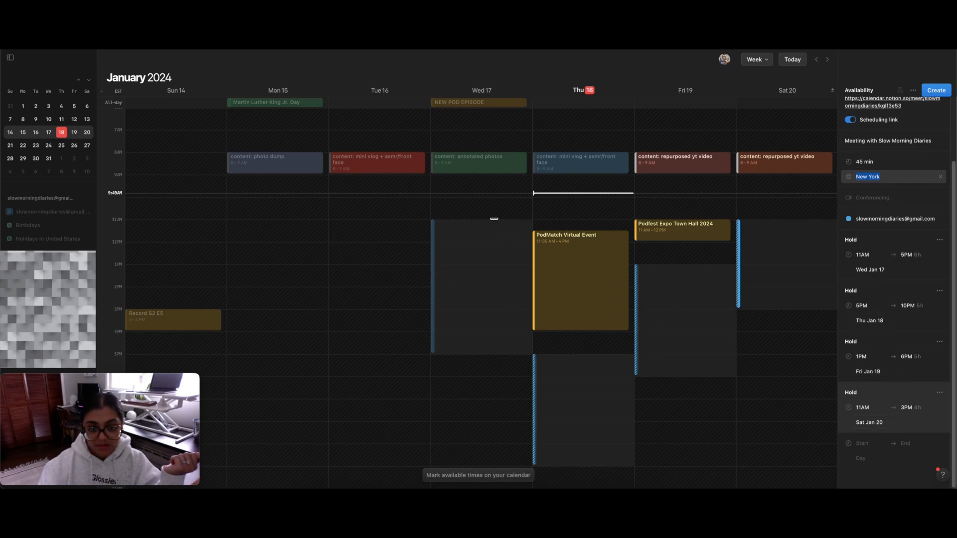
{"action": "left_click", "coordinate": [861, 305]}
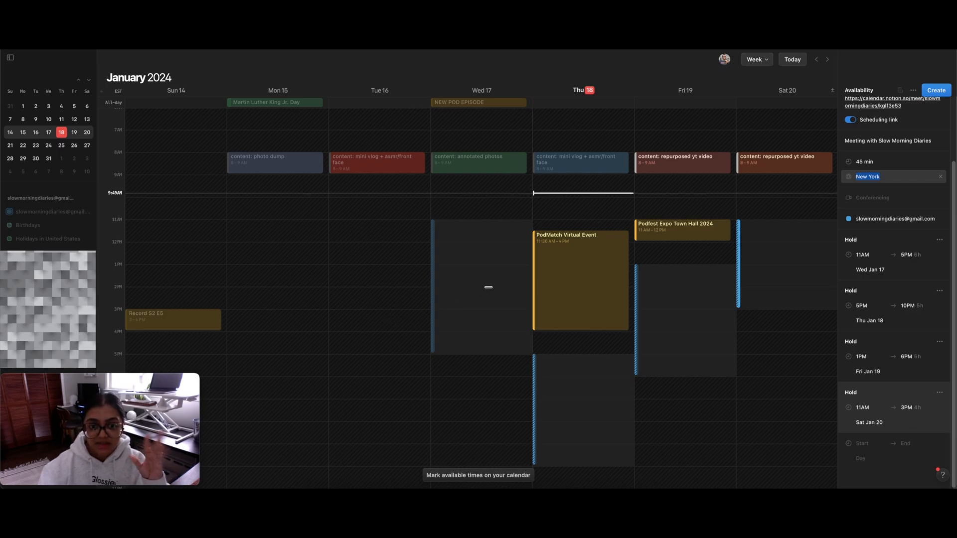
{"action": "mouse_move", "coordinate": [699, 325]}
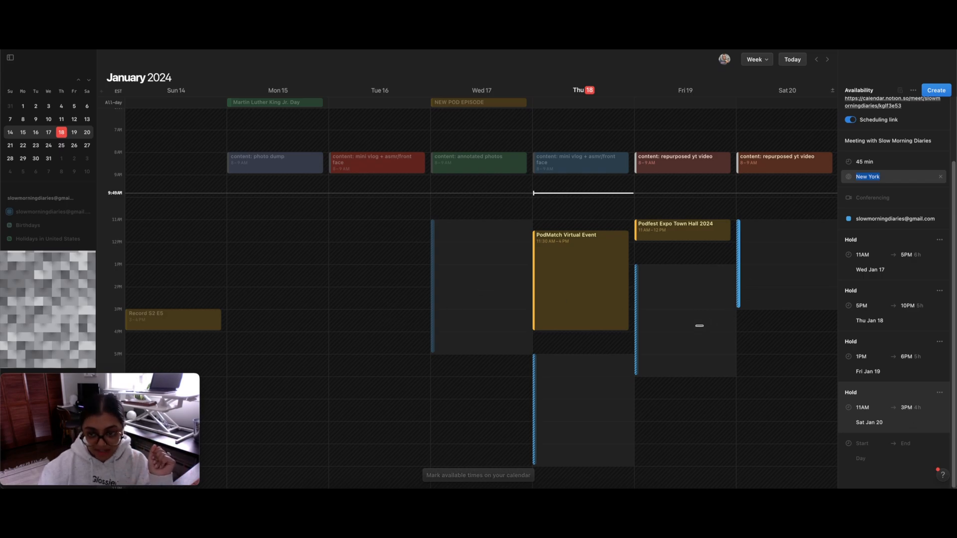
{"action": "mouse_move", "coordinate": [691, 324]}
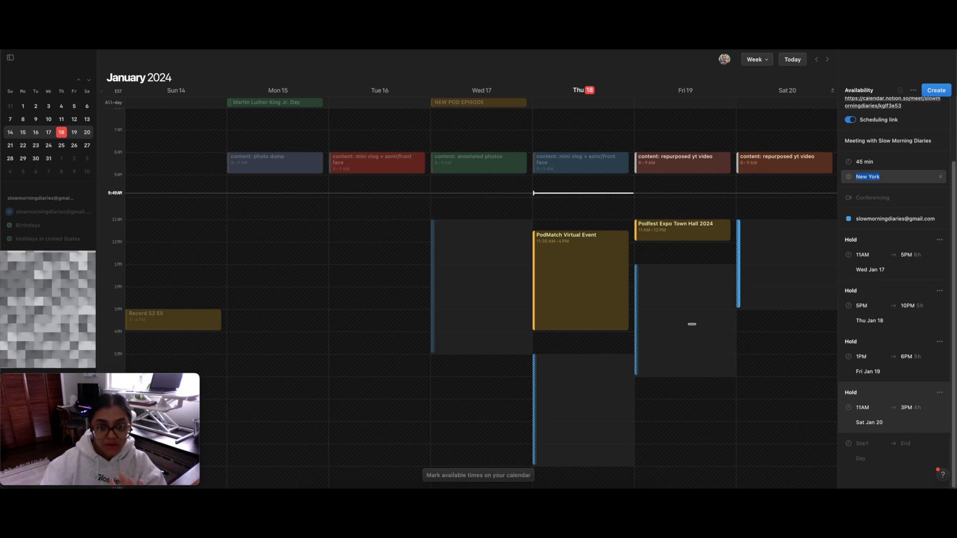
{"action": "mouse_move", "coordinate": [713, 321]}
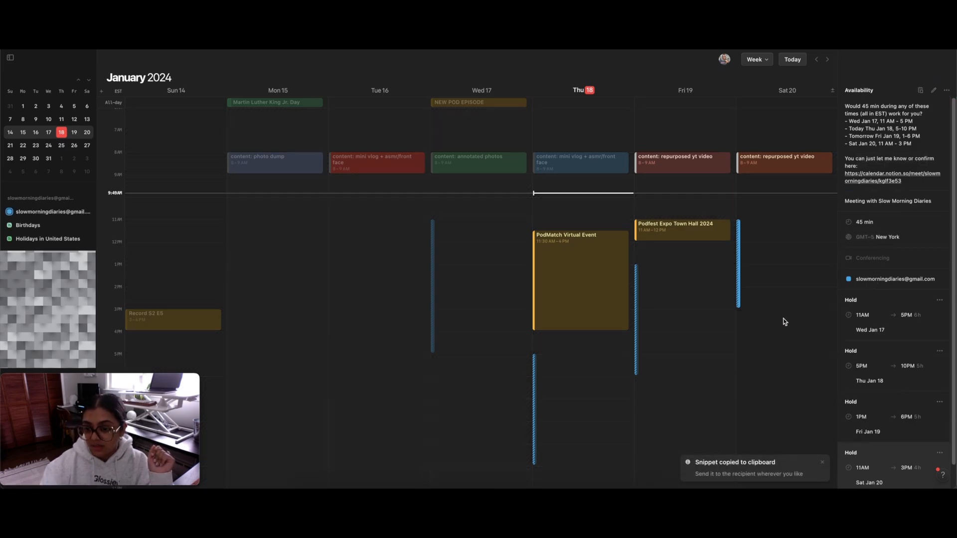
{"action": "mouse_move", "coordinate": [722, 478]}
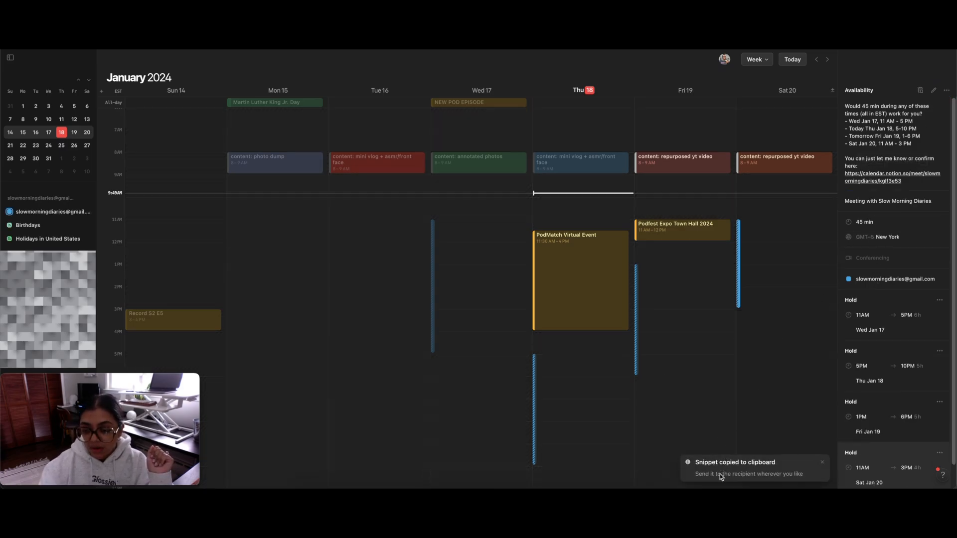
{"action": "mouse_move", "coordinate": [742, 482]}
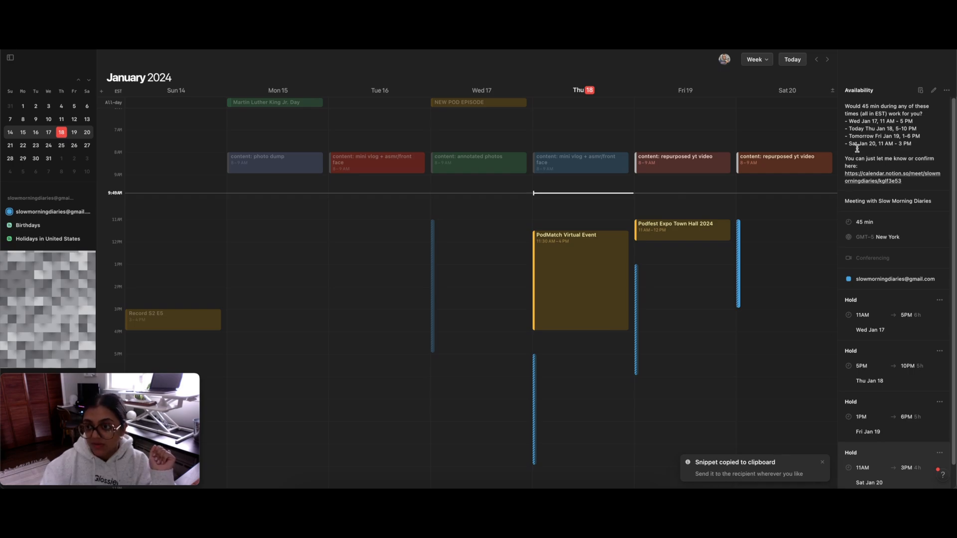
{"action": "mouse_move", "coordinate": [920, 90]}
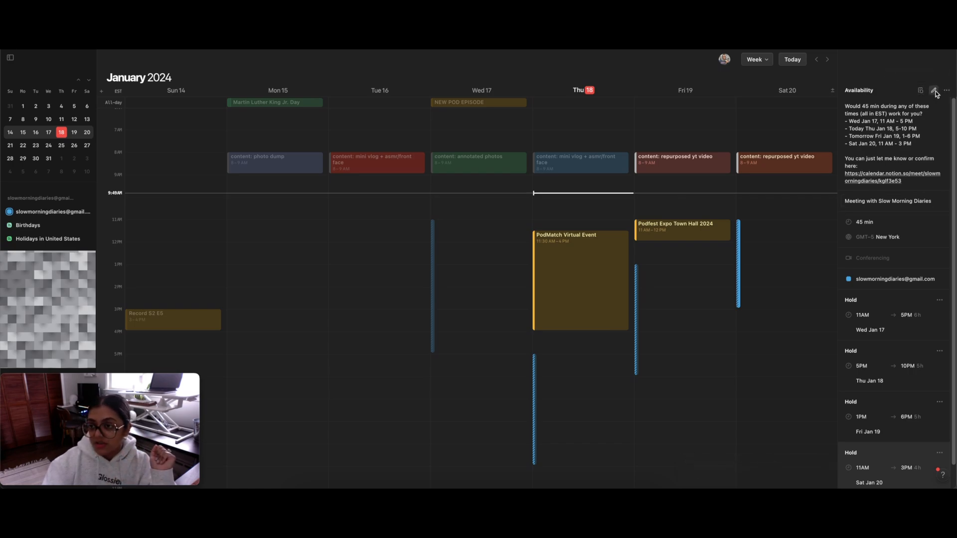
{"action": "mouse_move", "coordinate": [917, 408]}
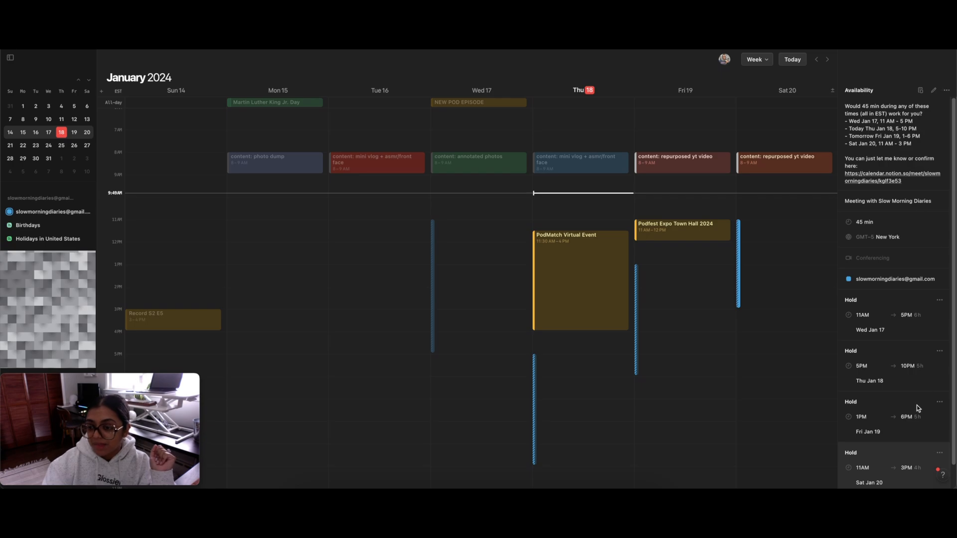
{"action": "mouse_move", "coordinate": [861, 125]}
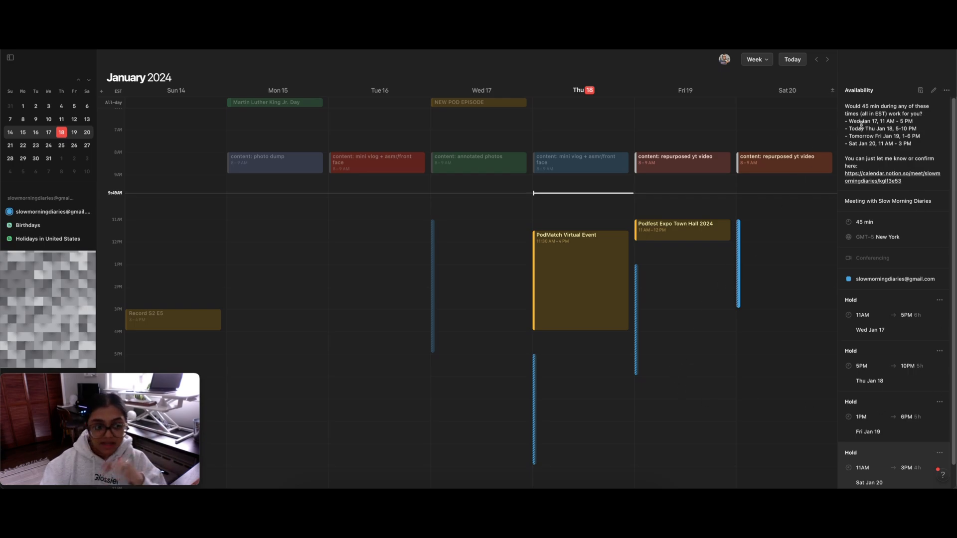
{"action": "mouse_move", "coordinate": [723, 232]}
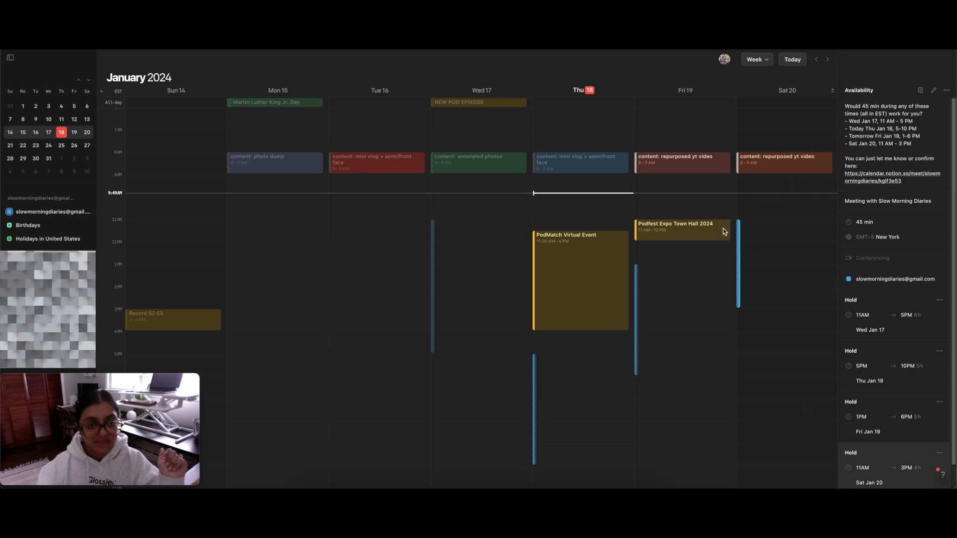
{"action": "mouse_move", "coordinate": [677, 261]}
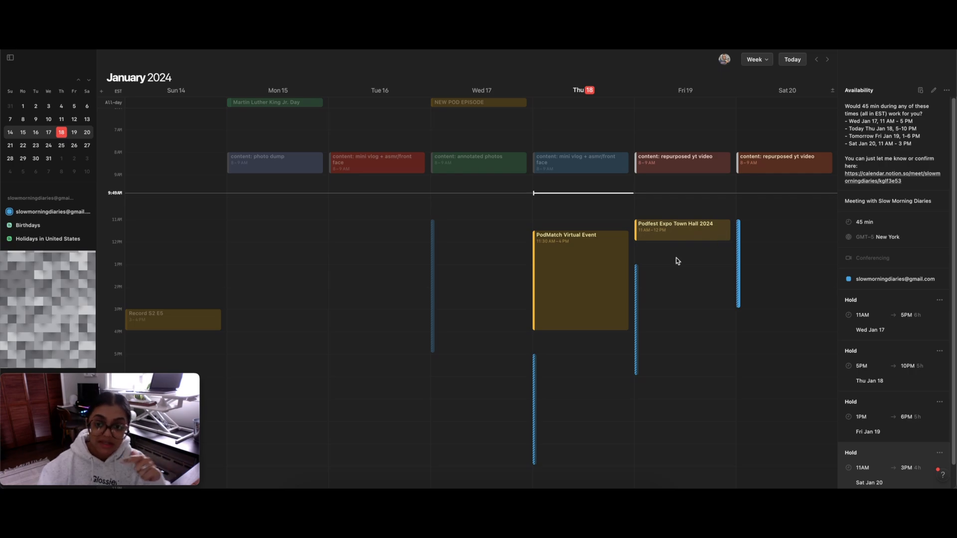
{"action": "mouse_move", "coordinate": [497, 315]}
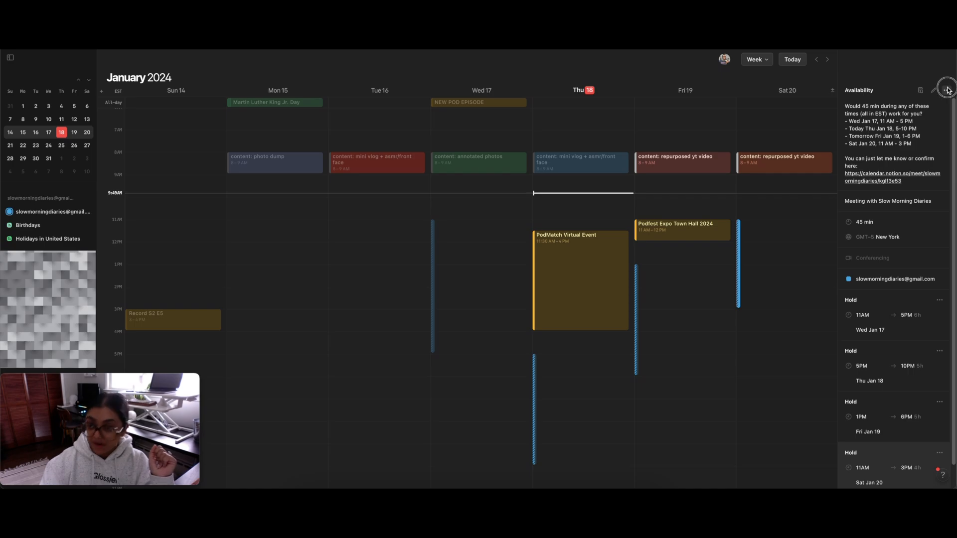
Delete the shared availability snippet from the Availability panel
{"action": "left_click", "coordinate": [946, 89]}
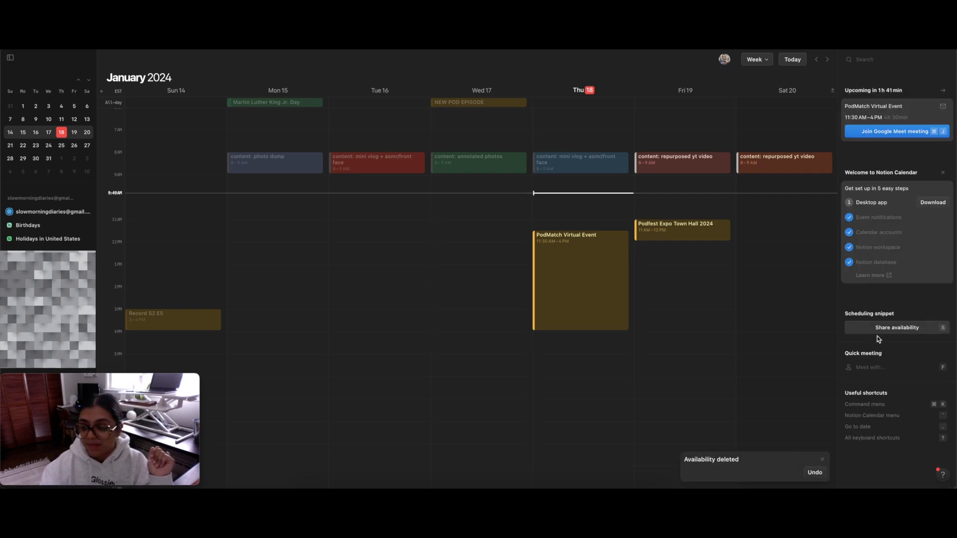
{"action": "mouse_move", "coordinate": [853, 362]}
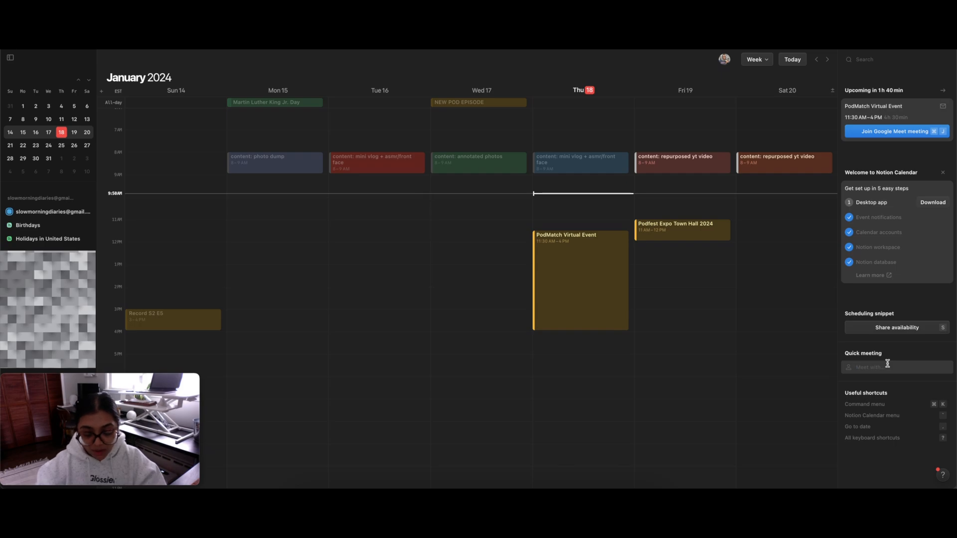
{"action": "type", "text": "slow"}
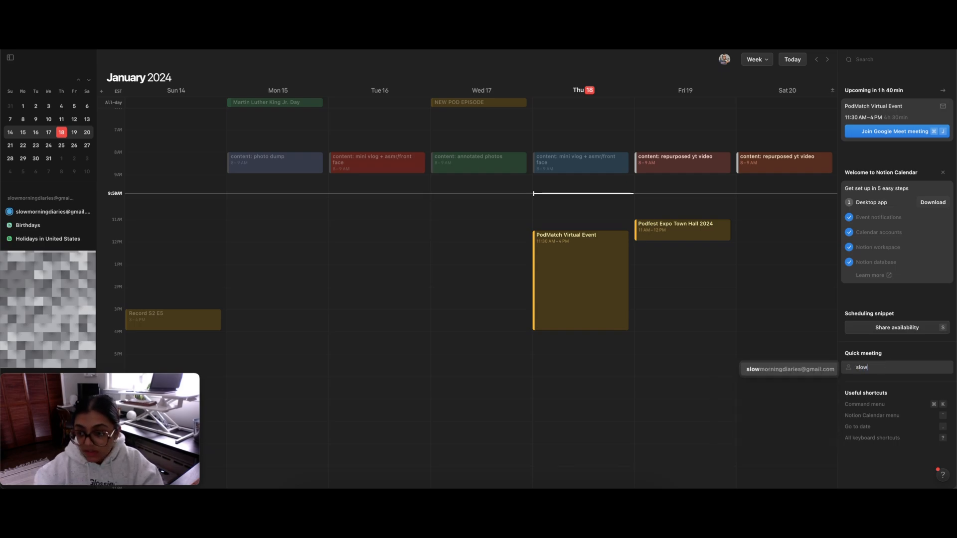
{"action": "mouse_move", "coordinate": [806, 369]}
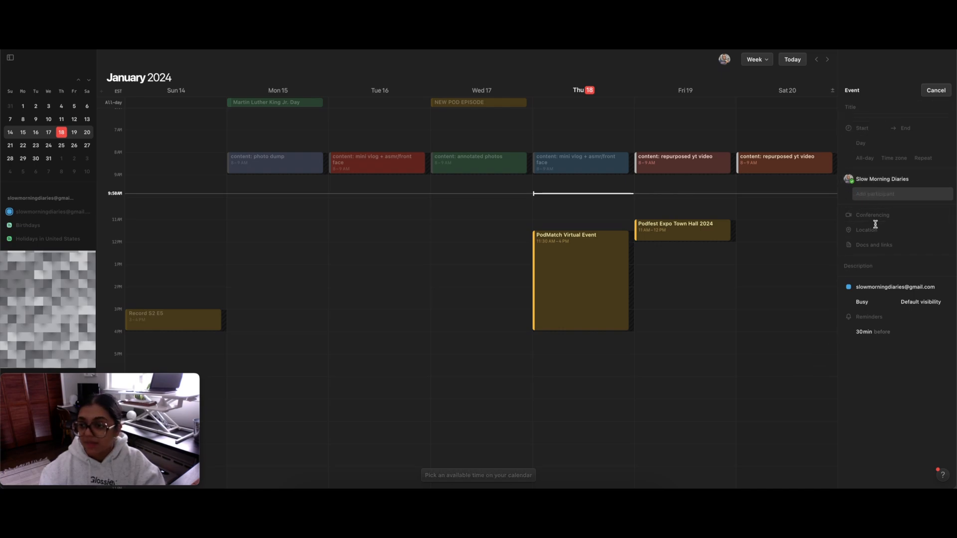
{"action": "mouse_move", "coordinate": [877, 342]}
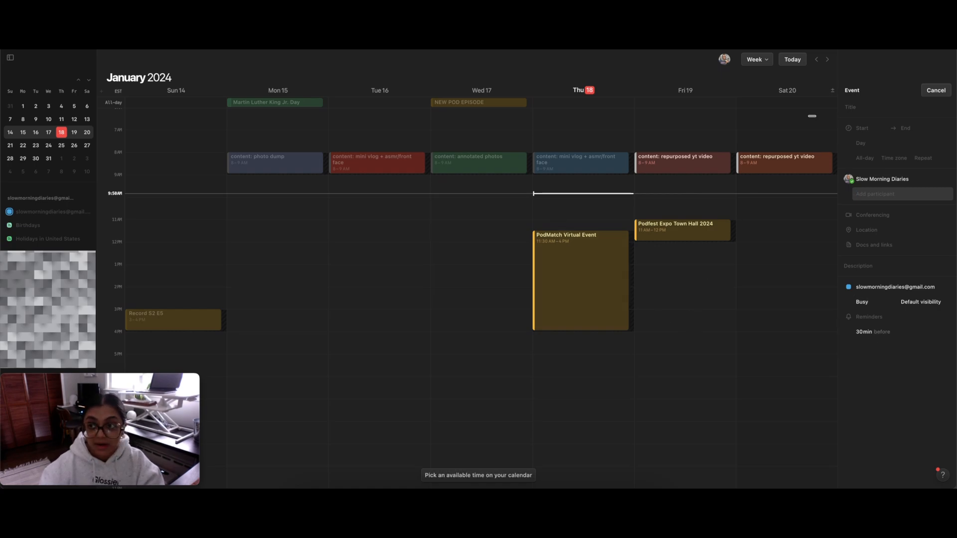
{"action": "left_click", "coordinate": [934, 90]}
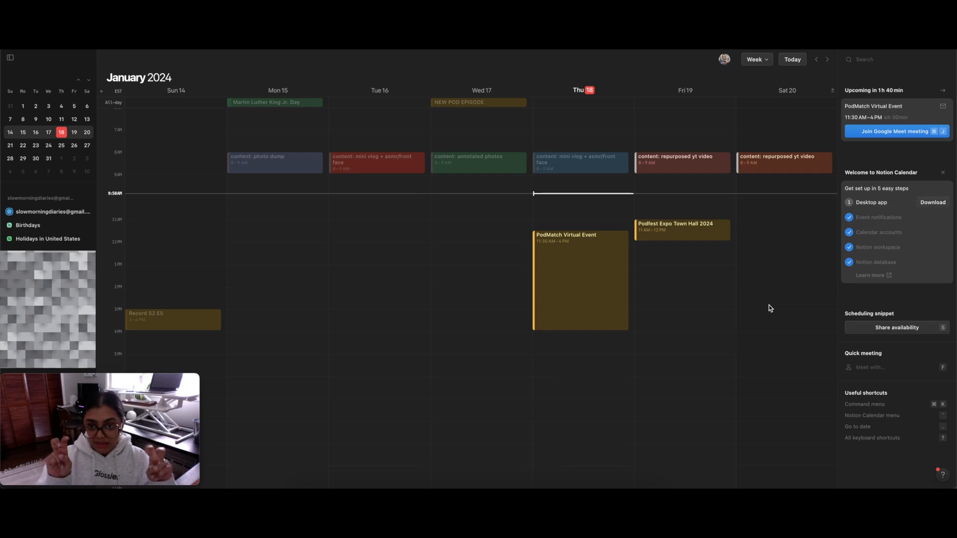
{"action": "mouse_move", "coordinate": [747, 323]}
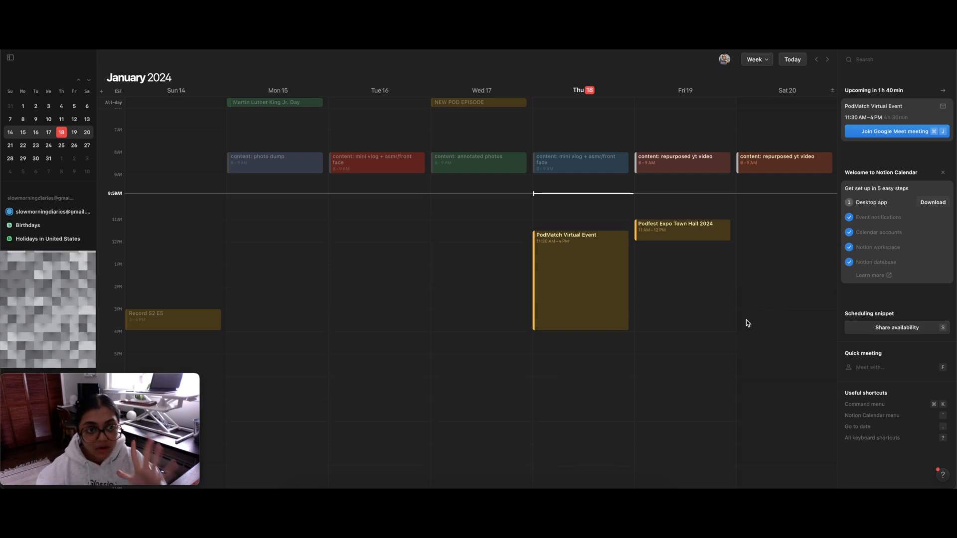
{"action": "mouse_move", "coordinate": [726, 335]}
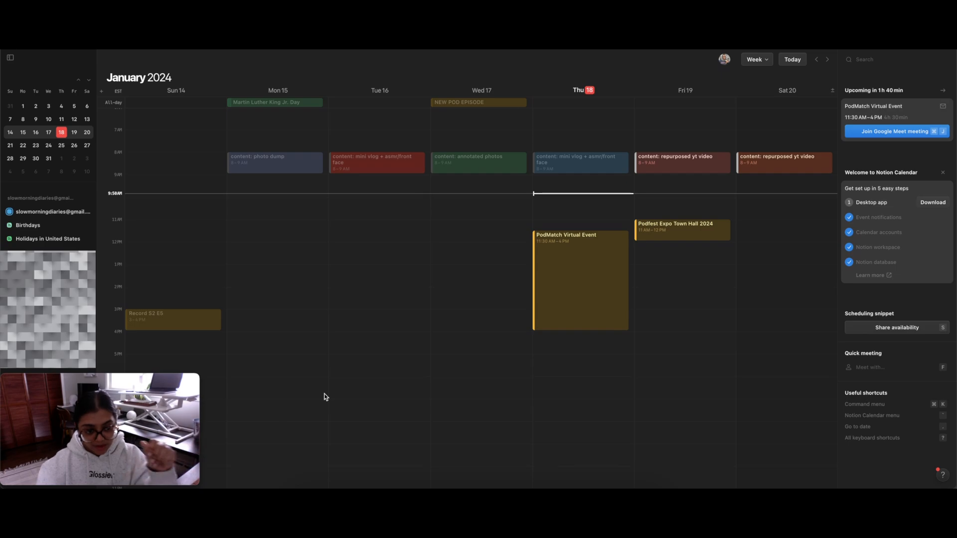
{"action": "mouse_move", "coordinate": [328, 399]}
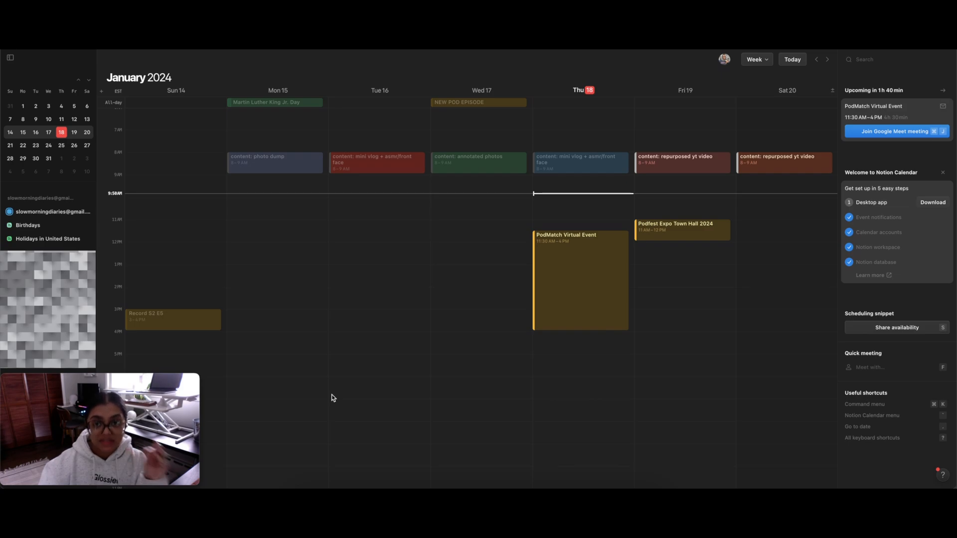
{"action": "mouse_move", "coordinate": [329, 402]}
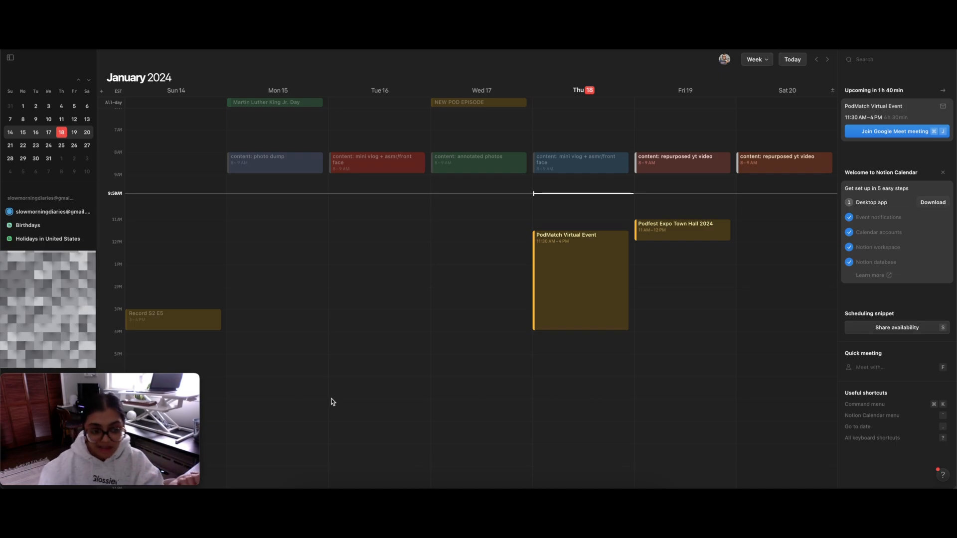
{"action": "mouse_move", "coordinate": [329, 405]}
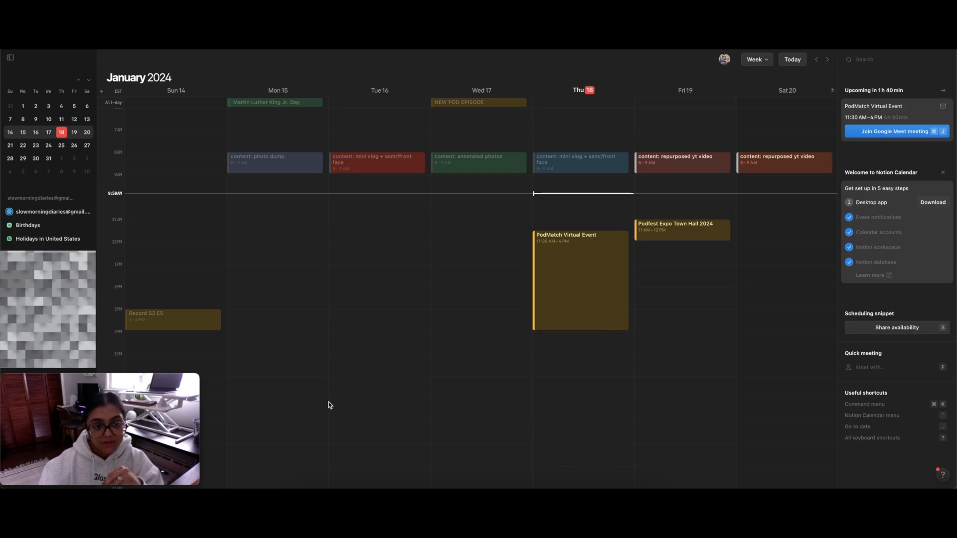
{"action": "mouse_move", "coordinate": [299, 372]}
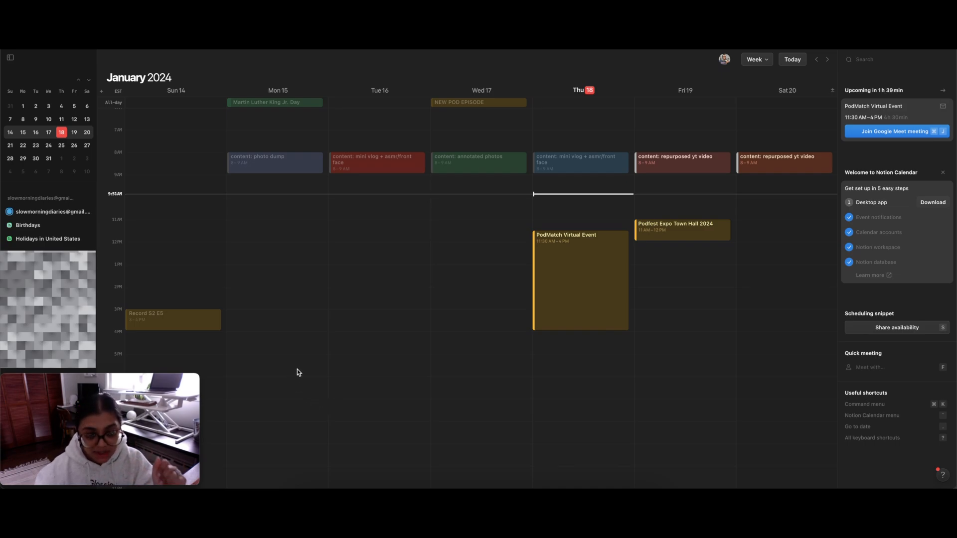
{"action": "mouse_move", "coordinate": [465, 313]}
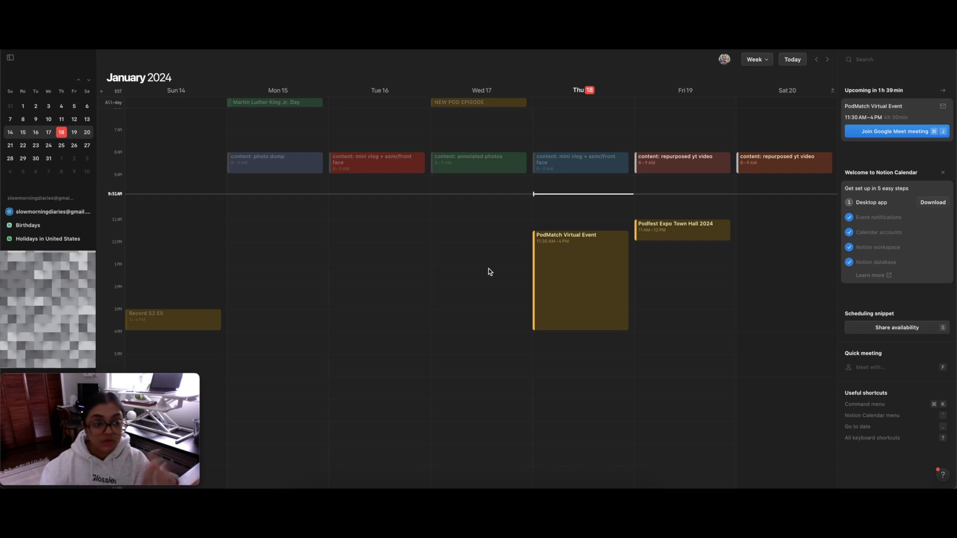
{"action": "mouse_move", "coordinate": [443, 256]}
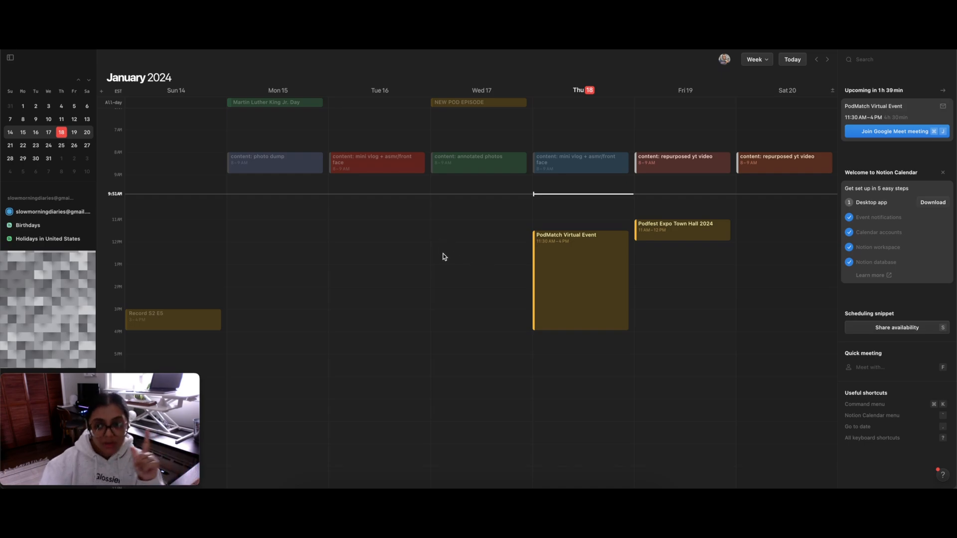
{"action": "mouse_move", "coordinate": [794, 185]}
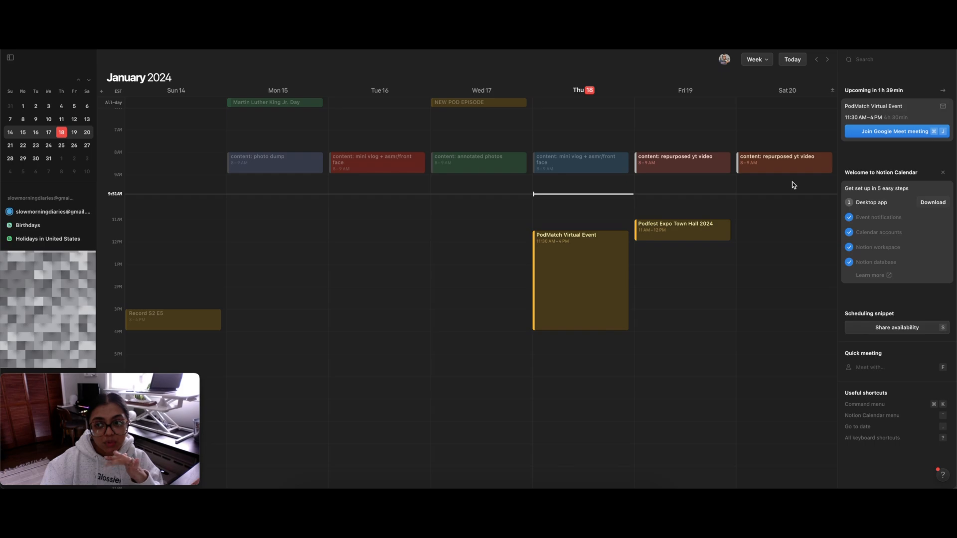
{"action": "mouse_move", "coordinate": [502, 302]}
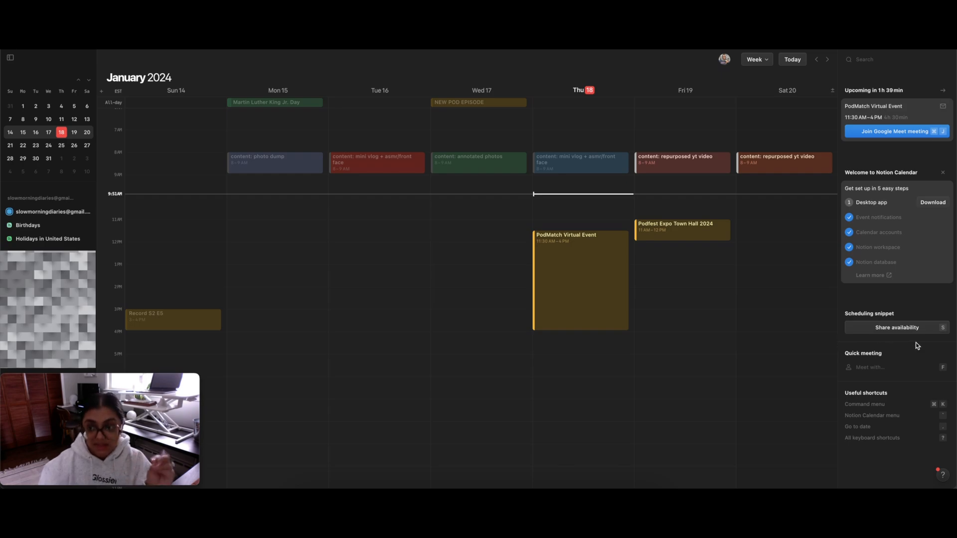
{"action": "mouse_move", "coordinate": [623, 363]}
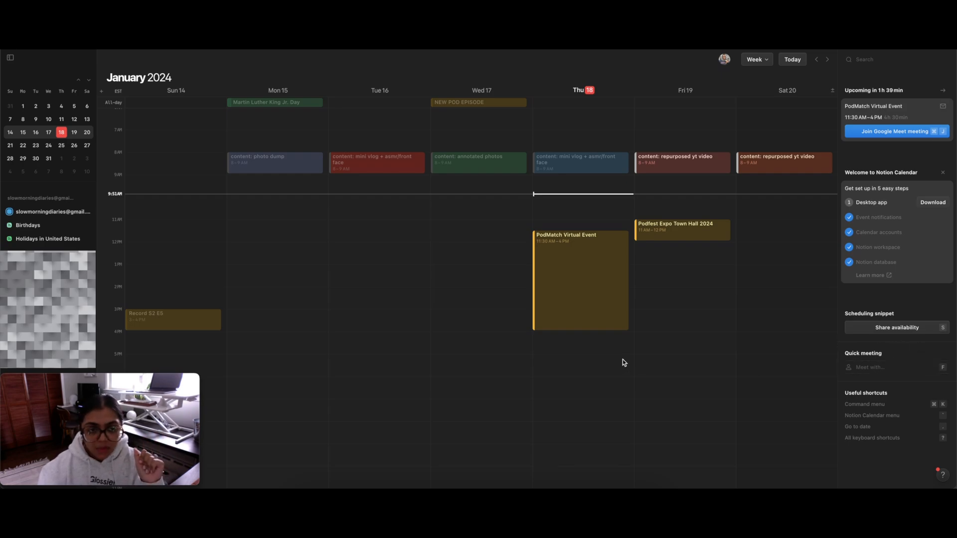
{"action": "mouse_move", "coordinate": [630, 366]}
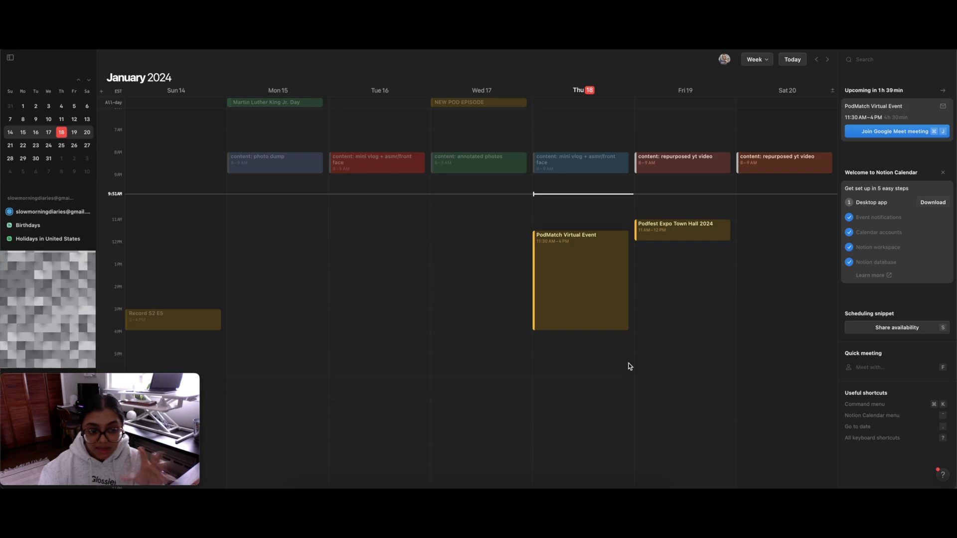
{"action": "mouse_move", "coordinate": [633, 368]}
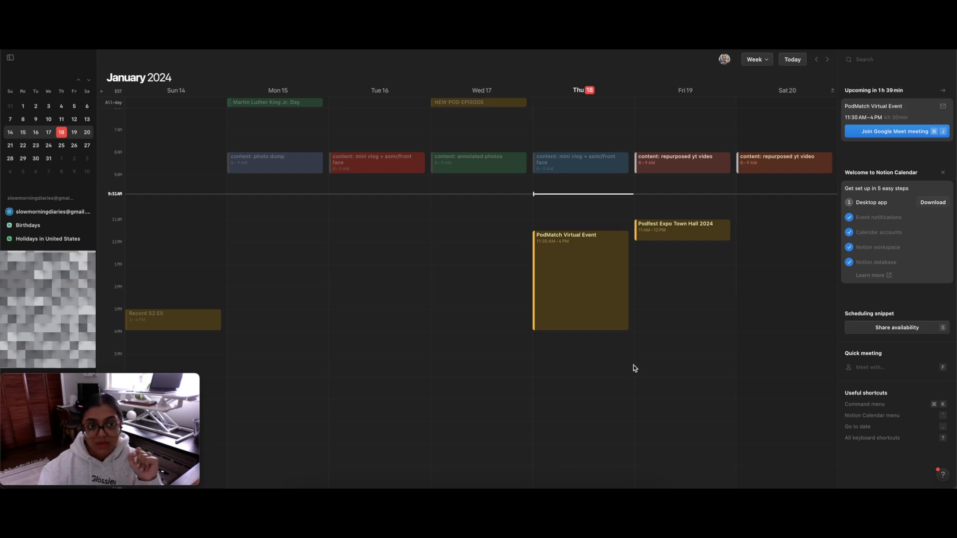
{"action": "mouse_move", "coordinate": [632, 364]}
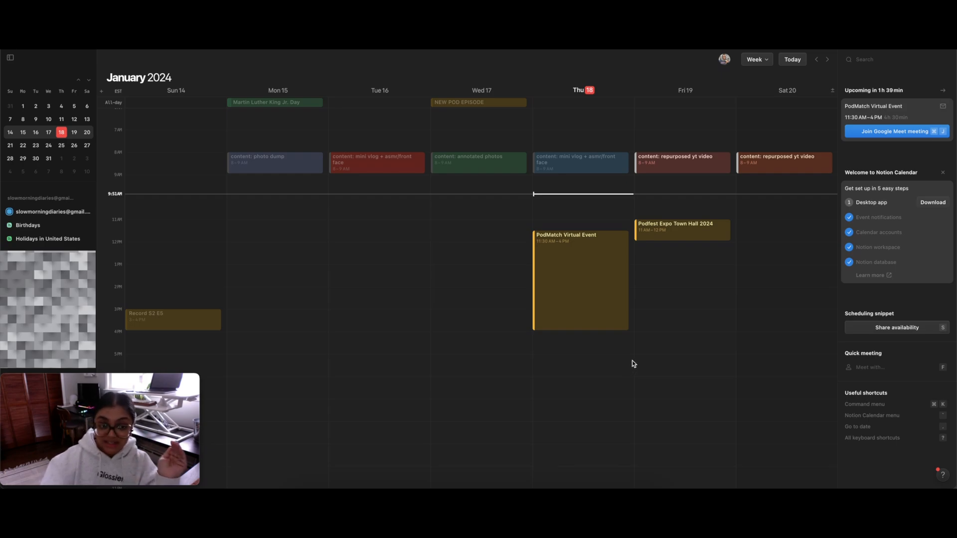
{"action": "mouse_move", "coordinate": [650, 370]}
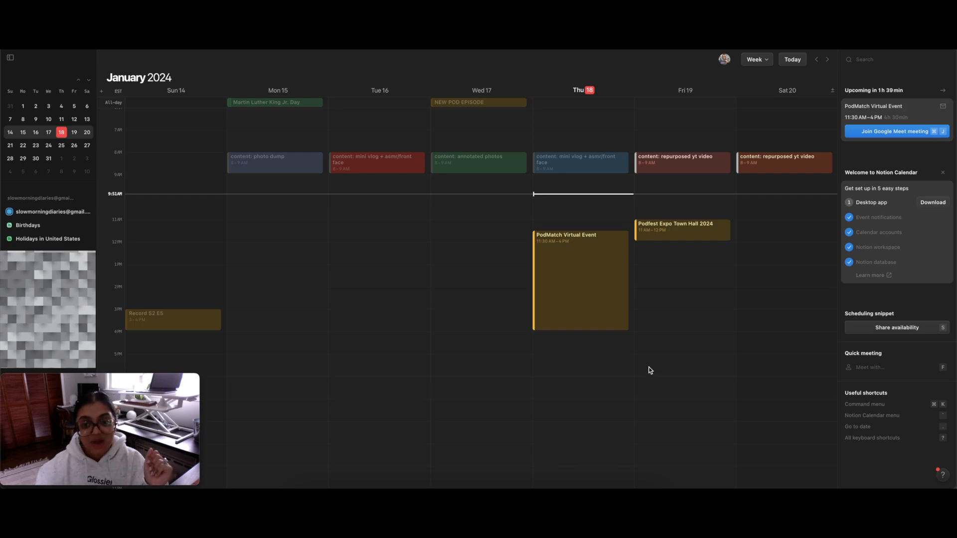
{"action": "mouse_move", "coordinate": [652, 366]}
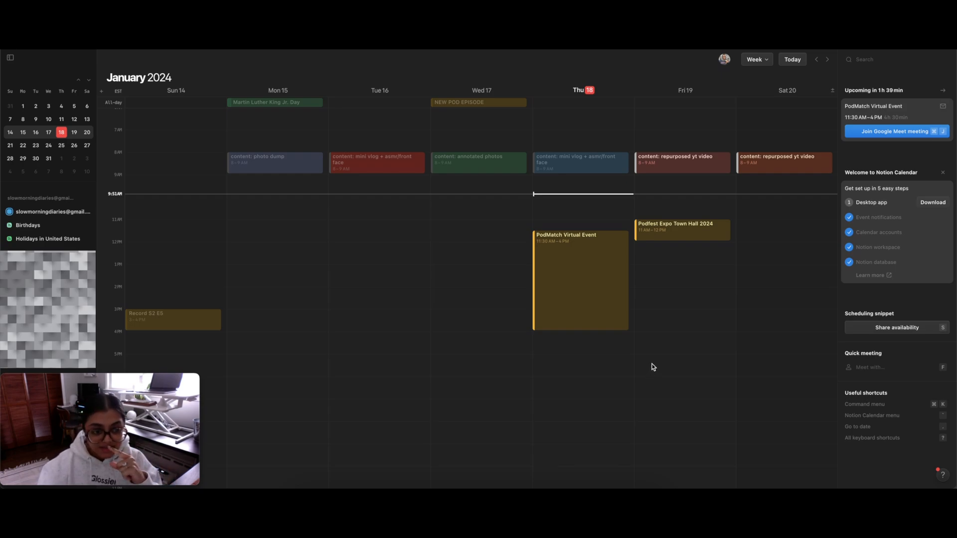
{"action": "mouse_move", "coordinate": [891, 399]}
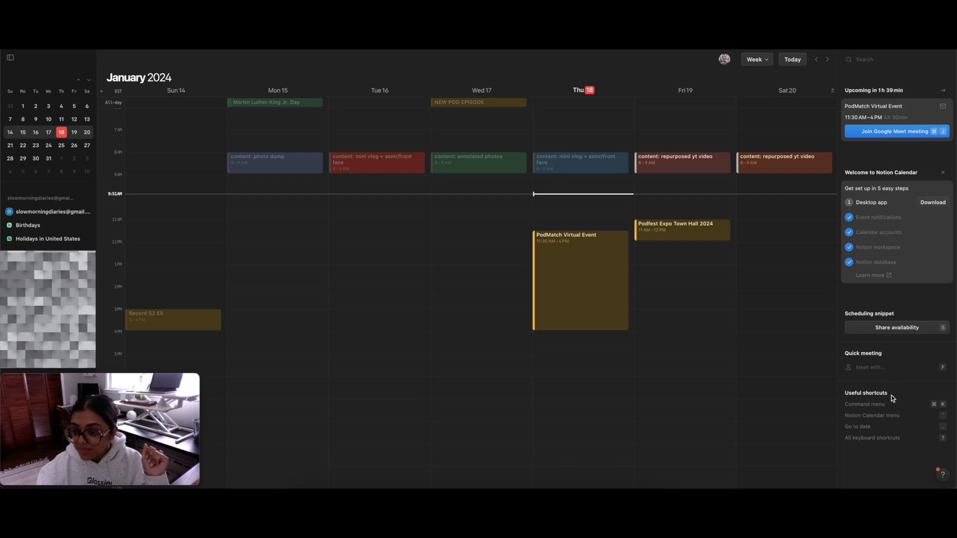
{"action": "mouse_move", "coordinate": [857, 404]}
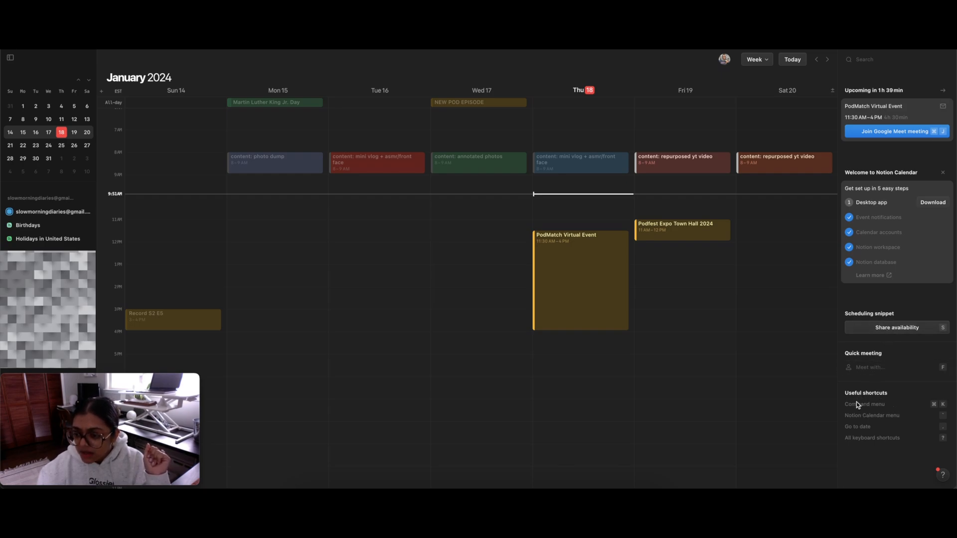
{"action": "mouse_move", "coordinate": [954, 420]}
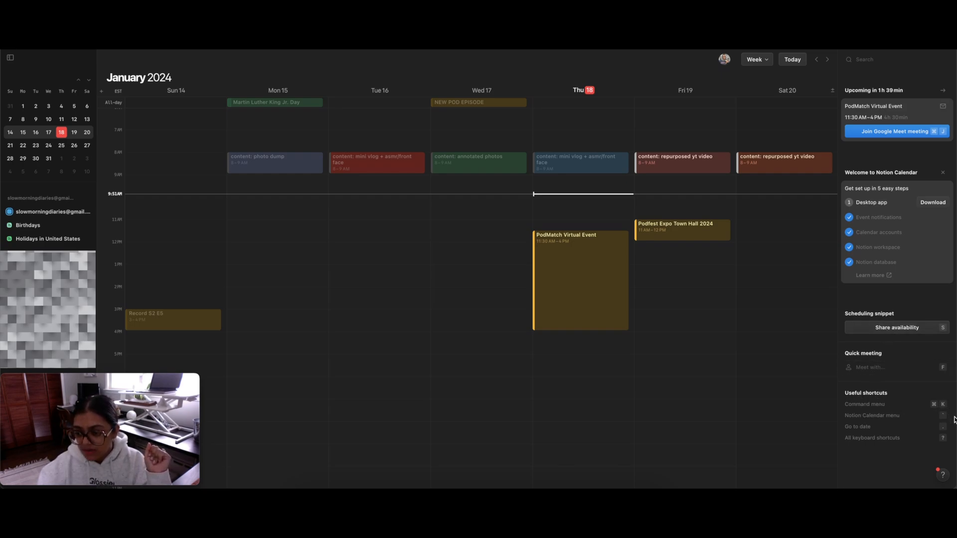
{"action": "mouse_move", "coordinate": [903, 457]}
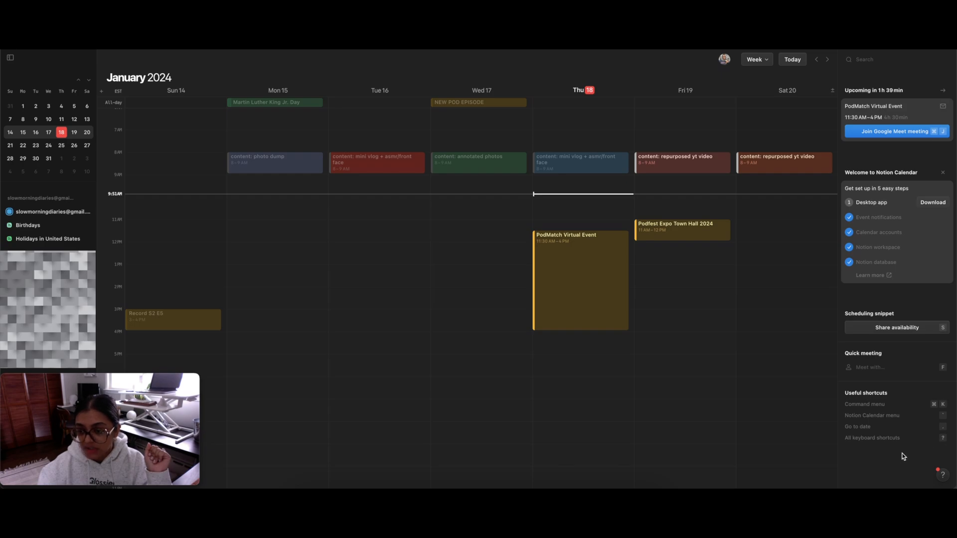
{"action": "mouse_move", "coordinate": [879, 451]}
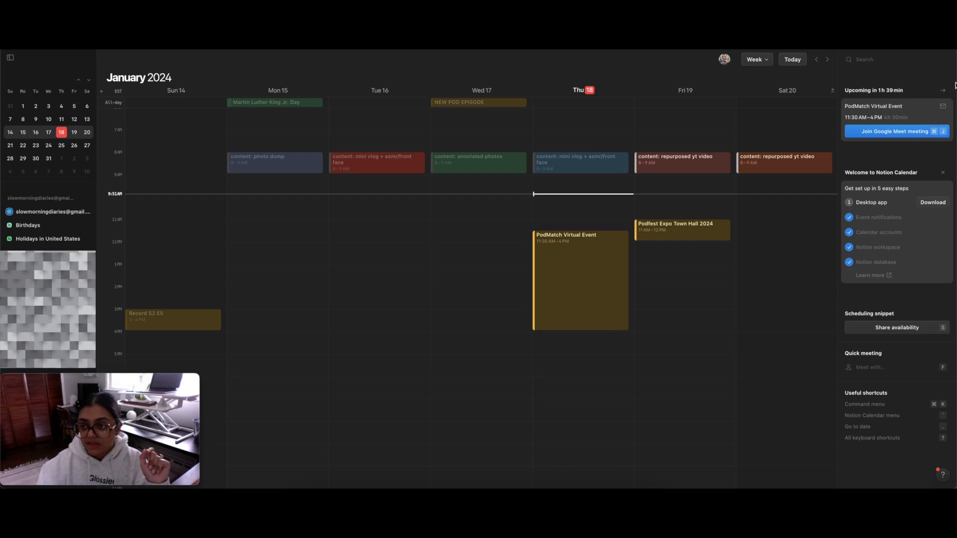
{"action": "mouse_move", "coordinate": [280, 405]}
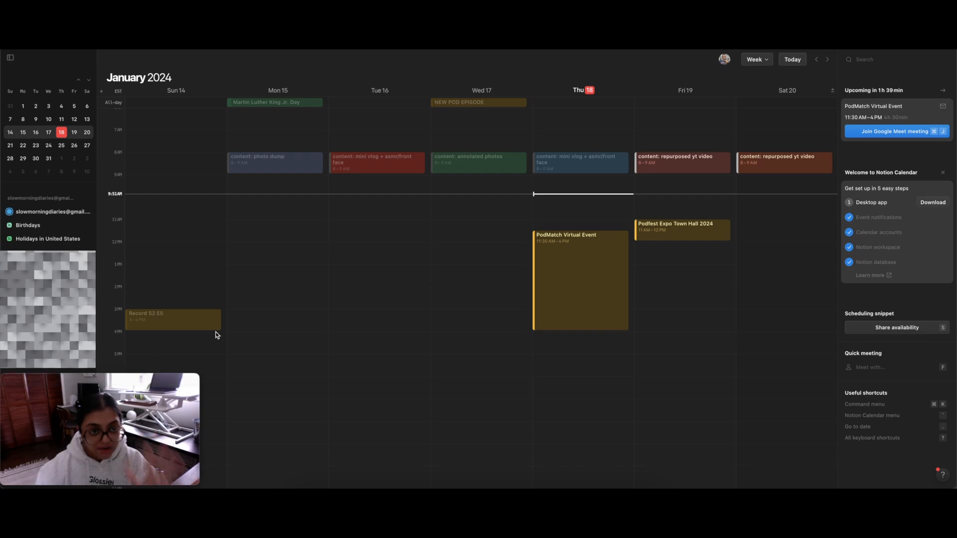
{"action": "mouse_move", "coordinate": [518, 245]}
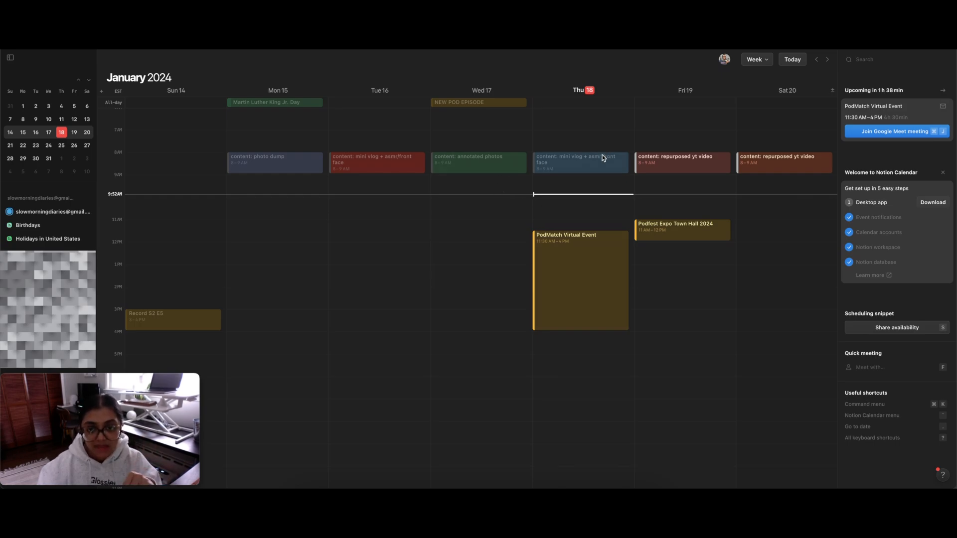
{"action": "mouse_move", "coordinate": [593, 207]}
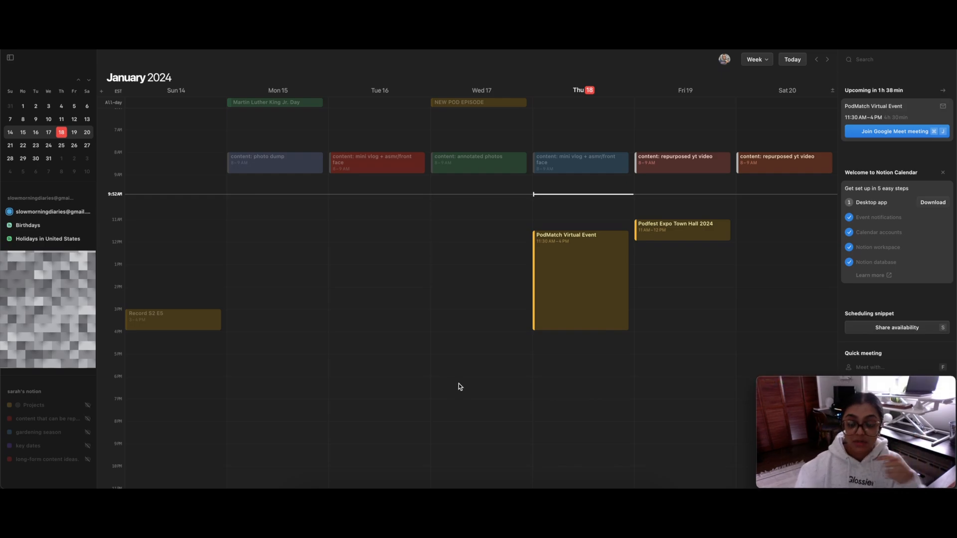
{"action": "mouse_move", "coordinate": [451, 391]}
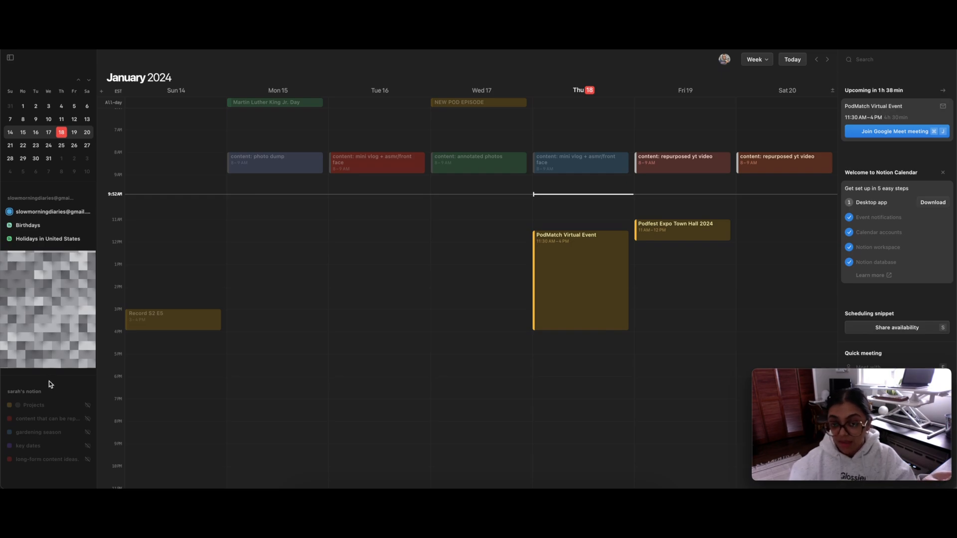
{"action": "mouse_move", "coordinate": [498, 254]}
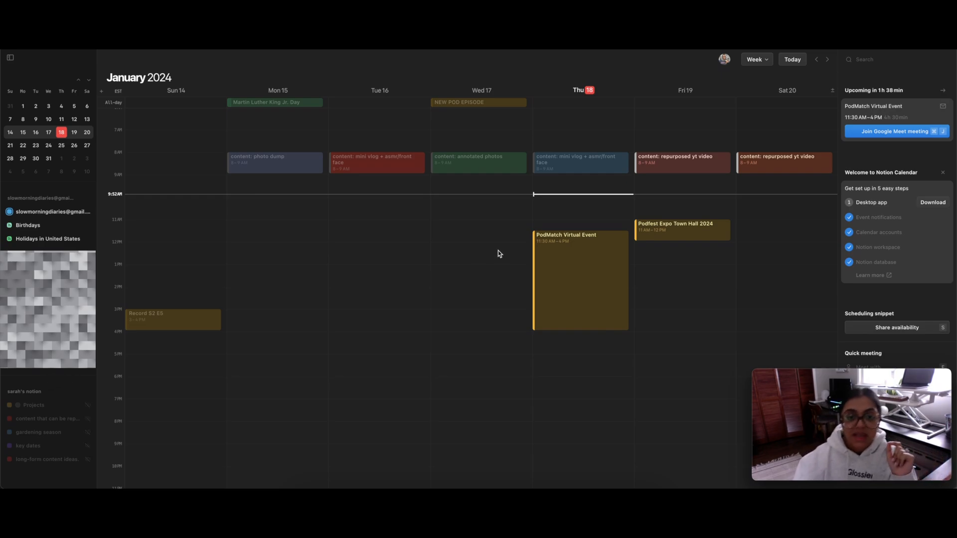
{"action": "mouse_move", "coordinate": [482, 272]}
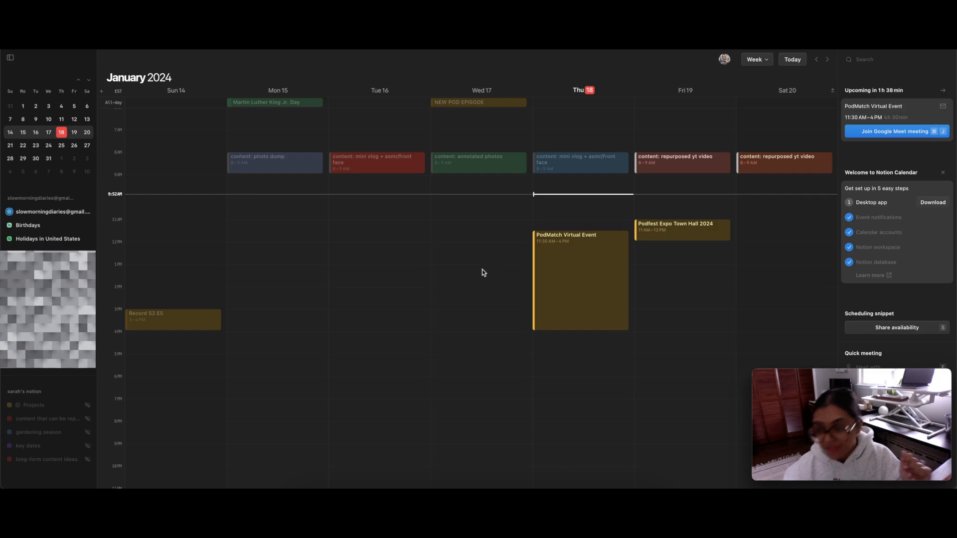
{"action": "mouse_move", "coordinate": [356, 315]}
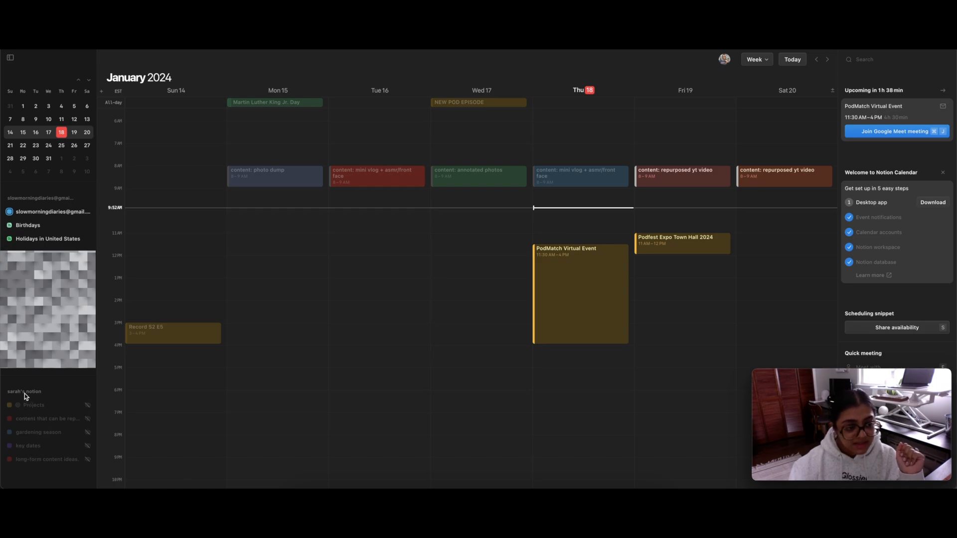
{"action": "mouse_move", "coordinate": [28, 458]}
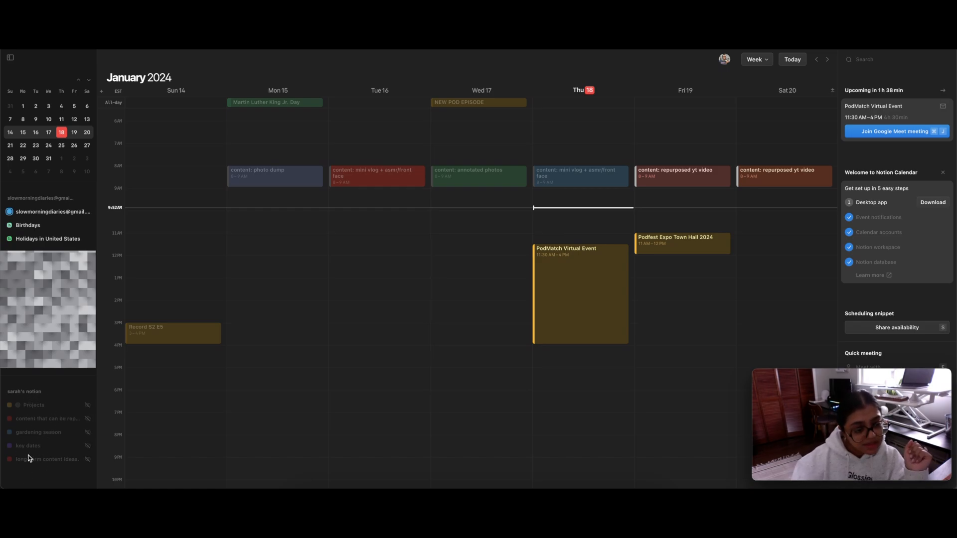
{"action": "mouse_move", "coordinate": [66, 476]}
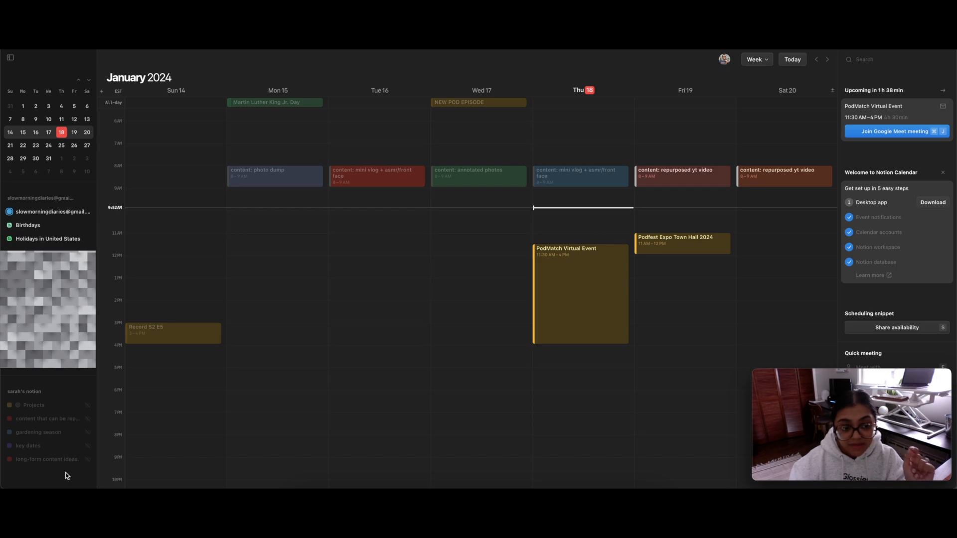
{"action": "mouse_move", "coordinate": [107, 459]}
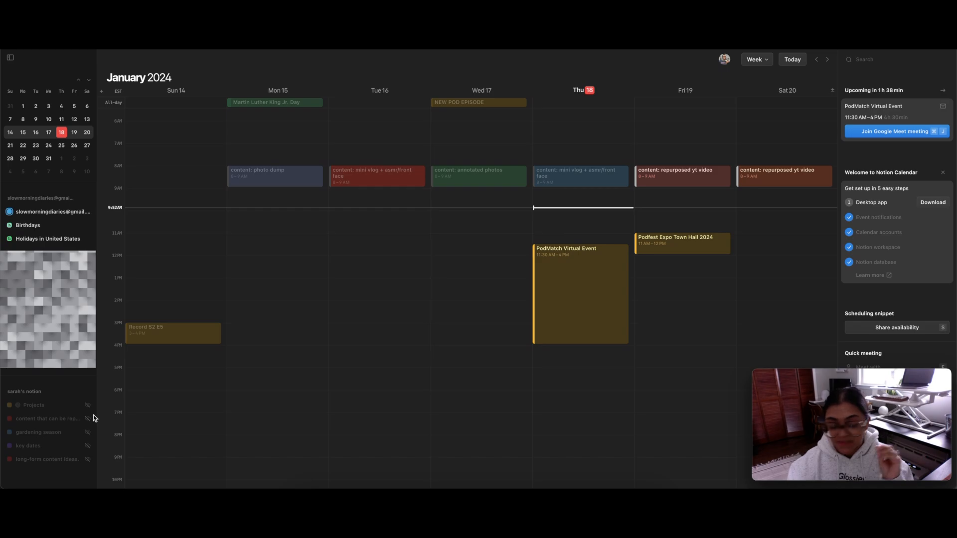
{"action": "mouse_move", "coordinate": [89, 412]}
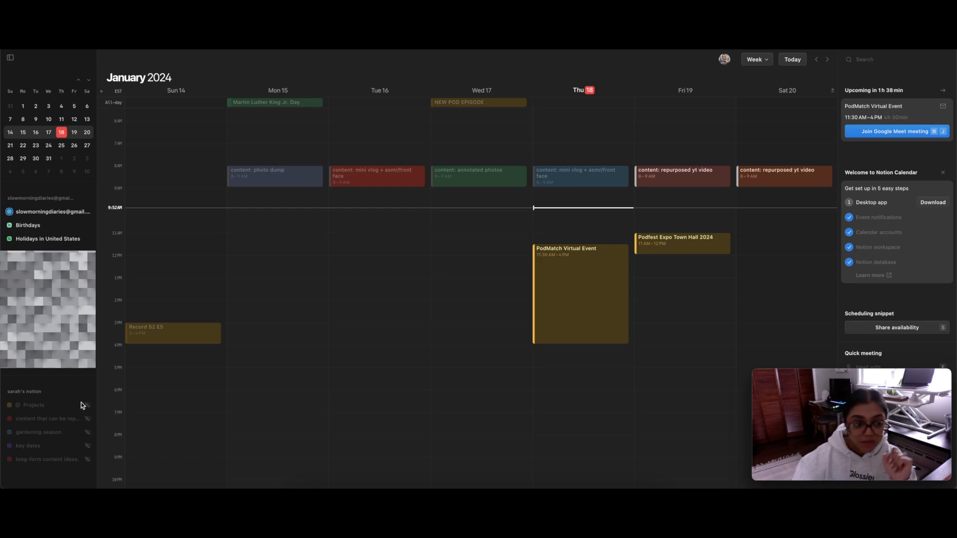
{"action": "mouse_move", "coordinate": [145, 415]}
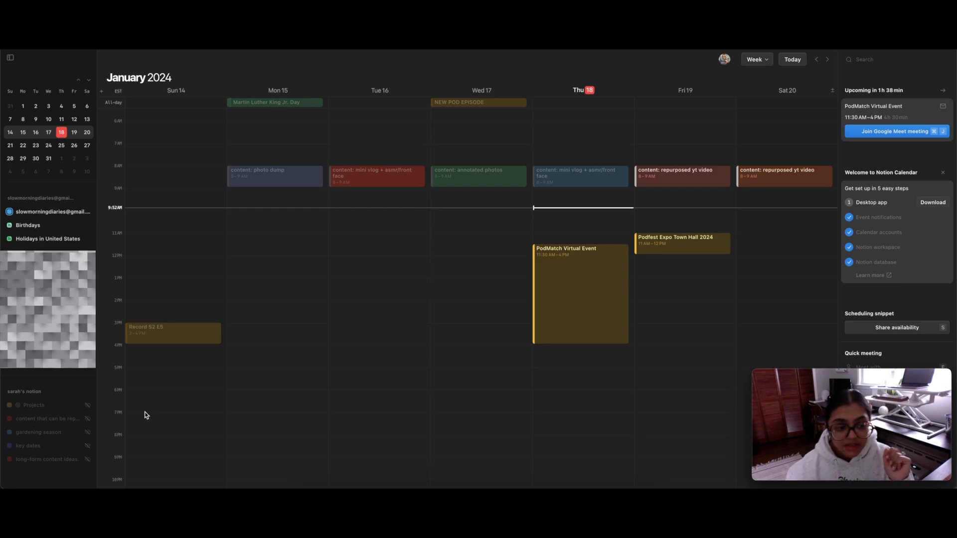
{"action": "mouse_move", "coordinate": [34, 444]}
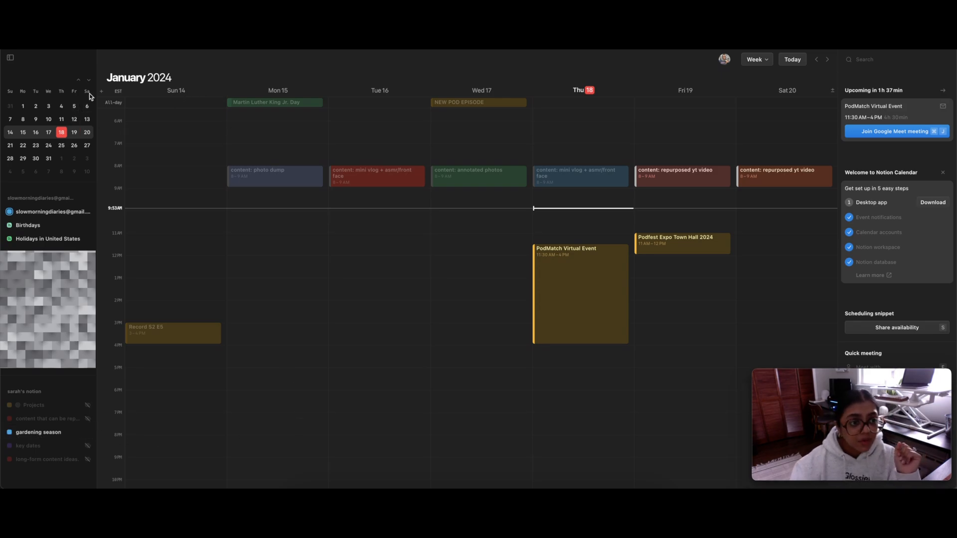
Advance to the February 25 – March 2, 2024 week and view gardening season's calendar details
{"action": "left_click", "coordinate": [89, 79]}
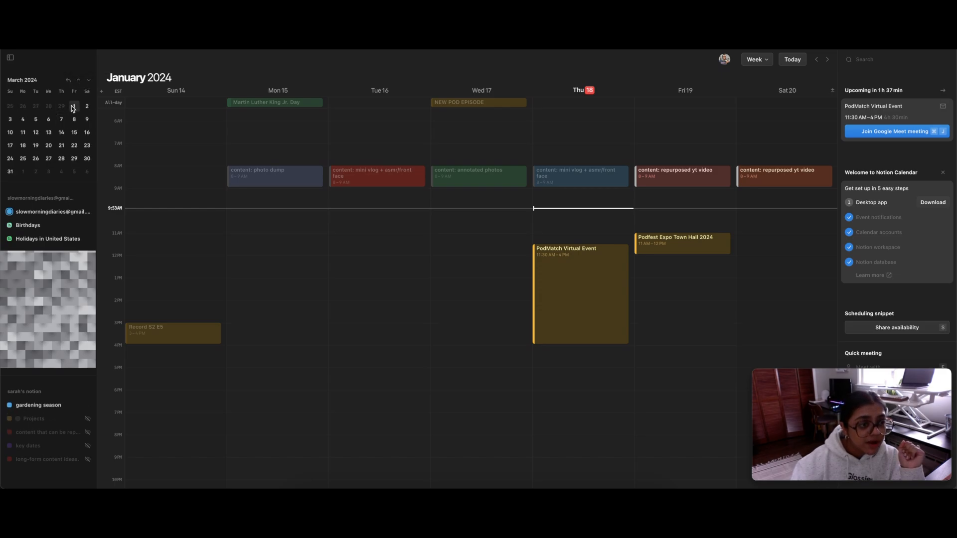
{"action": "left_click", "coordinate": [827, 60]}
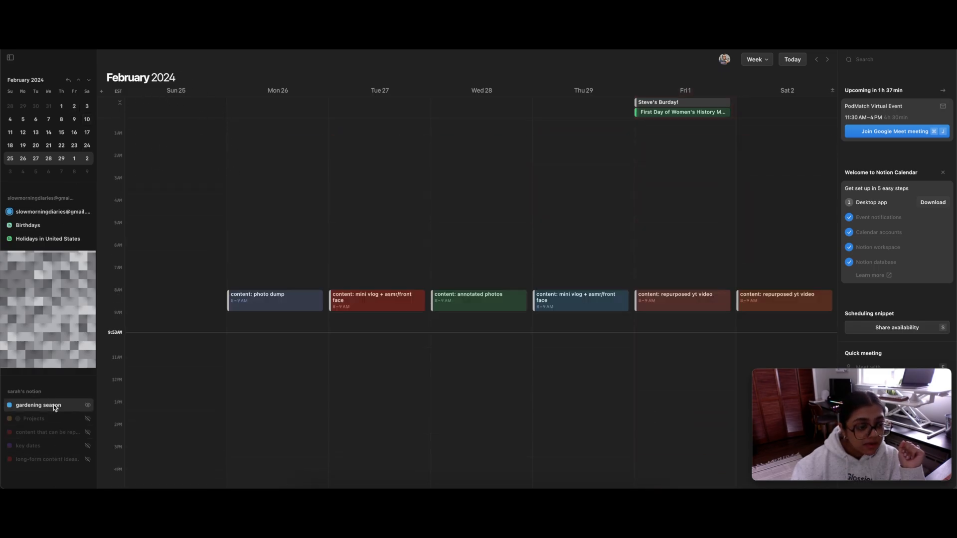
{"action": "left_click", "coordinate": [38, 404]}
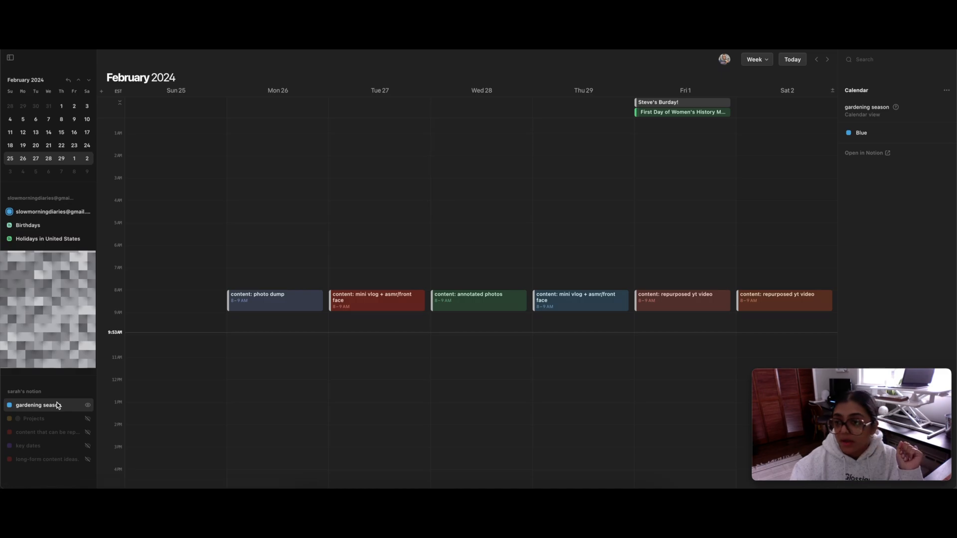
{"action": "mouse_move", "coordinate": [851, 117]}
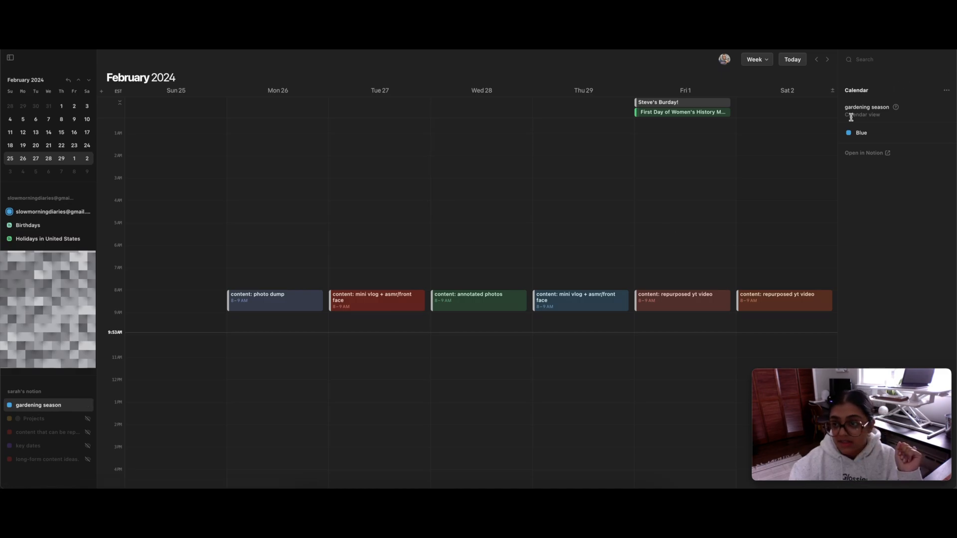
{"action": "left_click", "coordinate": [861, 133]}
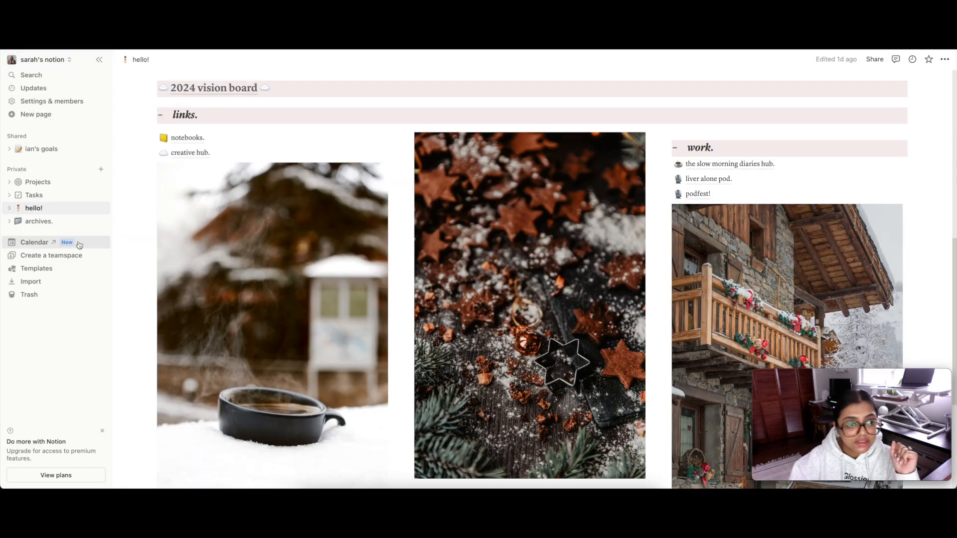
Browse creative hub's plant database and its No type group, then open archives
{"action": "left_click", "coordinate": [9, 208]}
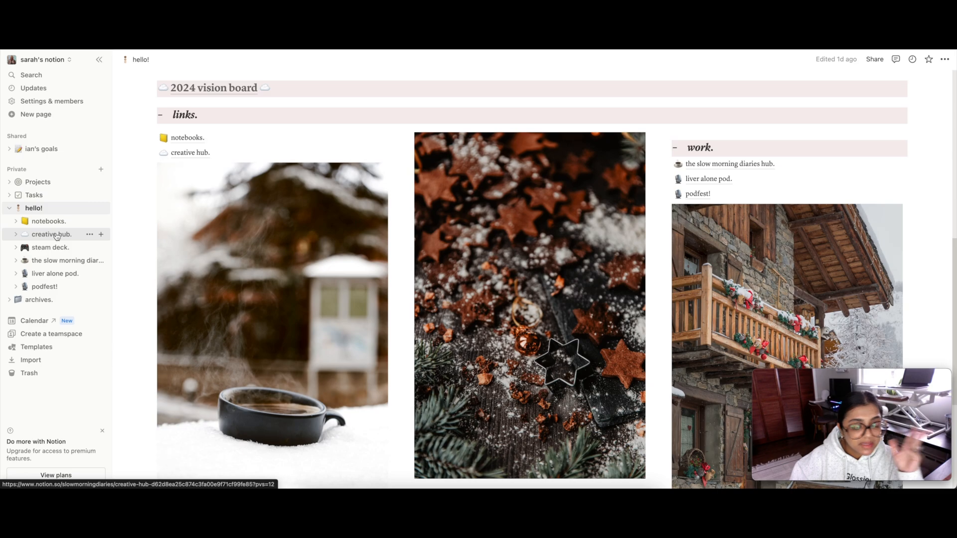
{"action": "left_click", "coordinate": [51, 234]}
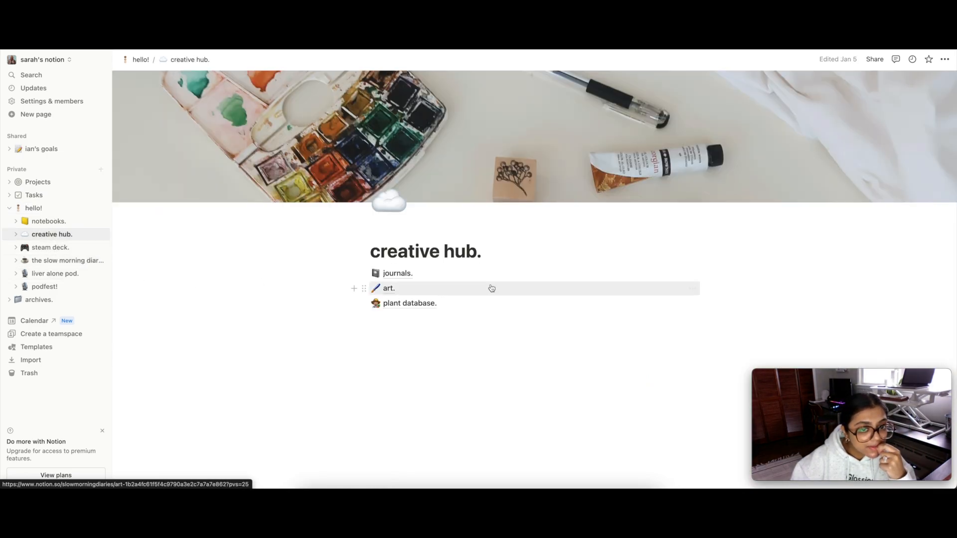
{"action": "left_click", "coordinate": [410, 302]}
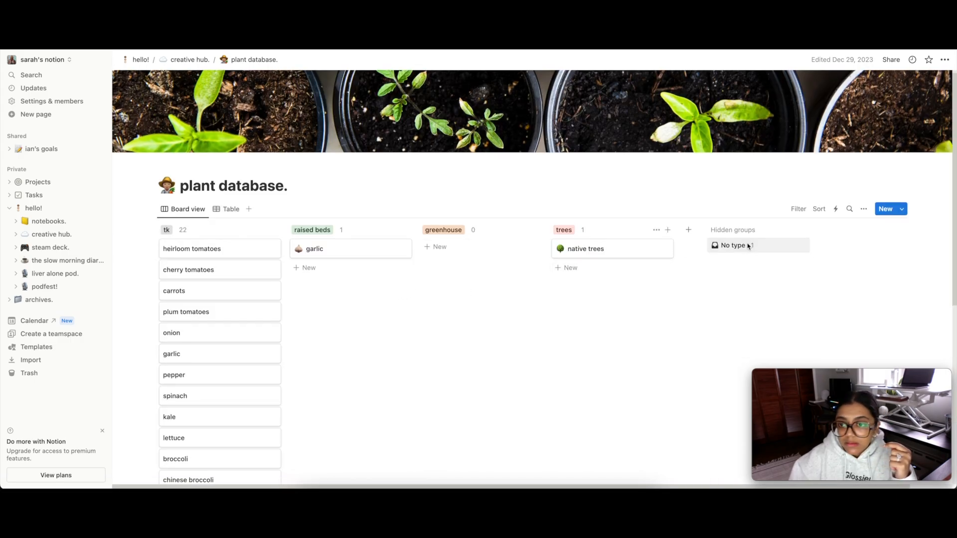
{"action": "left_click", "coordinate": [733, 244]}
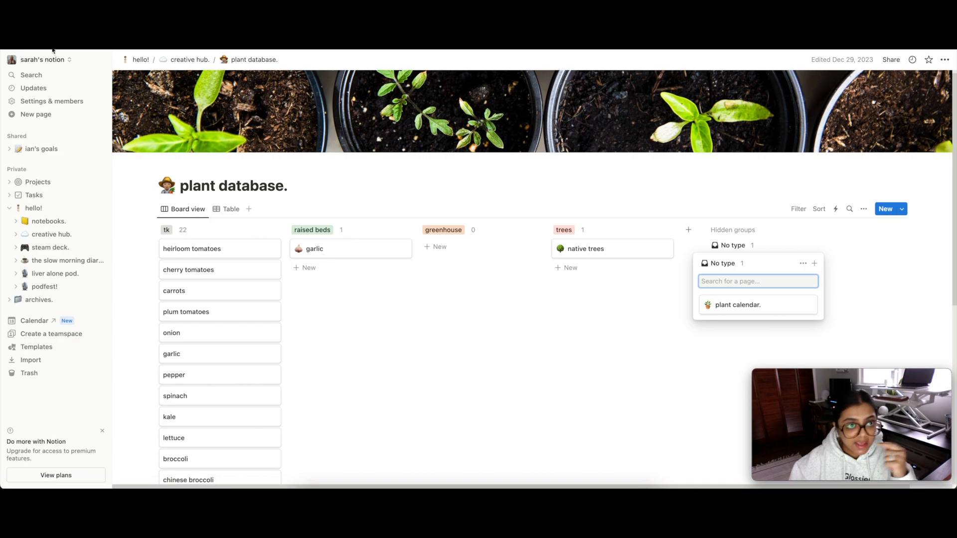
{"action": "mouse_move", "coordinate": [49, 239]}
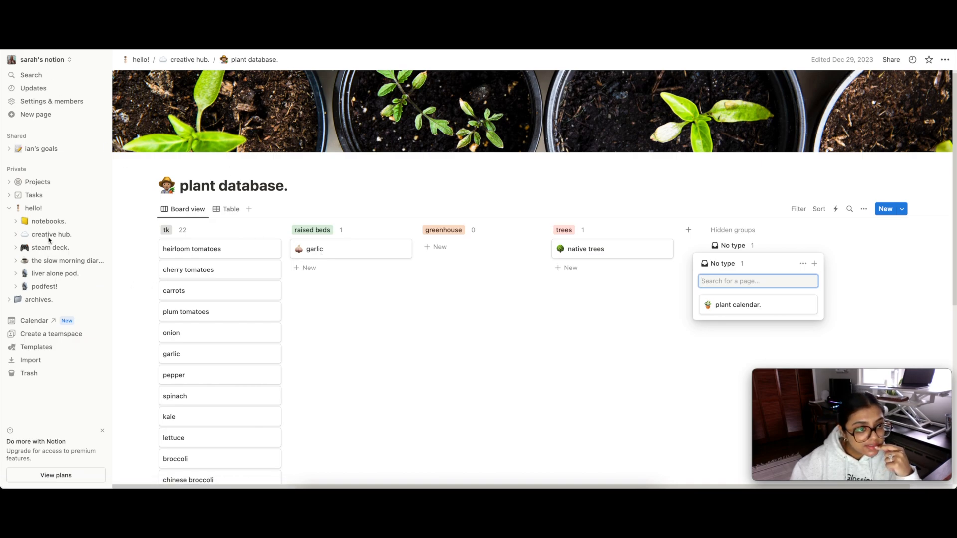
{"action": "left_click", "coordinate": [38, 300]}
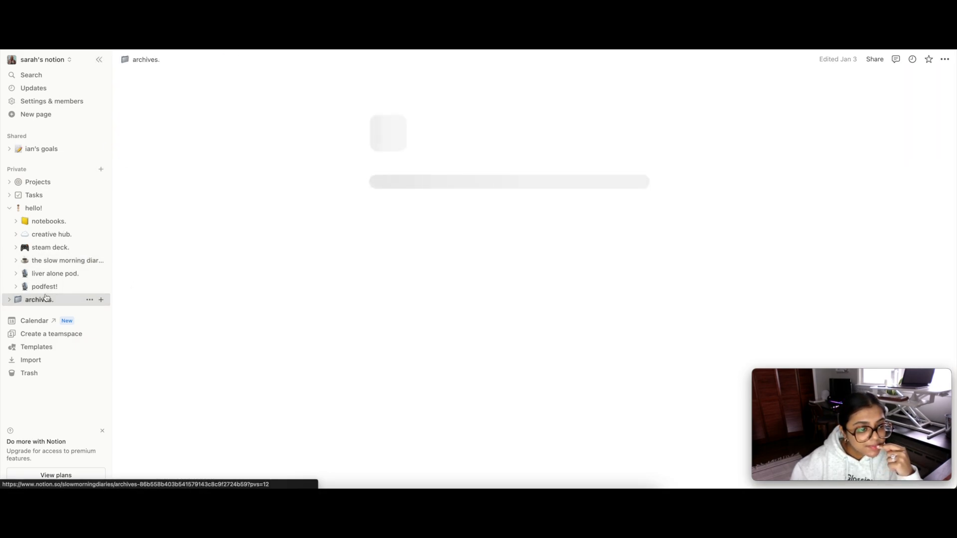
{"action": "left_click", "coordinate": [39, 299]}
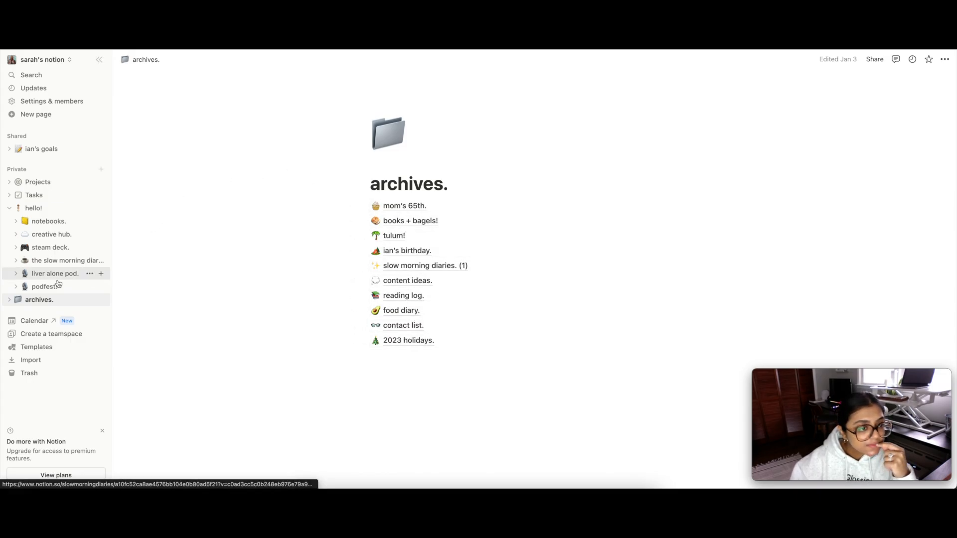
{"action": "left_click", "coordinate": [35, 321]}
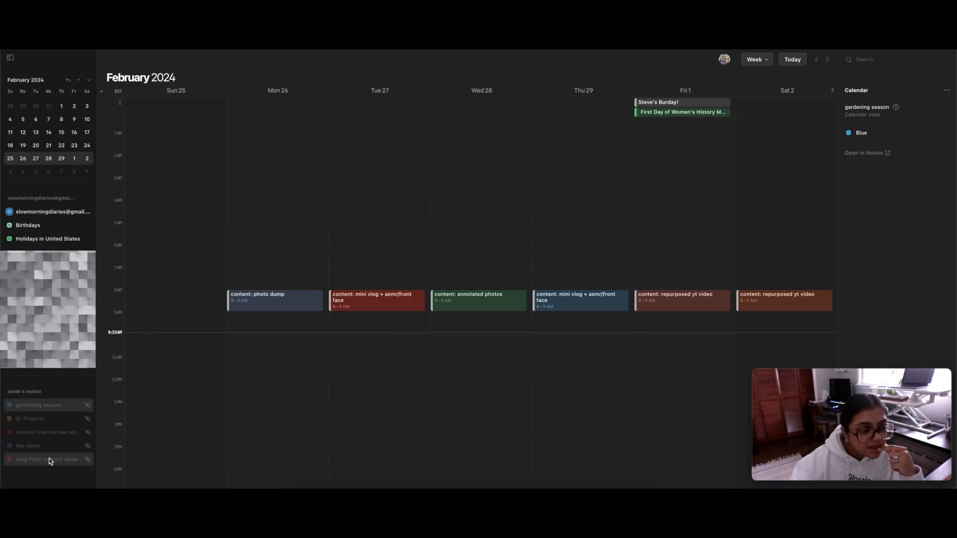
{"action": "mouse_move", "coordinate": [40, 463]}
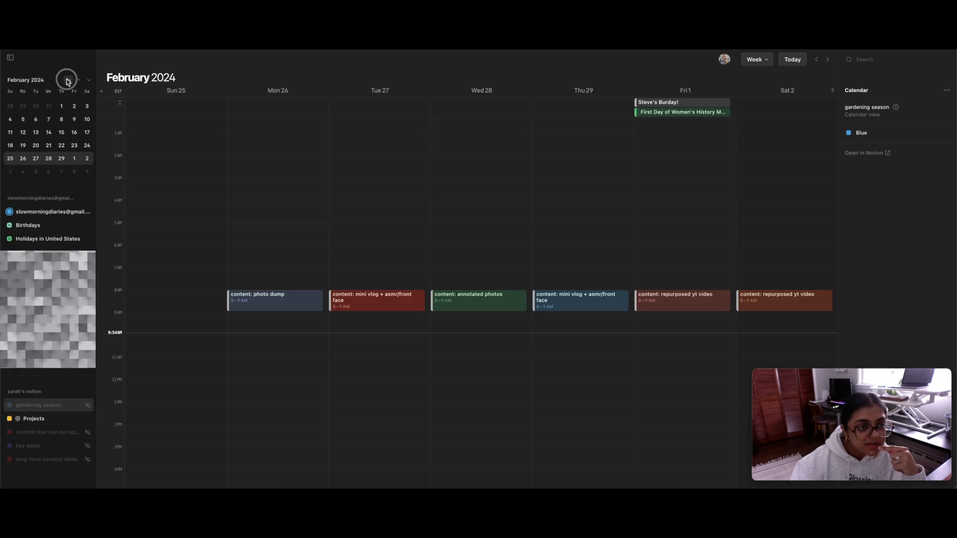
Page the mini-calendar back to December 2023, then return to the current January week
{"action": "left_click", "coordinate": [69, 80]}
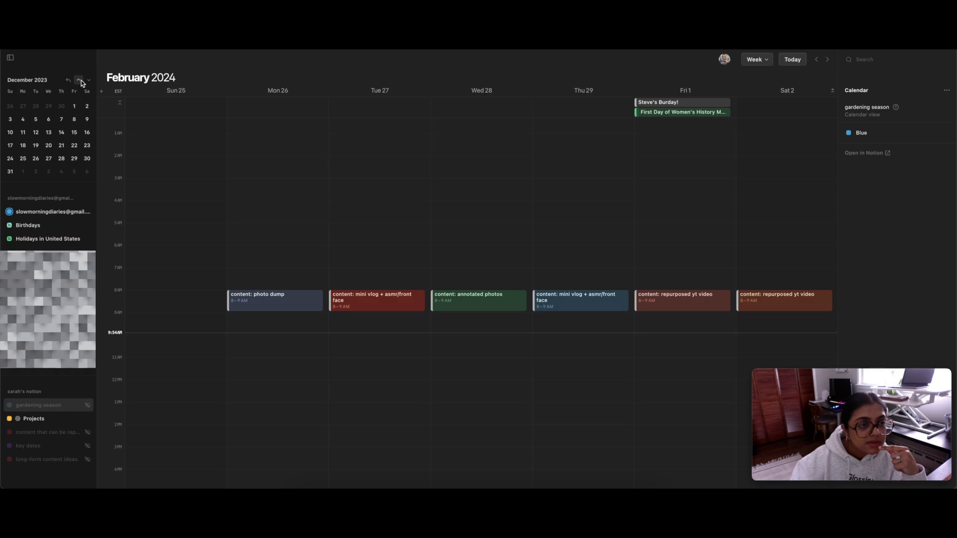
{"action": "left_click", "coordinate": [79, 80]}
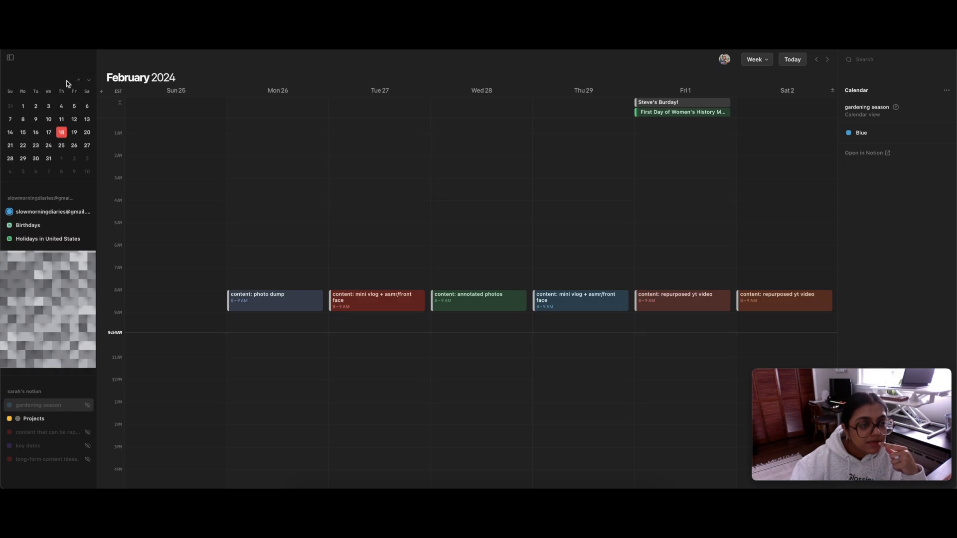
{"action": "left_click", "coordinate": [816, 60]}
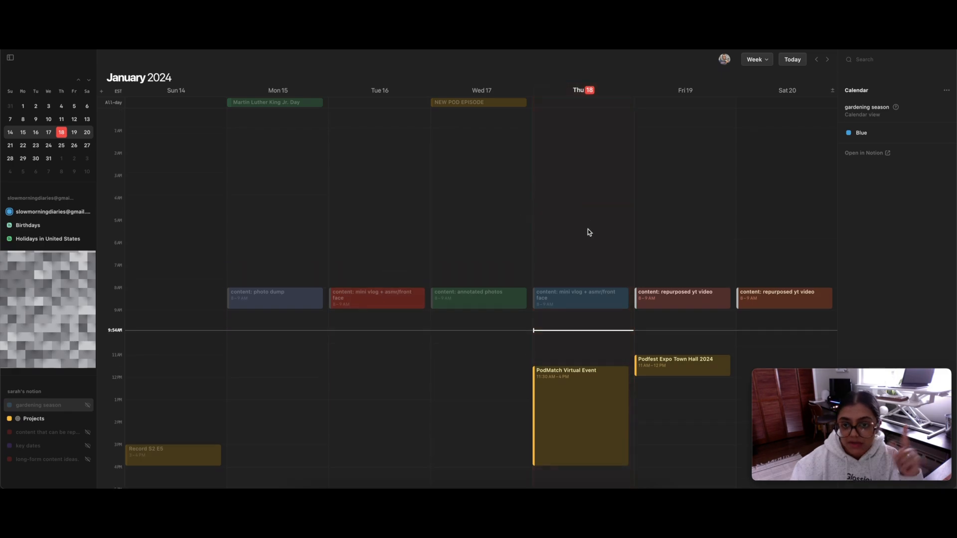
{"action": "mouse_move", "coordinate": [606, 257]}
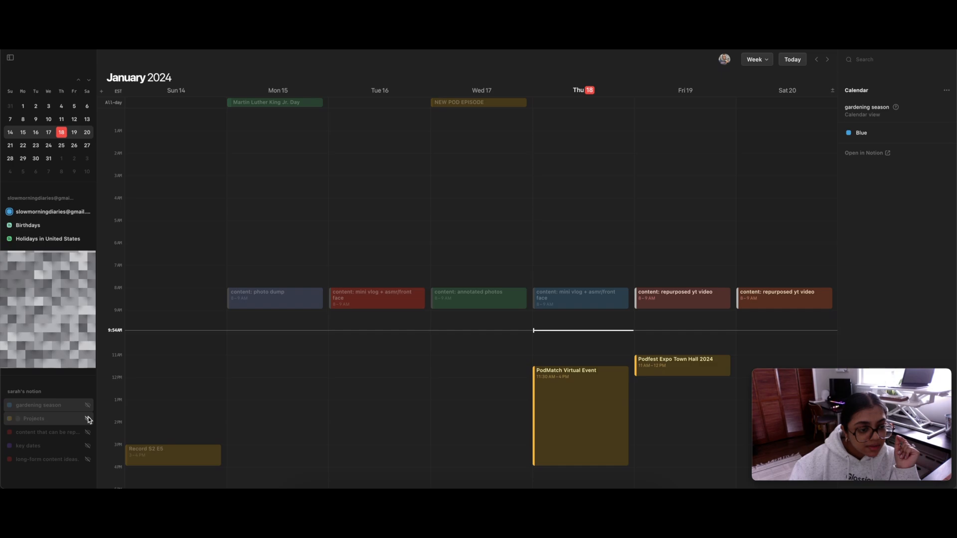
{"action": "mouse_move", "coordinate": [41, 433]}
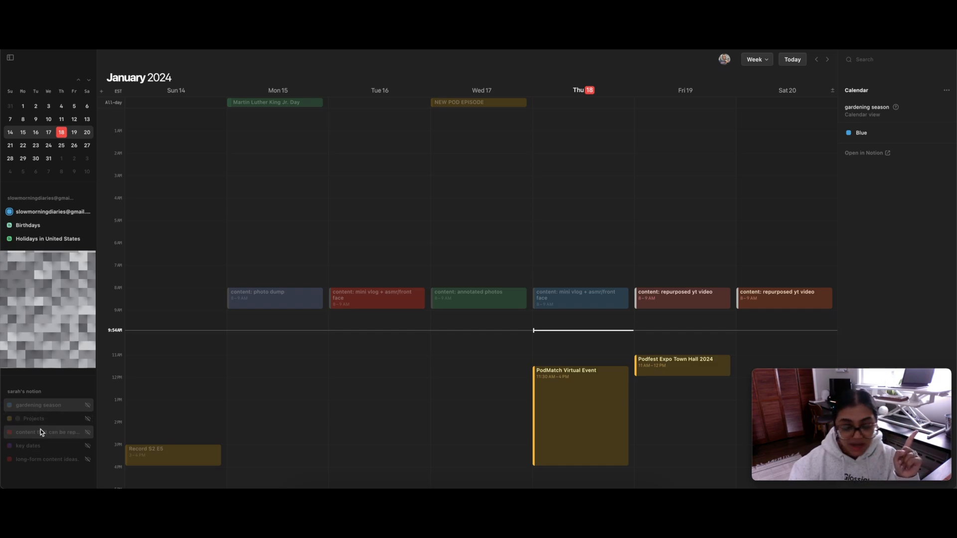
{"action": "mouse_move", "coordinate": [40, 460]}
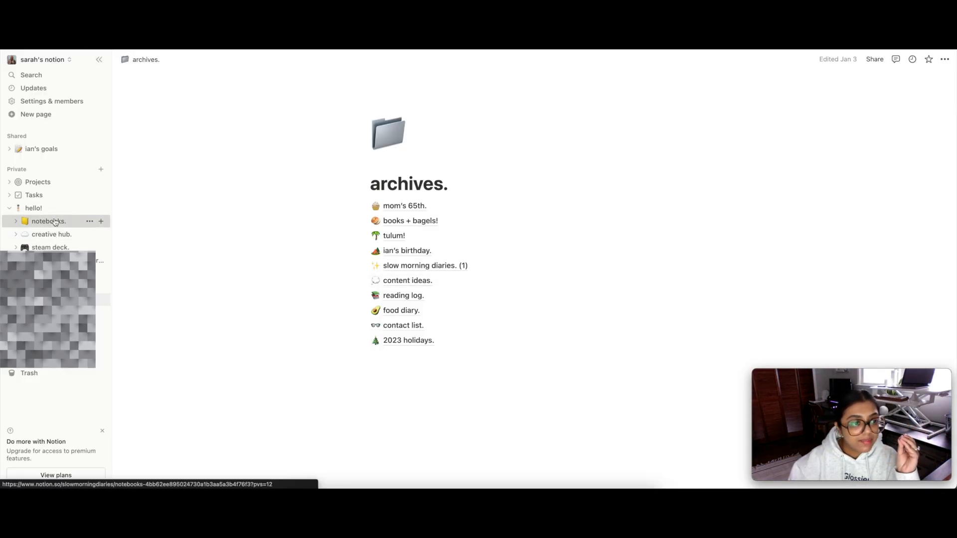
Add a sub-page titled 'test' on the creative hub page
{"action": "left_click", "coordinate": [51, 234]}
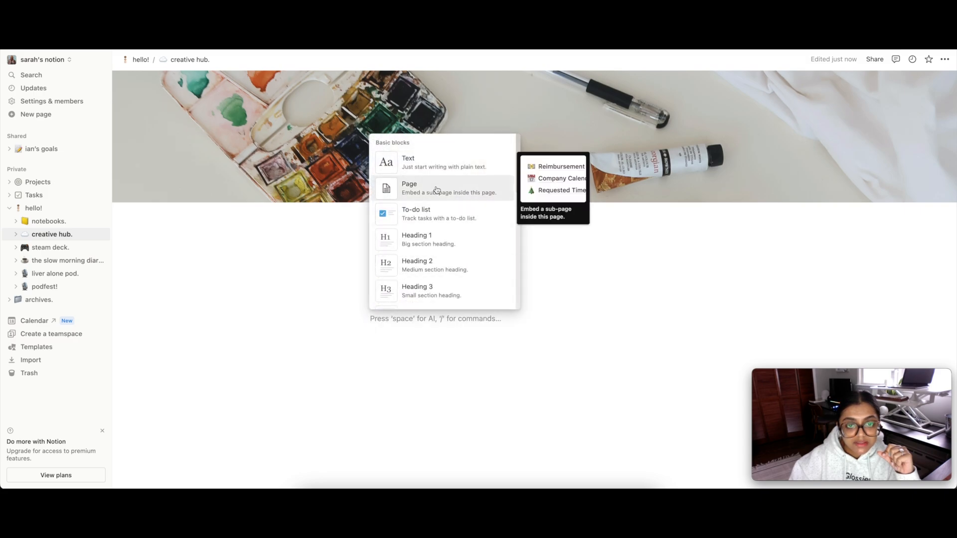
{"action": "left_click", "coordinate": [409, 188]}
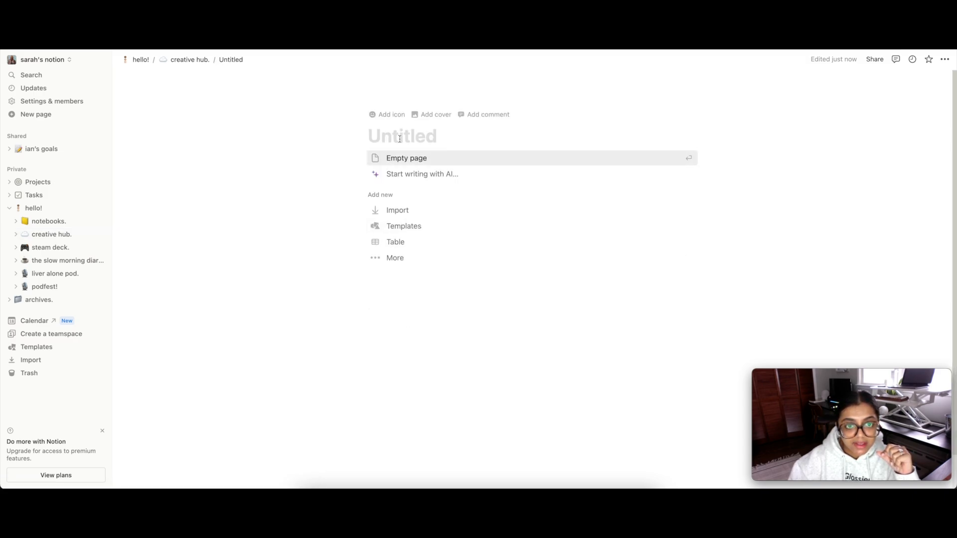
{"action": "type", "text": "test"}
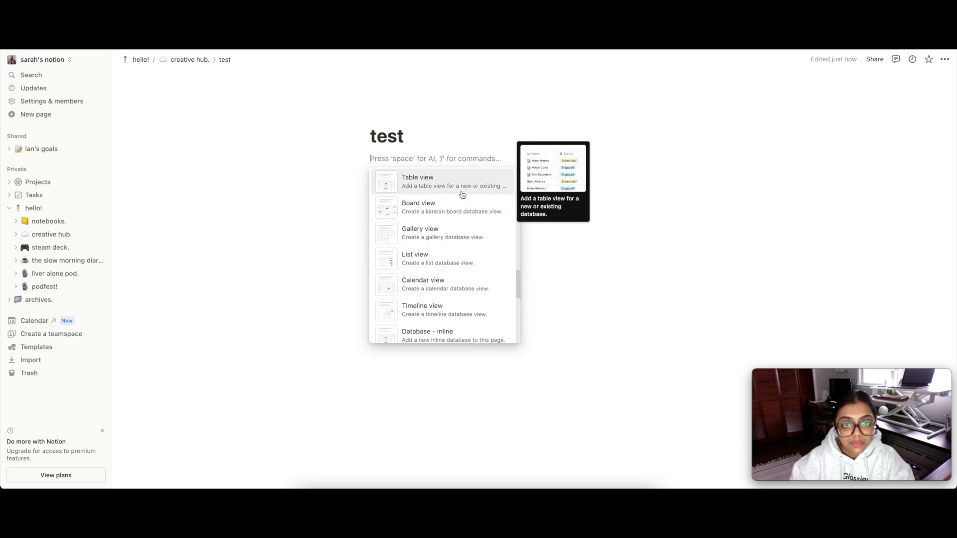
Add a table view with a new database and tag the first row 'test'
{"action": "left_click", "coordinate": [417, 181]}
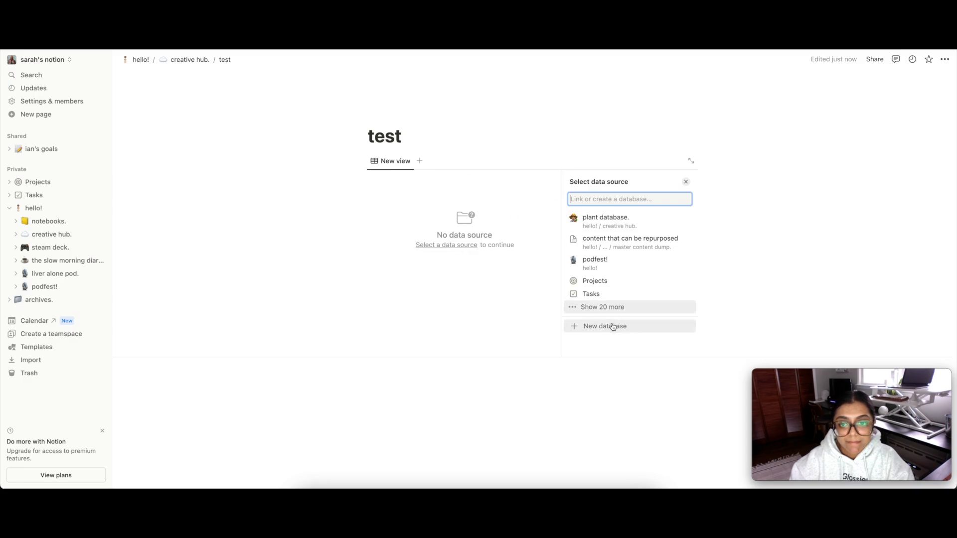
{"action": "left_click", "coordinate": [604, 326]}
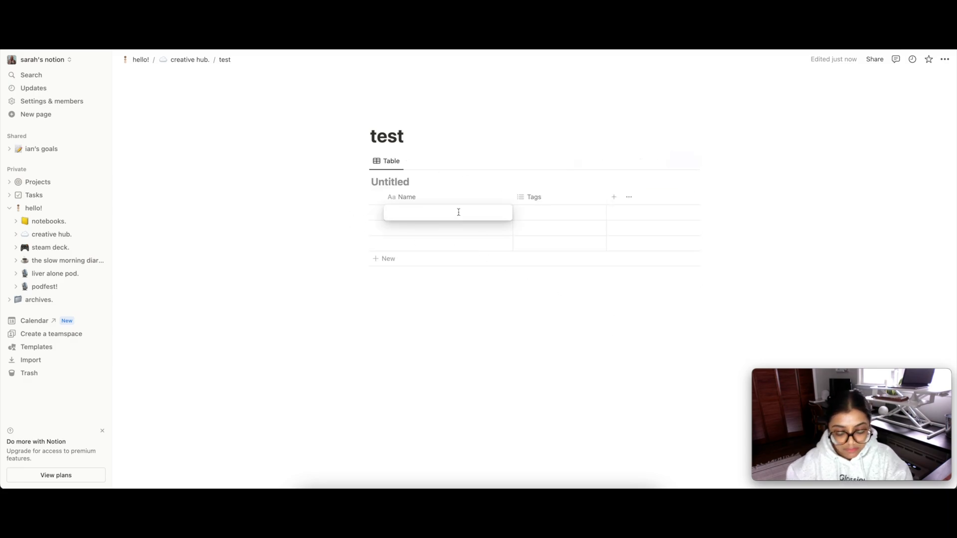
{"action": "left_click", "coordinate": [558, 212]}
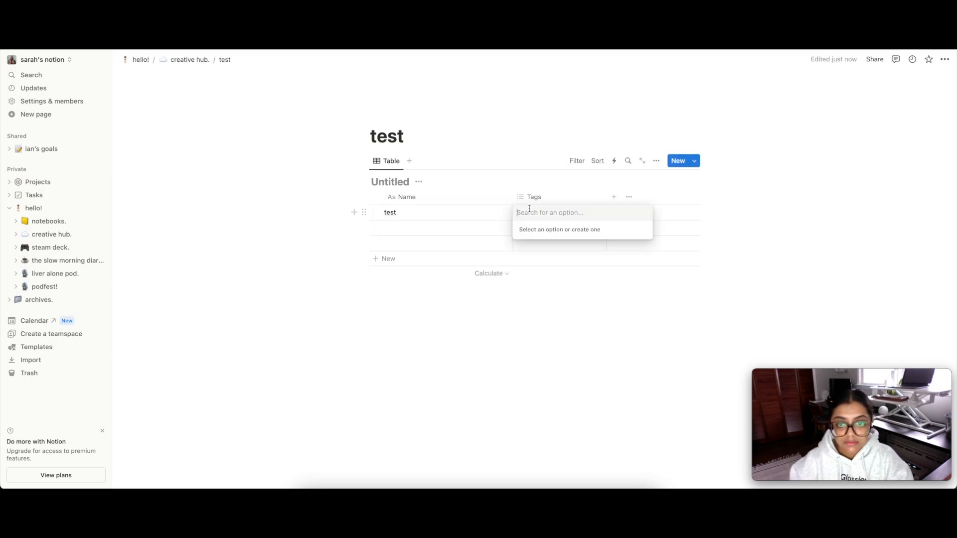
{"action": "type", "text": "test"}
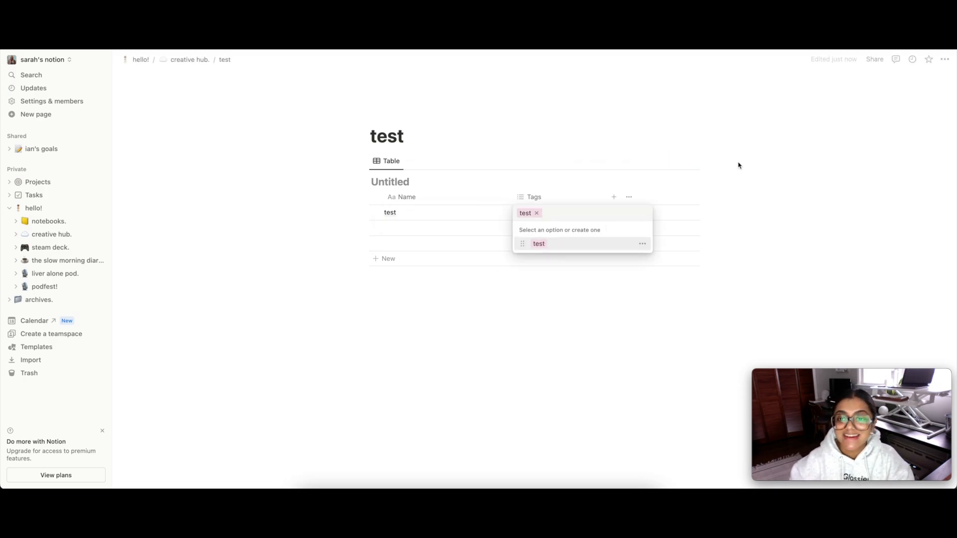
Add a Date property and set the first row's date to January 19, 2024
{"action": "left_click", "coordinate": [614, 196]}
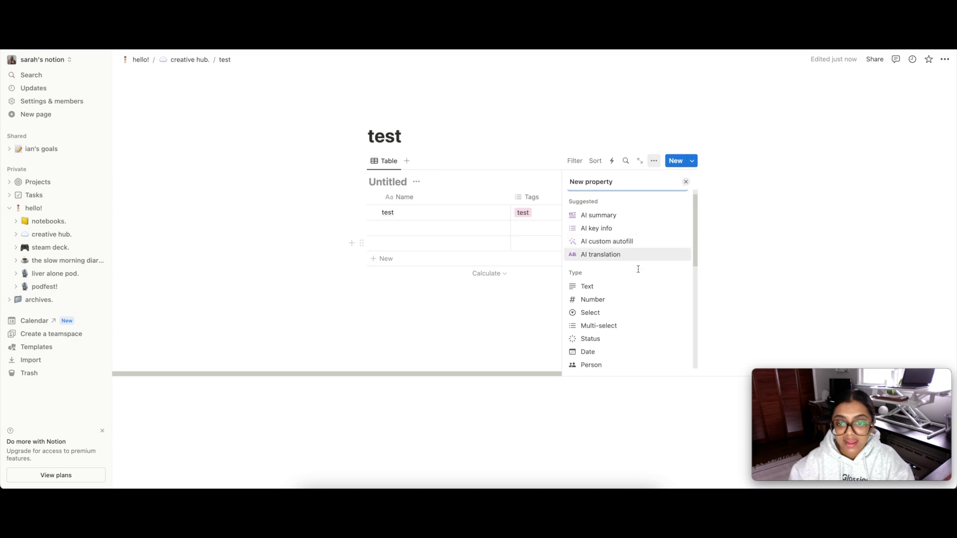
{"action": "left_click", "coordinate": [588, 351]}
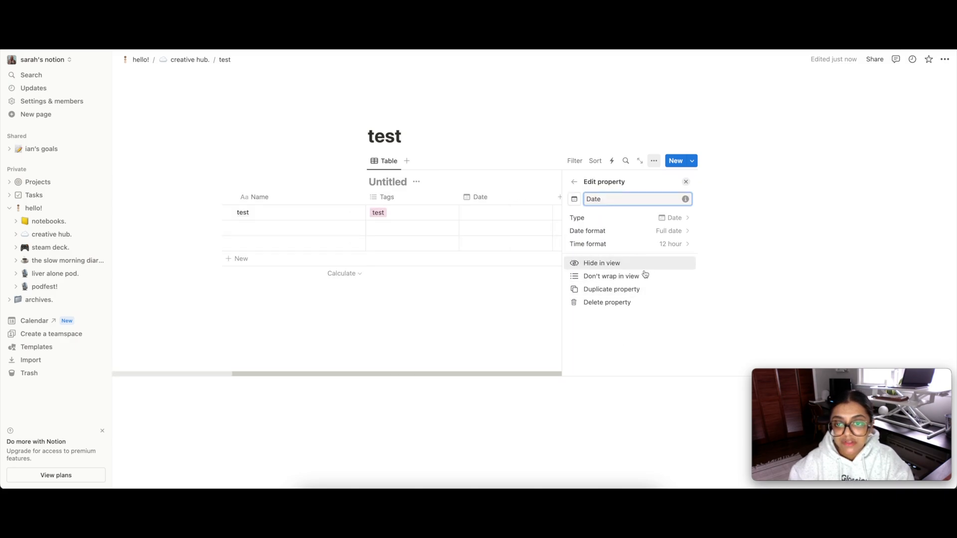
{"action": "left_click", "coordinate": [622, 211]}
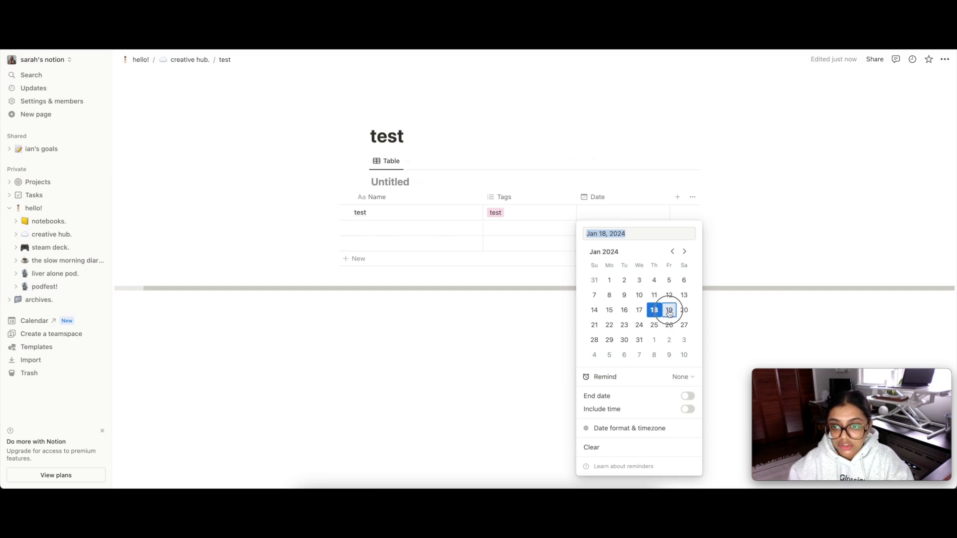
{"action": "left_click", "coordinate": [669, 310]}
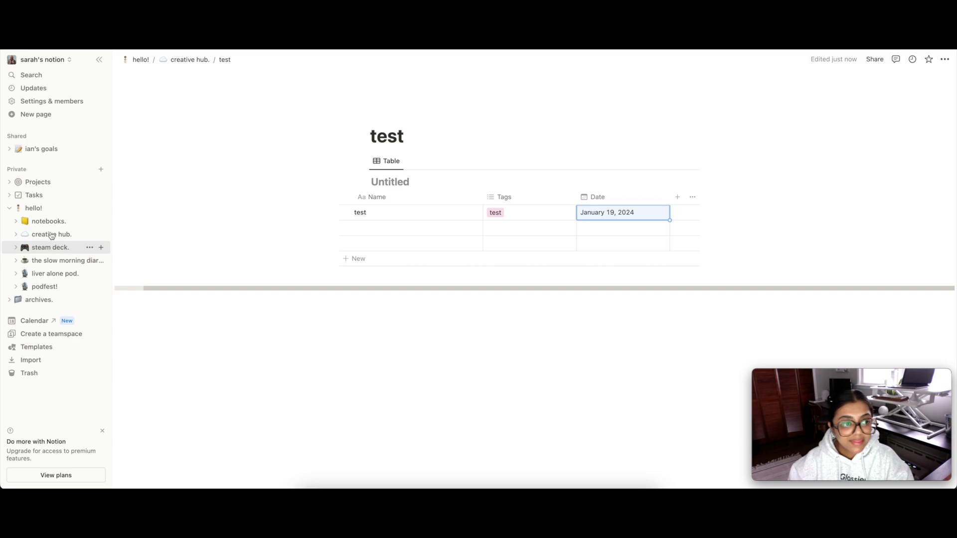
{"action": "left_click", "coordinate": [34, 321]}
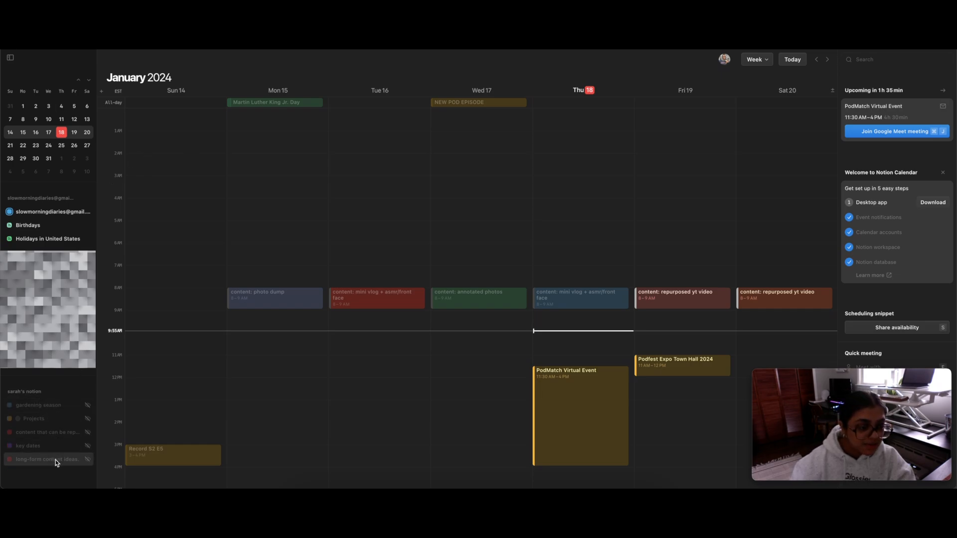
{"action": "mouse_move", "coordinate": [236, 332]}
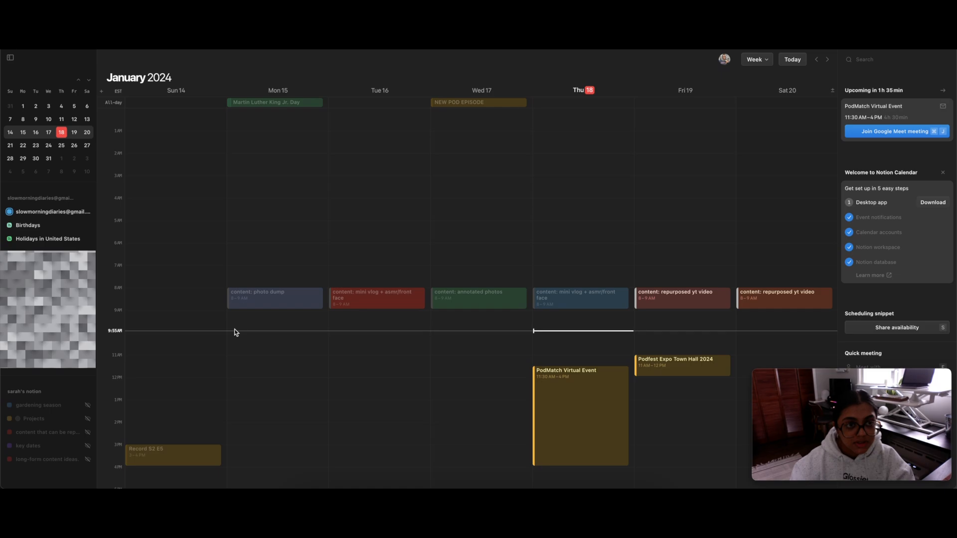
{"action": "scroll", "scroll_direction": "down", "scroll_amount": 3}
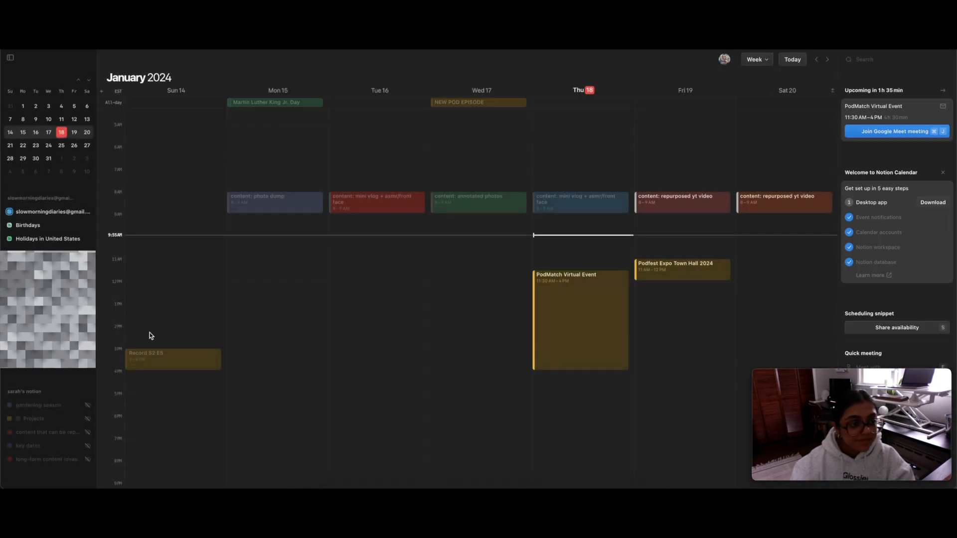
{"action": "mouse_move", "coordinate": [38, 405]}
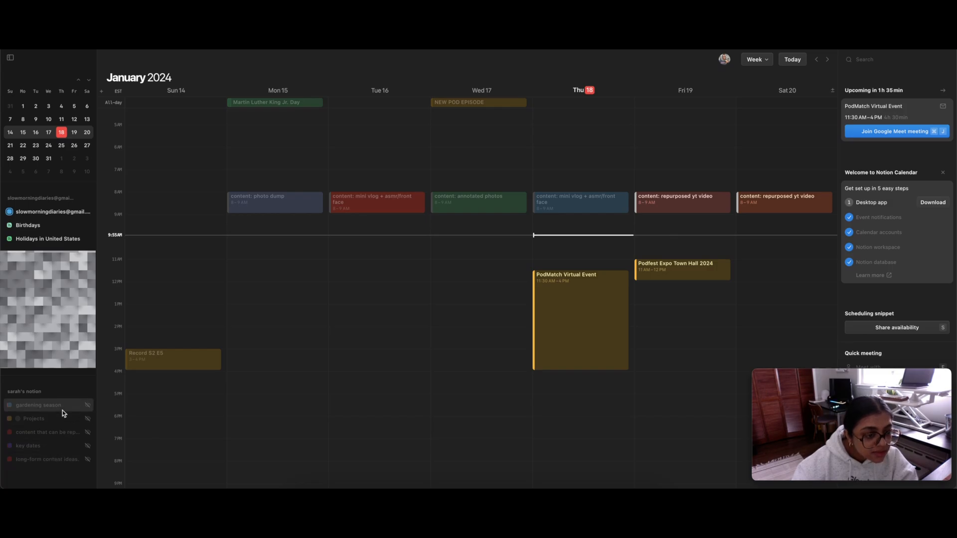
{"action": "mouse_move", "coordinate": [60, 437]}
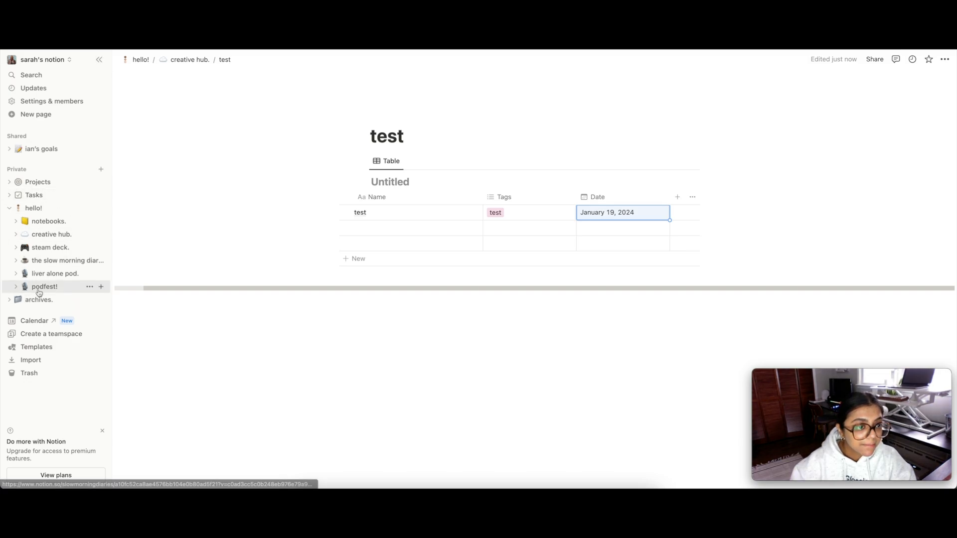
{"action": "mouse_move", "coordinate": [34, 208]}
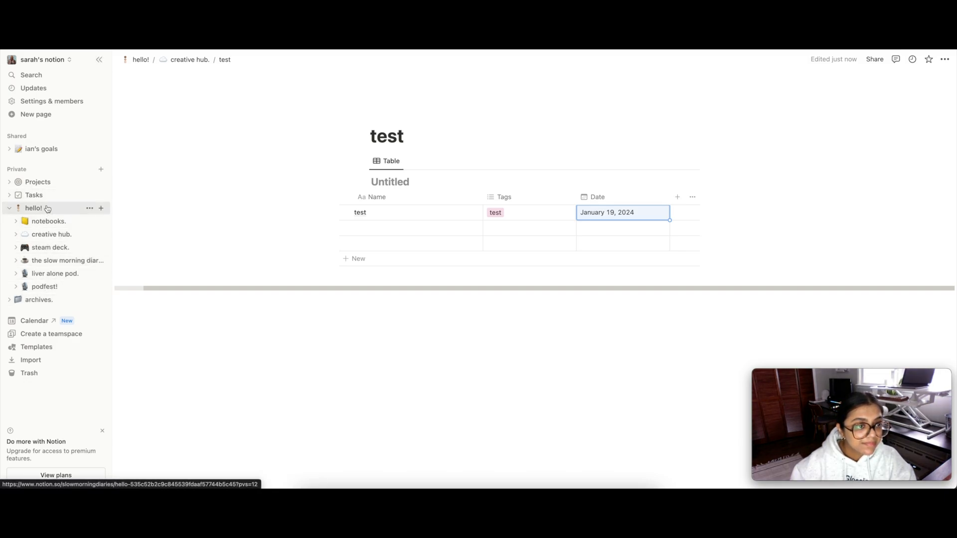
Open the slow morning diaries hub, then open gardening season from Notion Calendar into Notion
{"action": "left_click", "coordinate": [68, 261]}
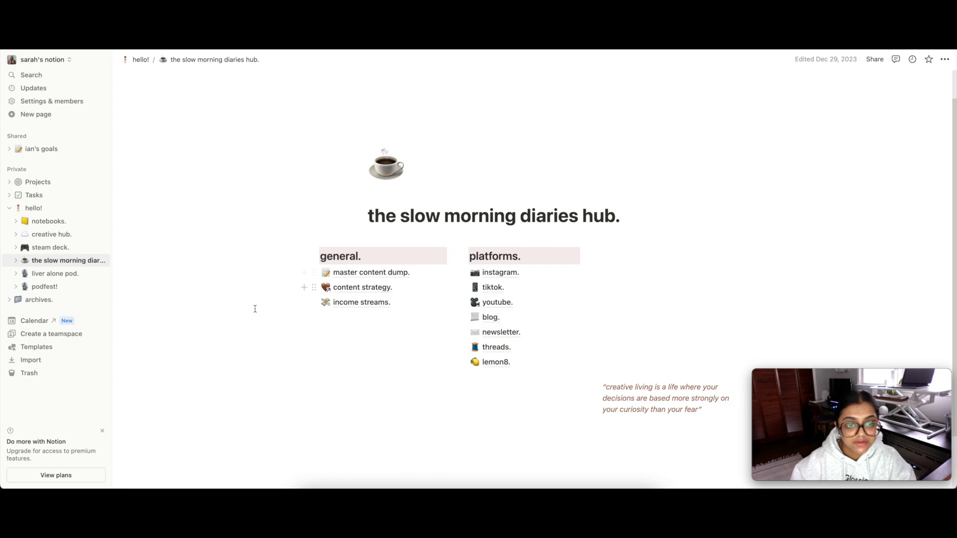
{"action": "left_click", "coordinate": [370, 272]}
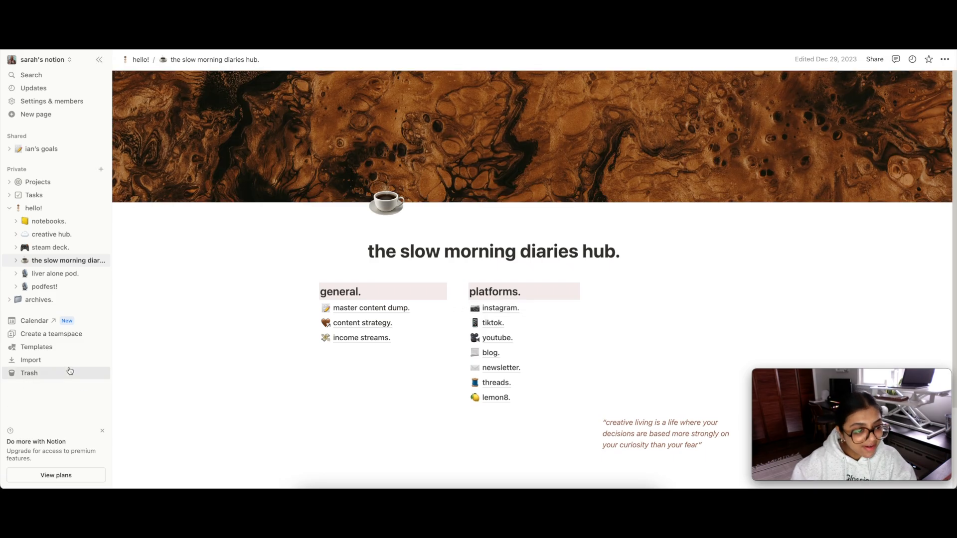
{"action": "left_click", "coordinate": [35, 320]}
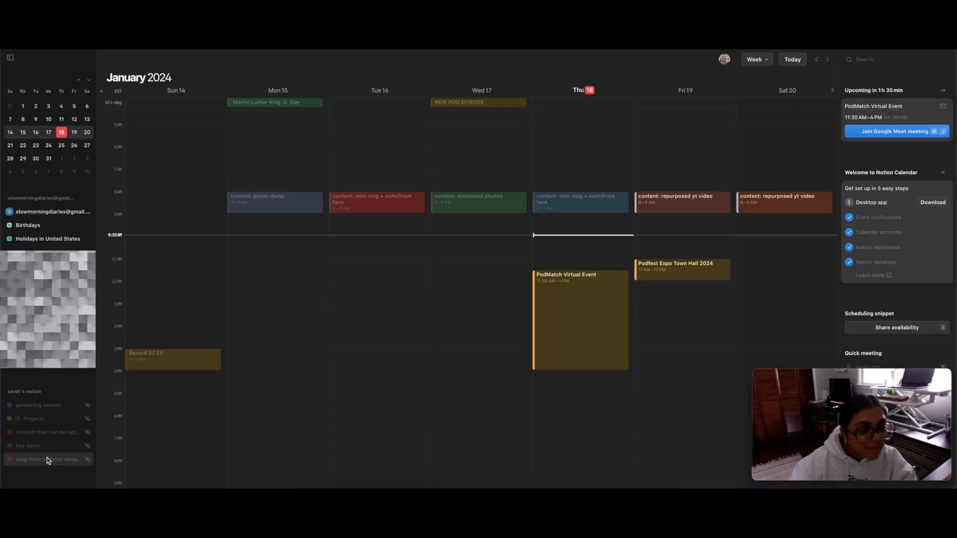
{"action": "left_click", "coordinate": [28, 446]}
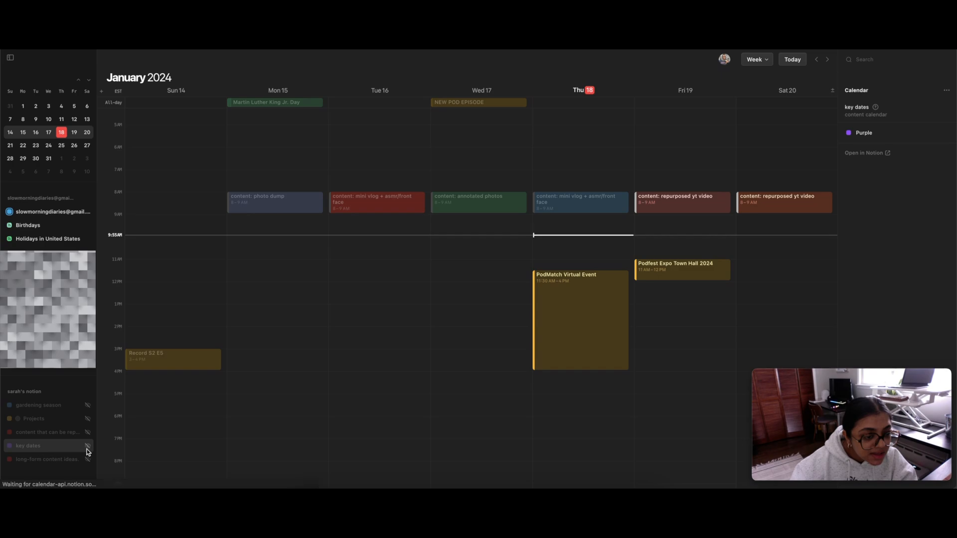
{"action": "mouse_move", "coordinate": [884, 224]}
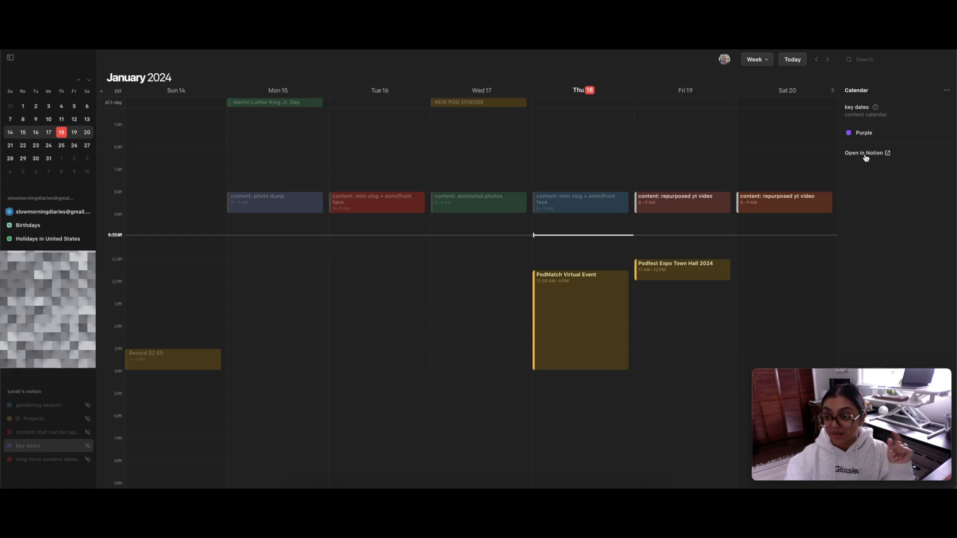
{"action": "mouse_move", "coordinate": [864, 155]}
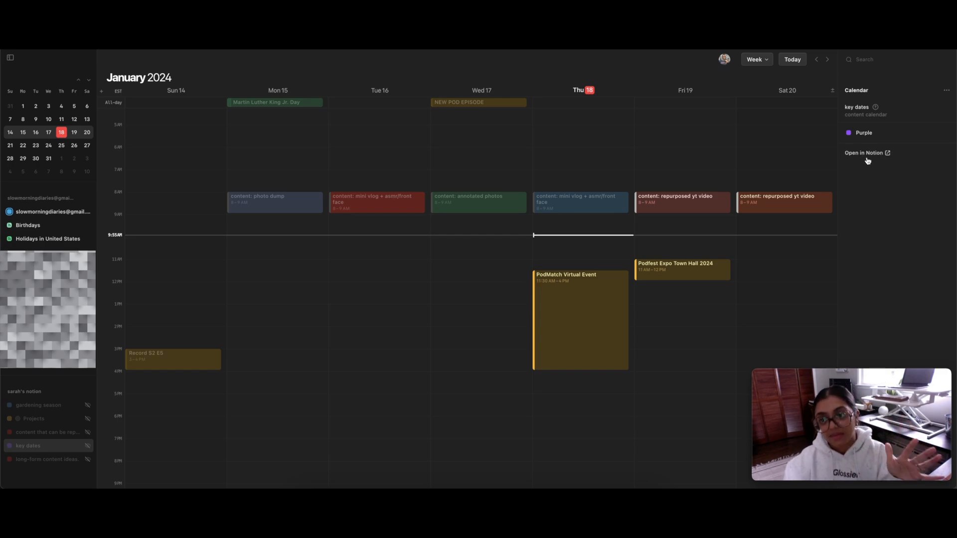
{"action": "mouse_move", "coordinate": [117, 212]}
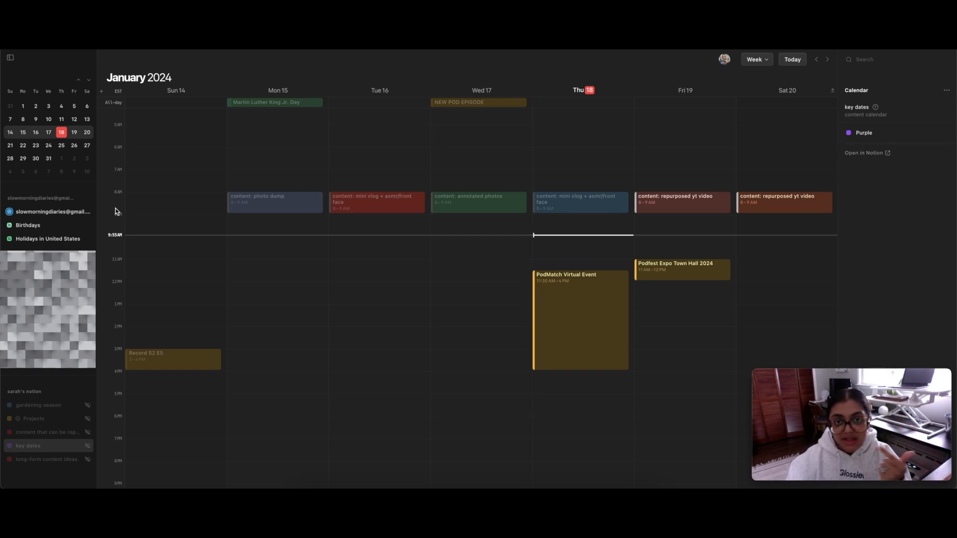
{"action": "left_click", "coordinate": [39, 405]}
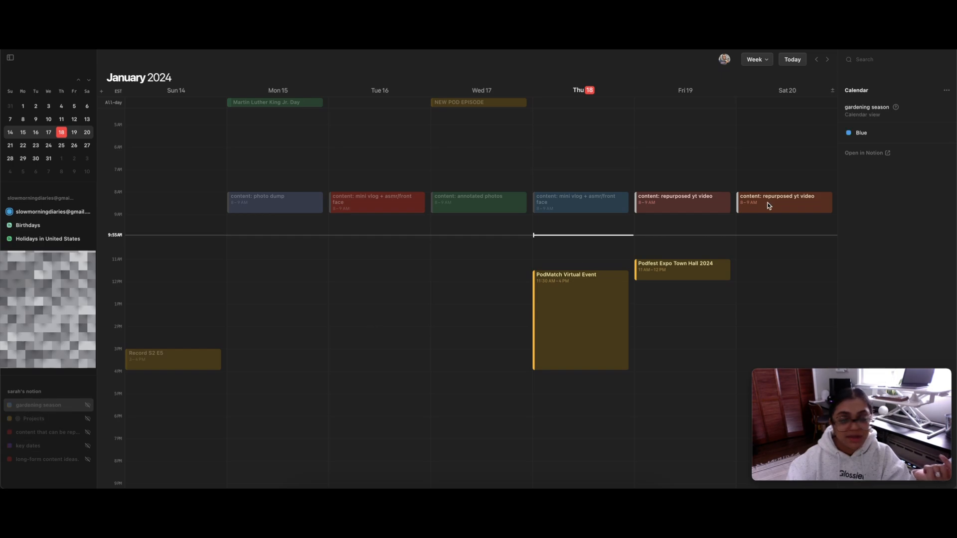
{"action": "mouse_move", "coordinate": [872, 170]}
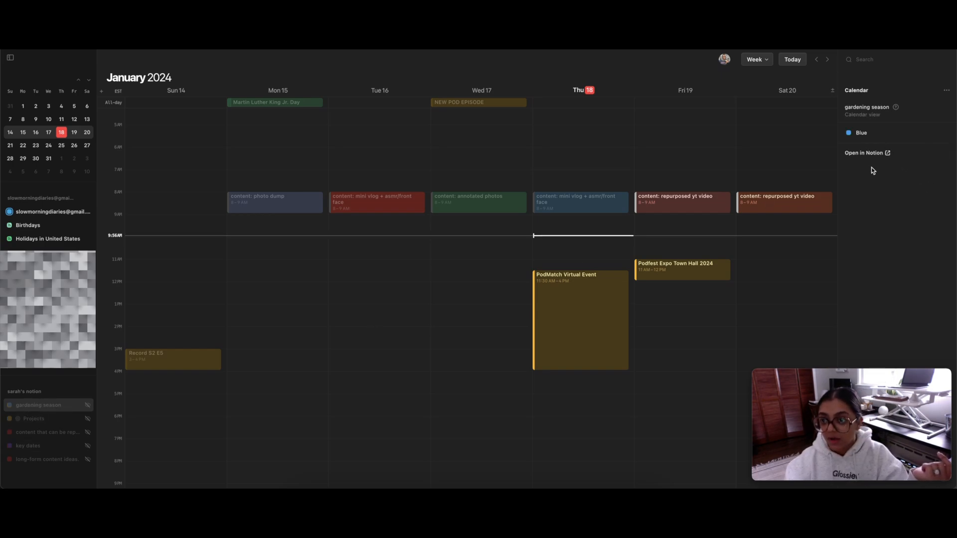
{"action": "left_click", "coordinate": [864, 152]}
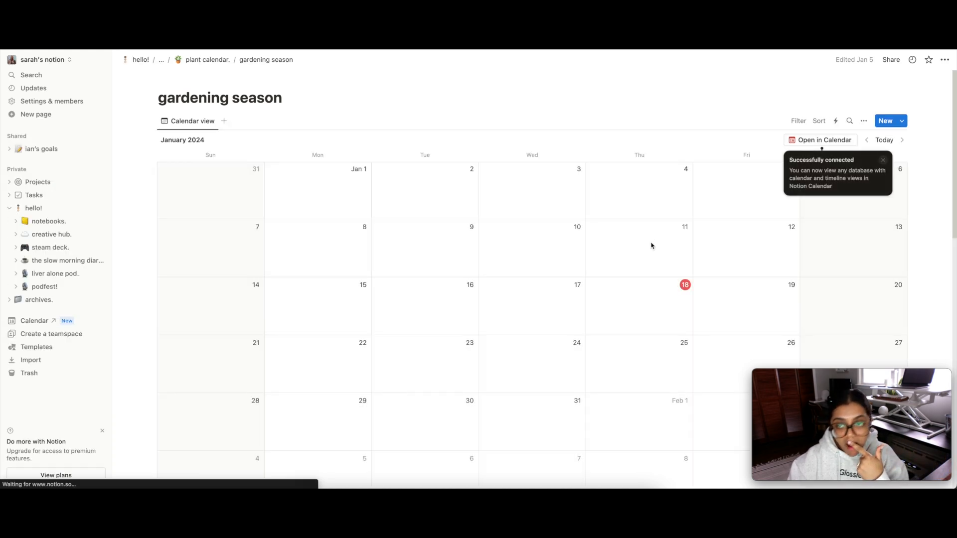
{"action": "mouse_move", "coordinate": [506, 308]}
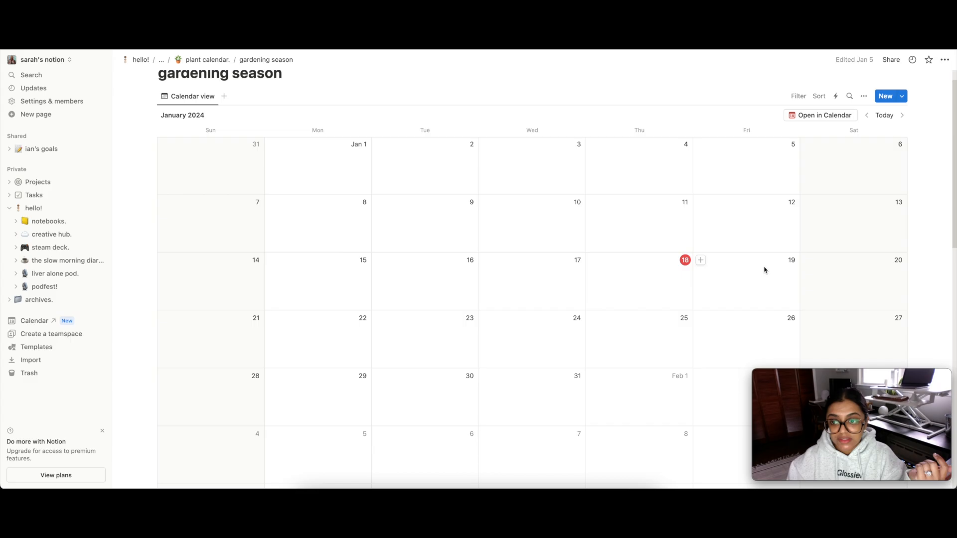
Add a 'buy seeds' entry in the Friday, January 19 cell of gardening season
{"action": "left_click", "coordinate": [700, 259]}
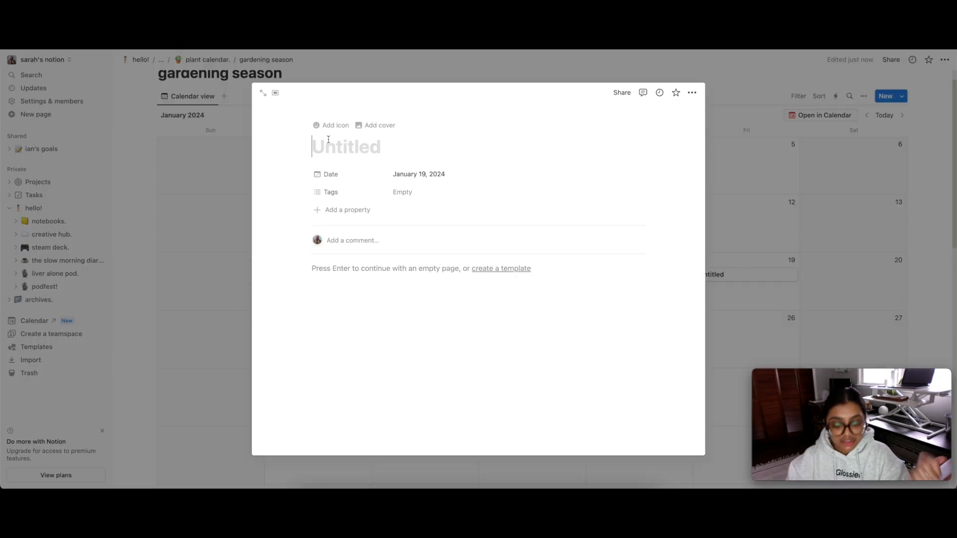
{"action": "type", "text": "buy seeds"}
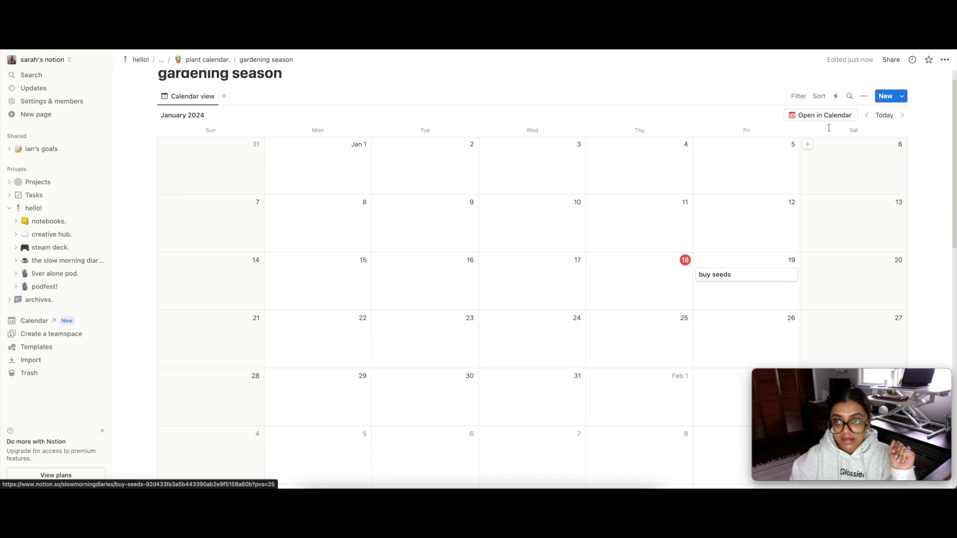
{"action": "left_click", "coordinate": [824, 115]}
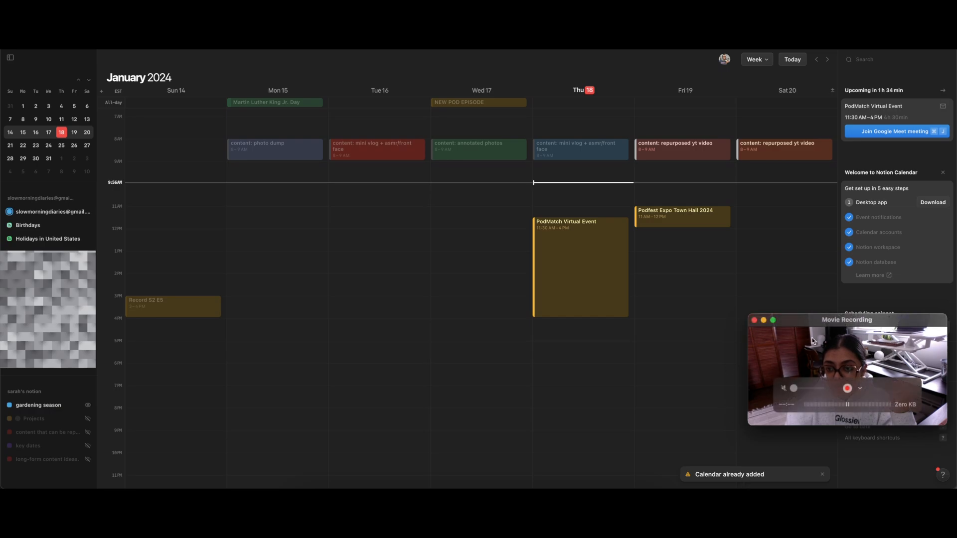
Scroll the week view to show 'buy seeds' in Friday 19's all-day row
{"action": "scroll", "scroll_direction": "up", "scroll_amount": 3}
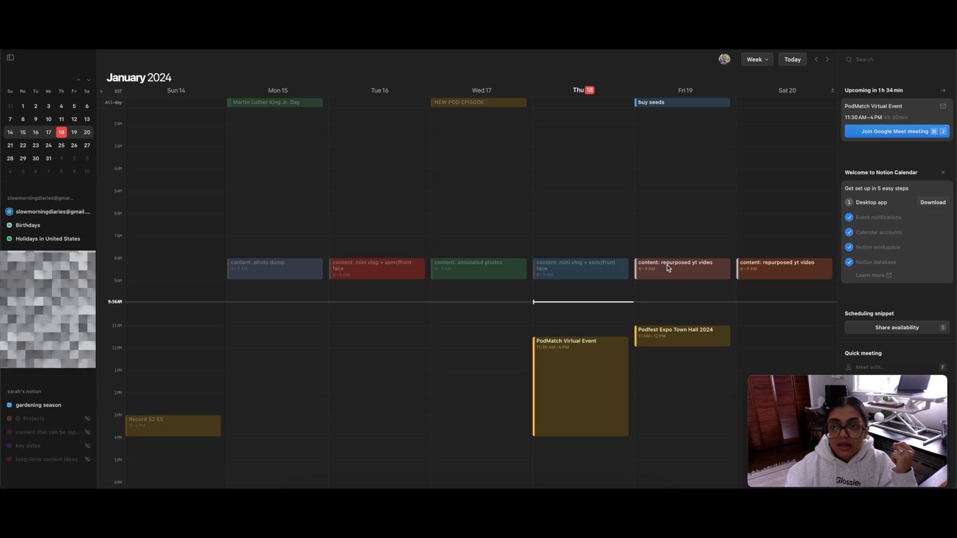
{"action": "scroll", "scroll_direction": "down", "scroll_amount": 3}
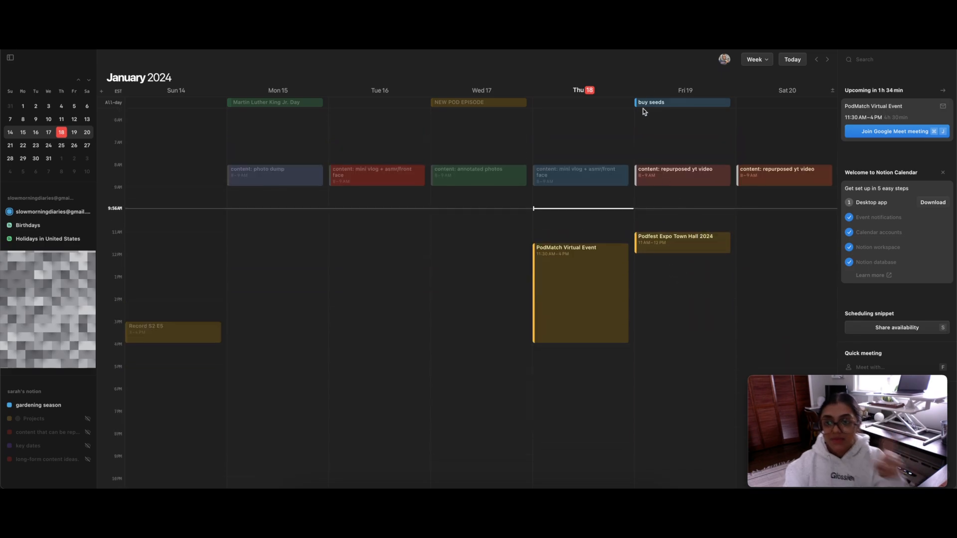
{"action": "mouse_move", "coordinate": [650, 109]}
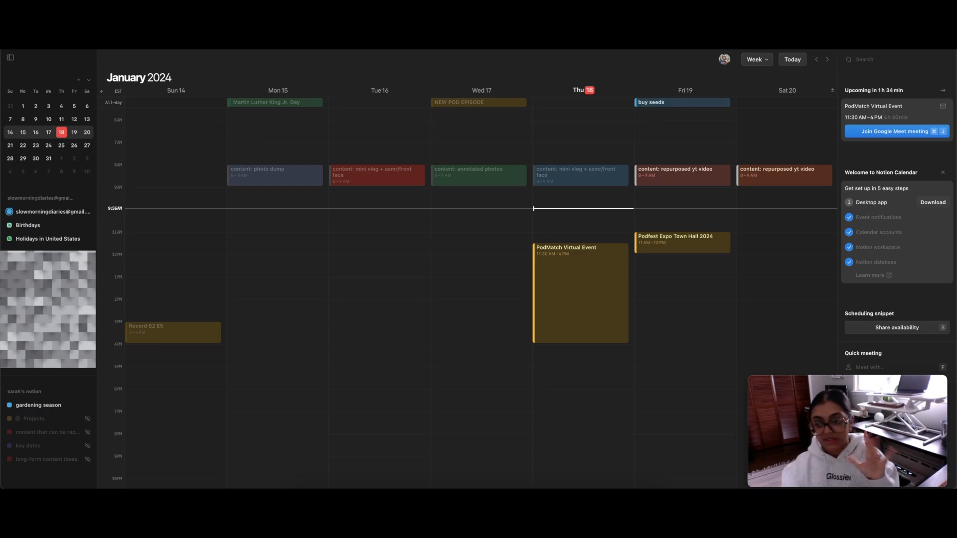
{"action": "mouse_move", "coordinate": [765, 103]}
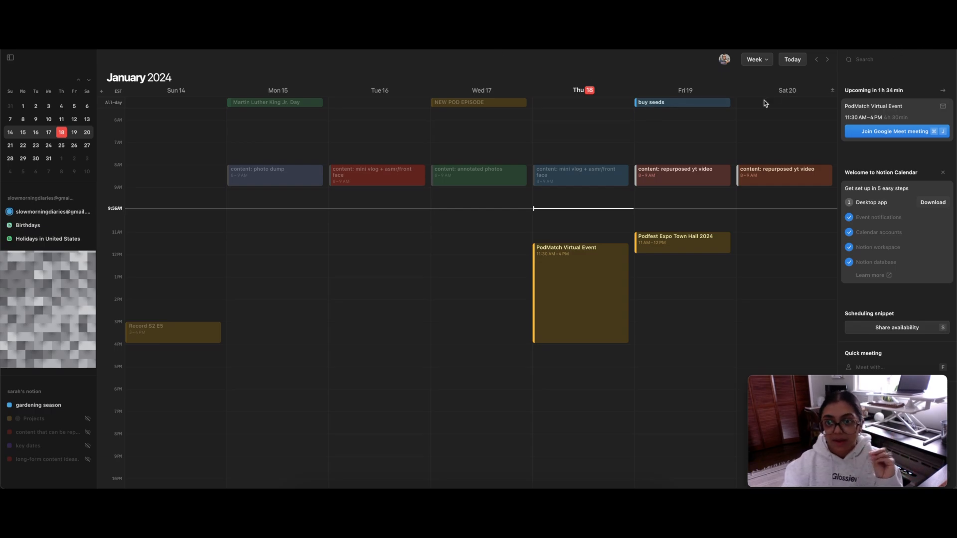
{"action": "mouse_move", "coordinate": [637, 81]}
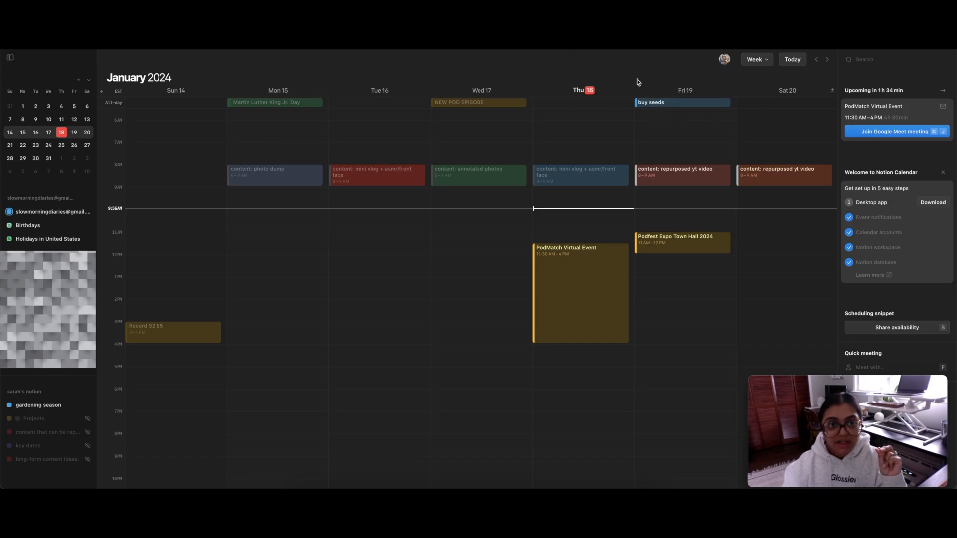
{"action": "mouse_move", "coordinate": [685, 98]}
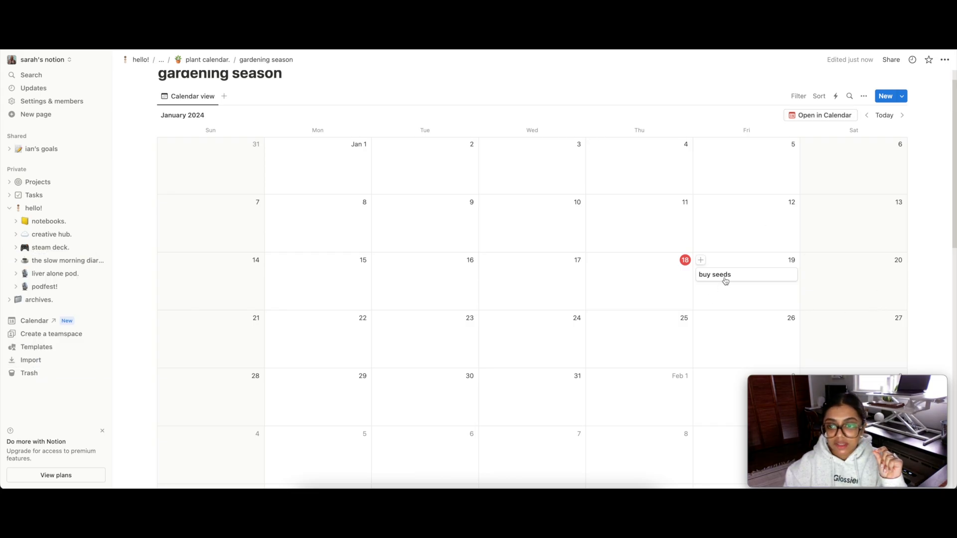
Turn on Include time for buy seeds' date and set it to 5:00 PM
{"action": "left_click", "coordinate": [715, 274]}
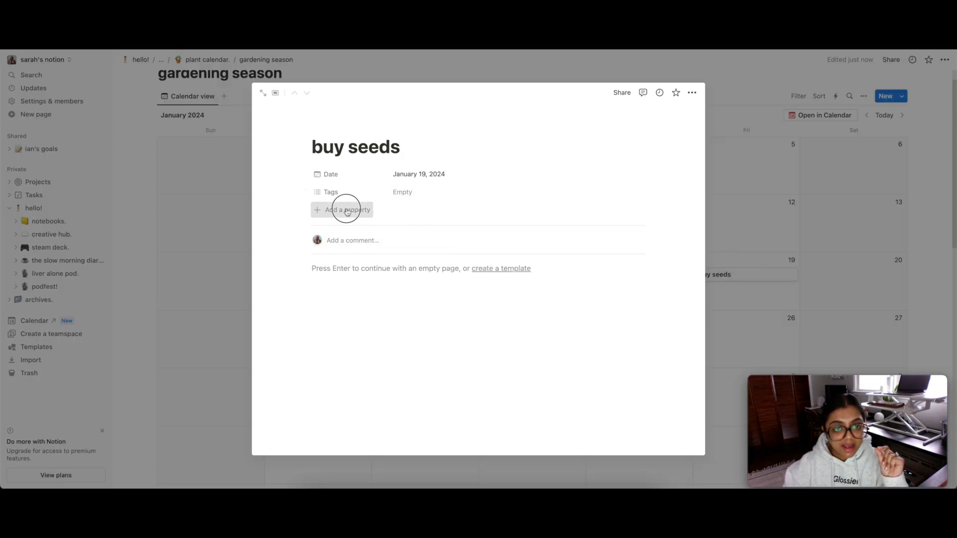
{"action": "left_click", "coordinate": [346, 209]}
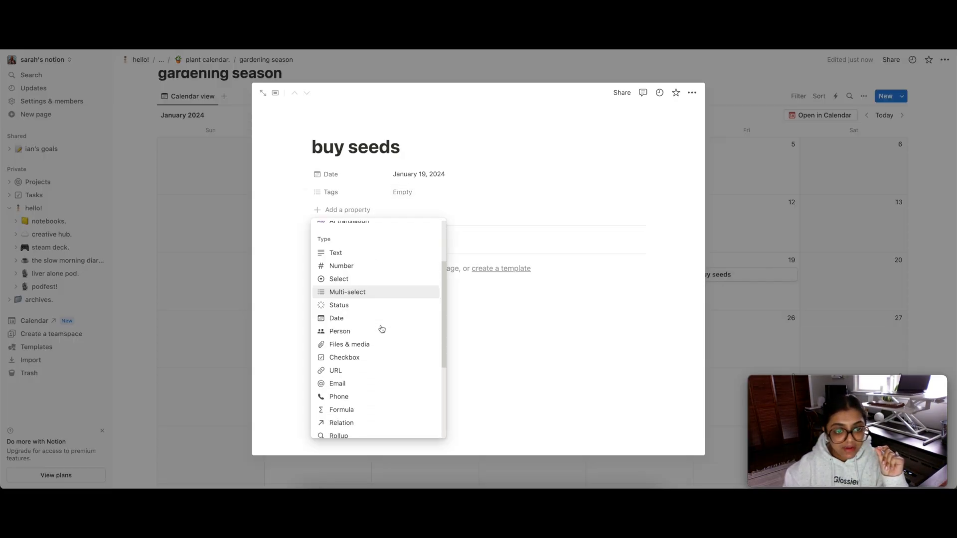
{"action": "left_click", "coordinate": [419, 174]}
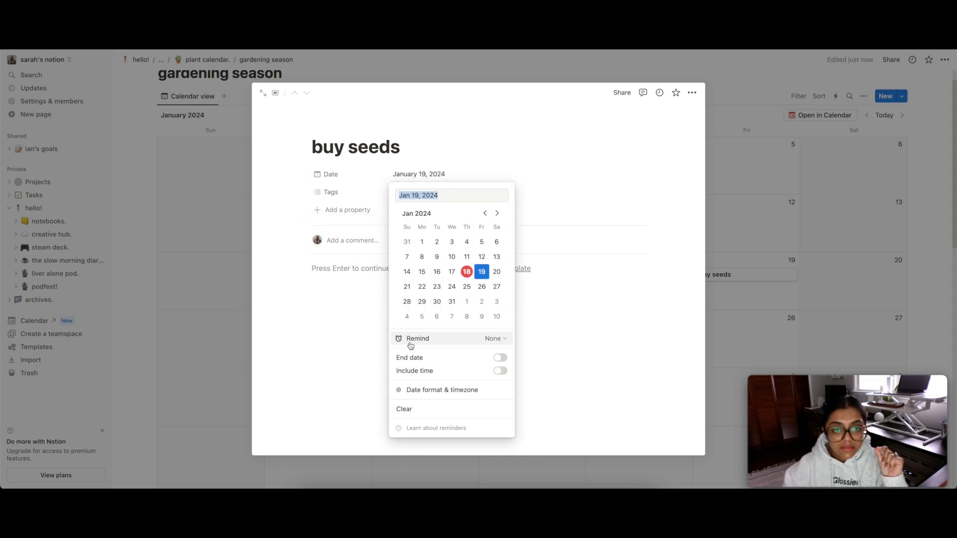
{"action": "mouse_move", "coordinate": [511, 378]}
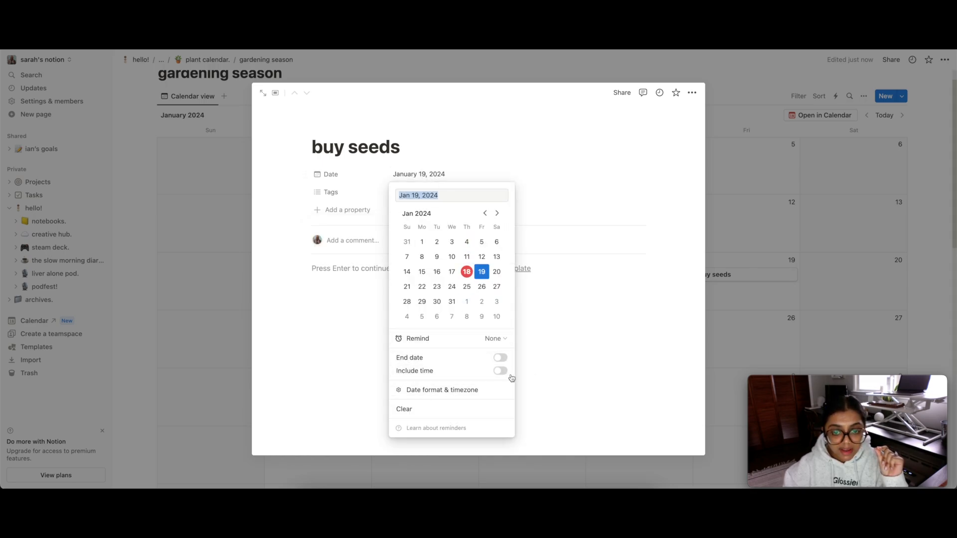
{"action": "left_click", "coordinate": [500, 371]}
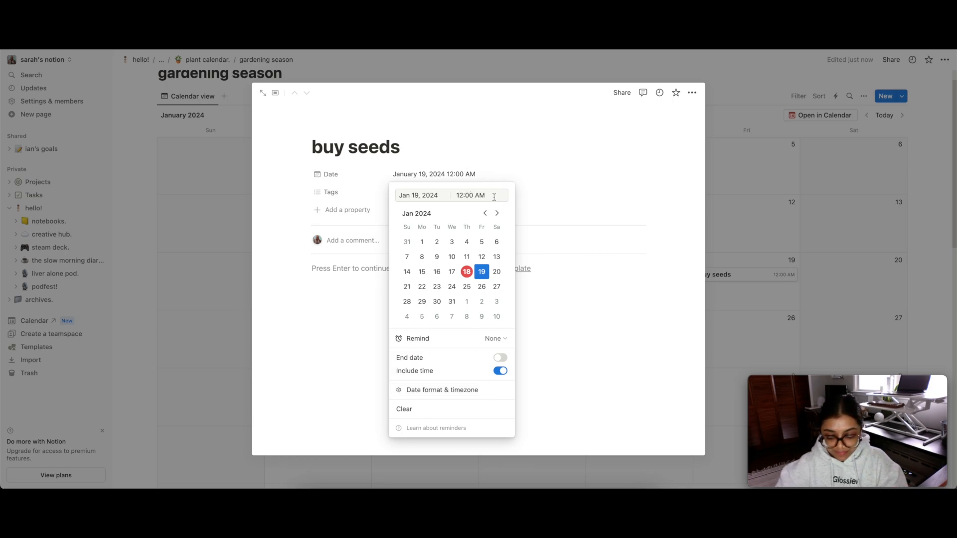
{"action": "left_click", "coordinate": [479, 196]}
{"action": "type", "text": "5"}
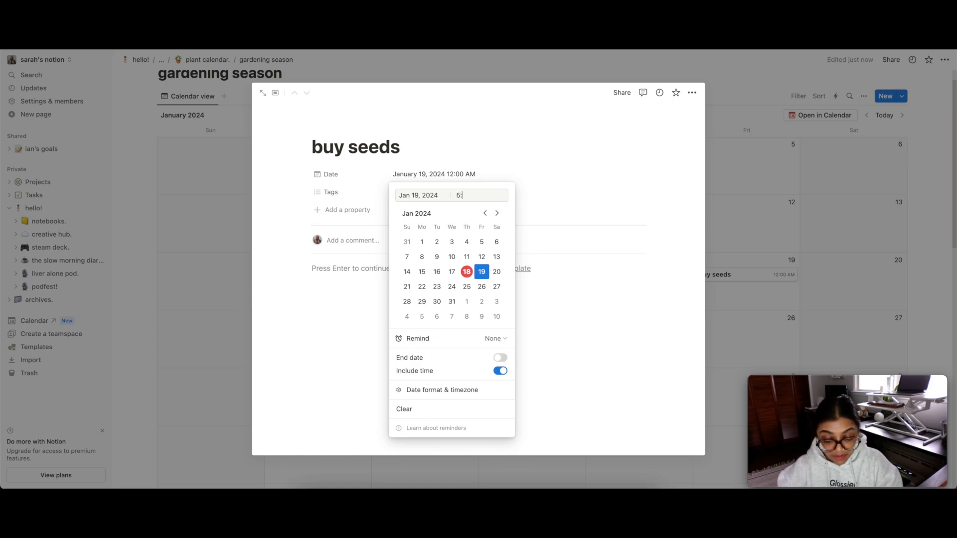
{"action": "type", "text": ":00 PM"}
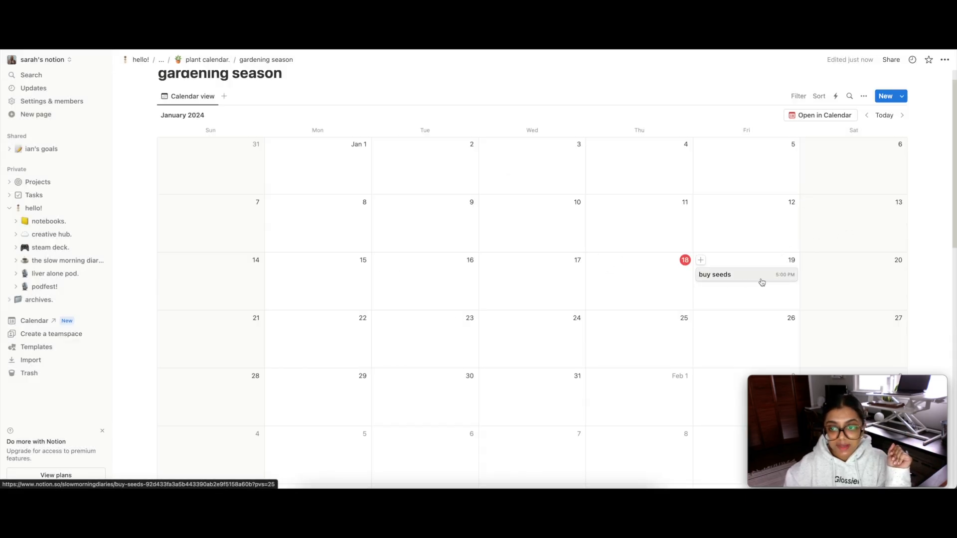
{"action": "left_click", "coordinate": [819, 115]}
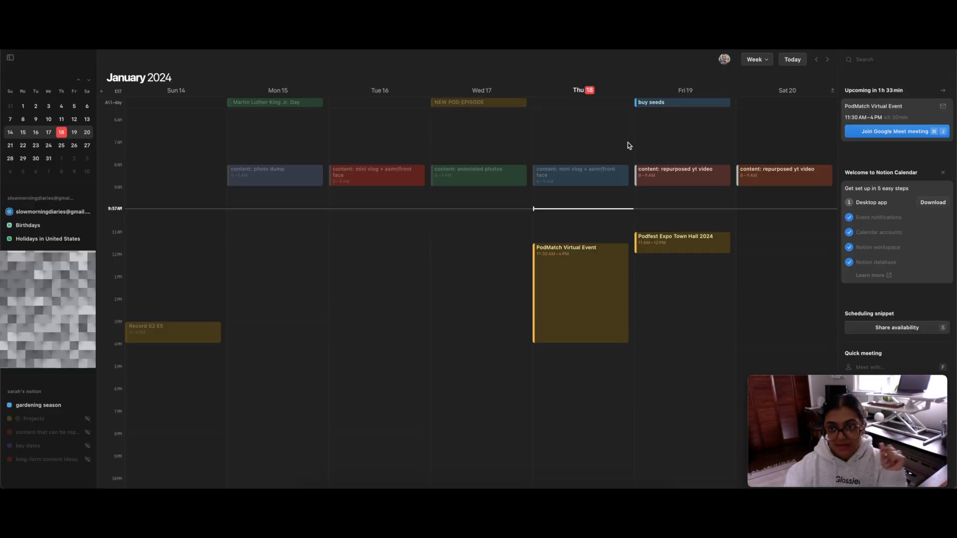
{"action": "mouse_move", "coordinate": [405, 288]}
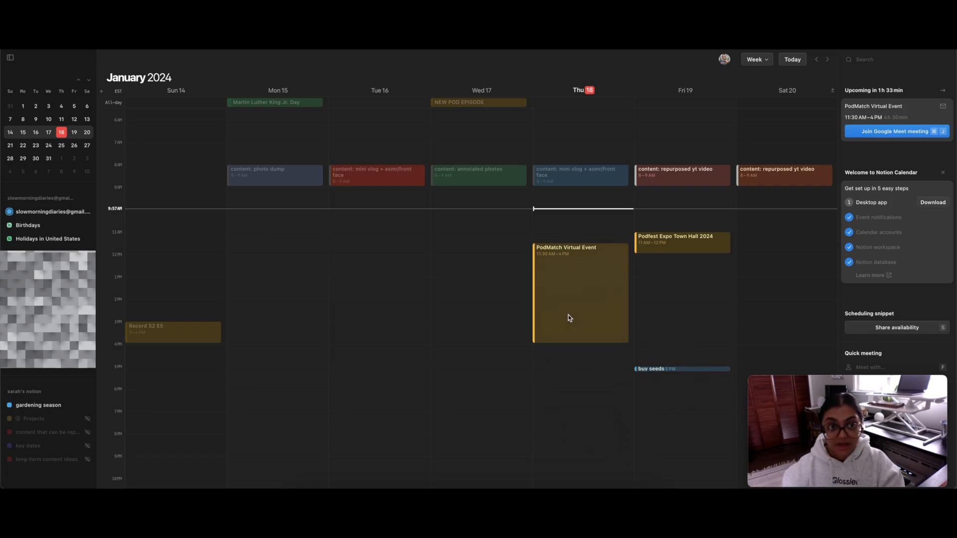
Switch to Notion Calendar to confirm 'buy seeds' sits at 5 PM on Friday 19
{"action": "left_click", "coordinate": [38, 405]}
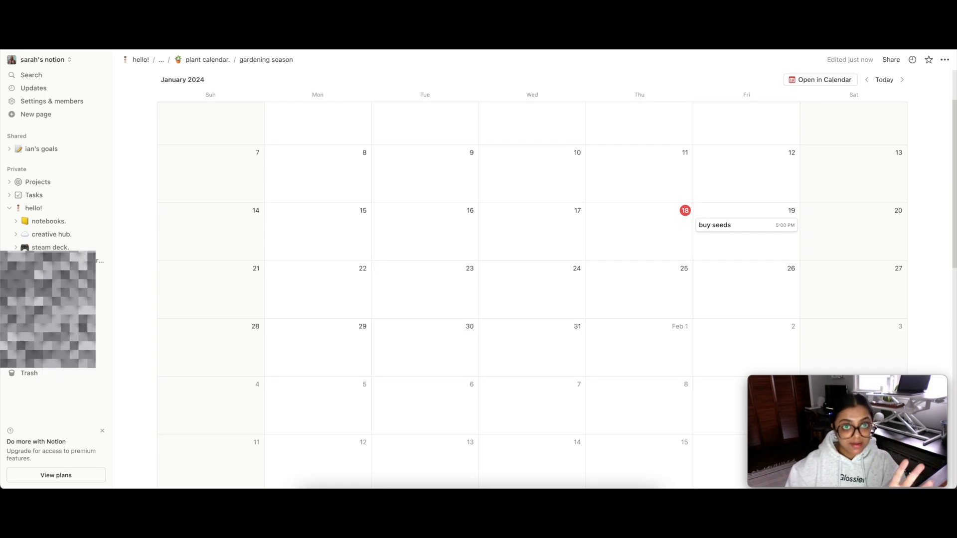
Leave the gardening season calendar and bring Notion Calendar's January 14–20 week to the front
{"action": "left_click", "coordinate": [820, 80]}
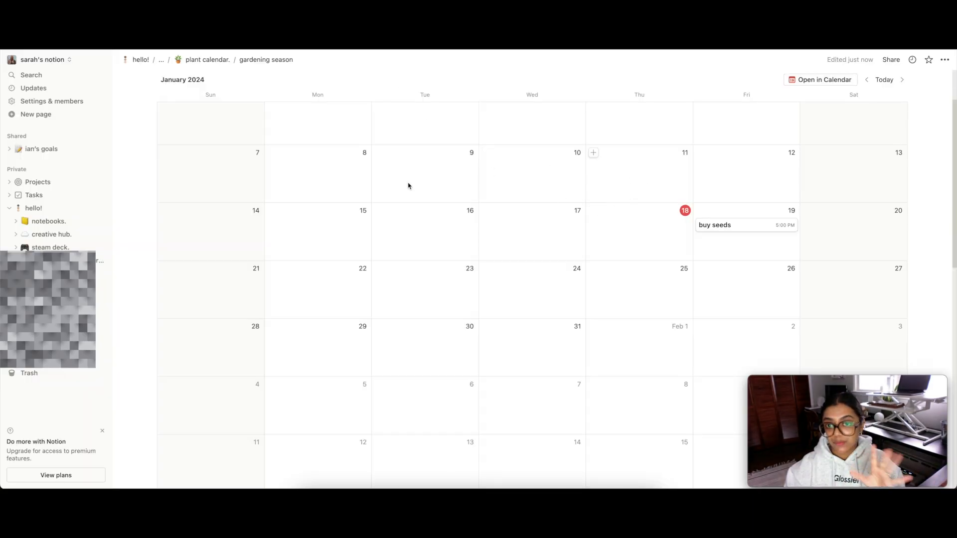
{"action": "mouse_move", "coordinate": [477, 165]}
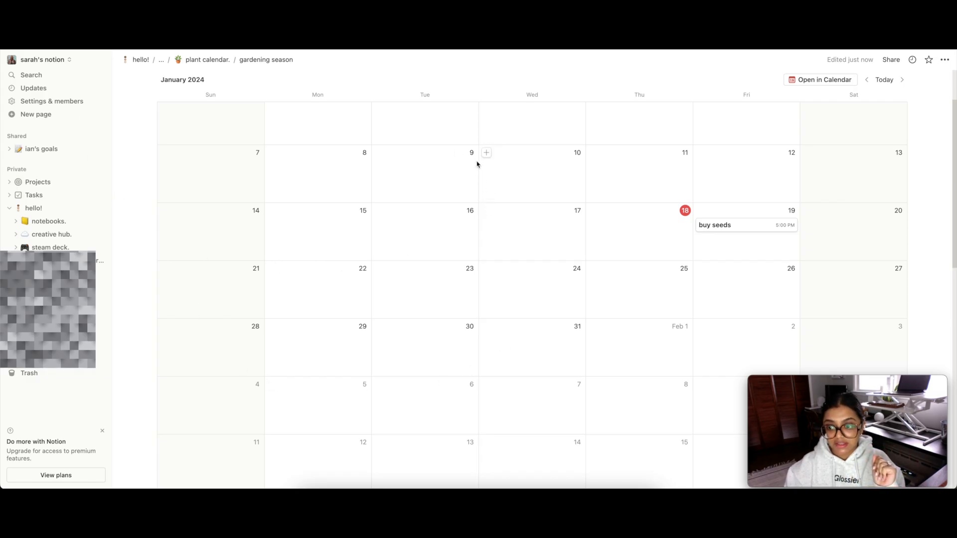
{"action": "left_click", "coordinate": [820, 79]}
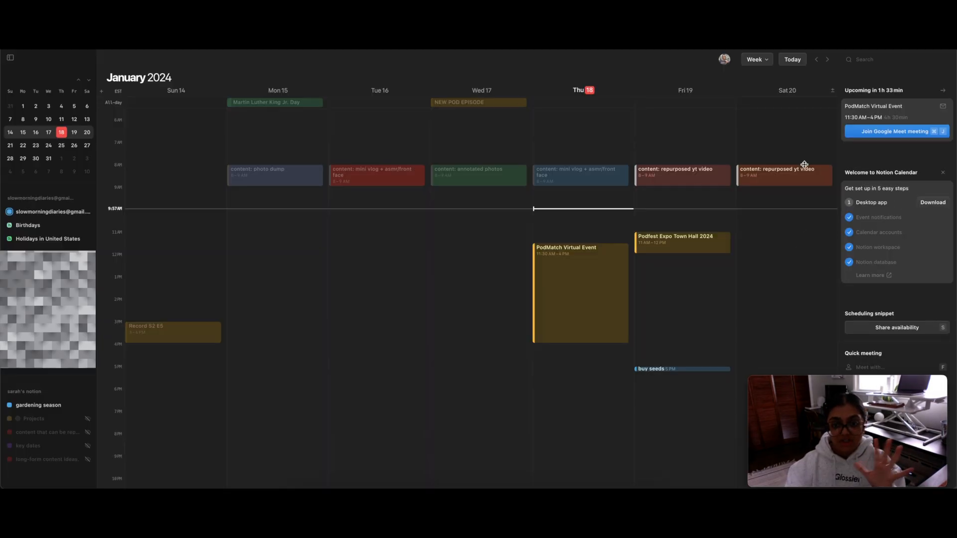
{"action": "mouse_move", "coordinate": [663, 339]}
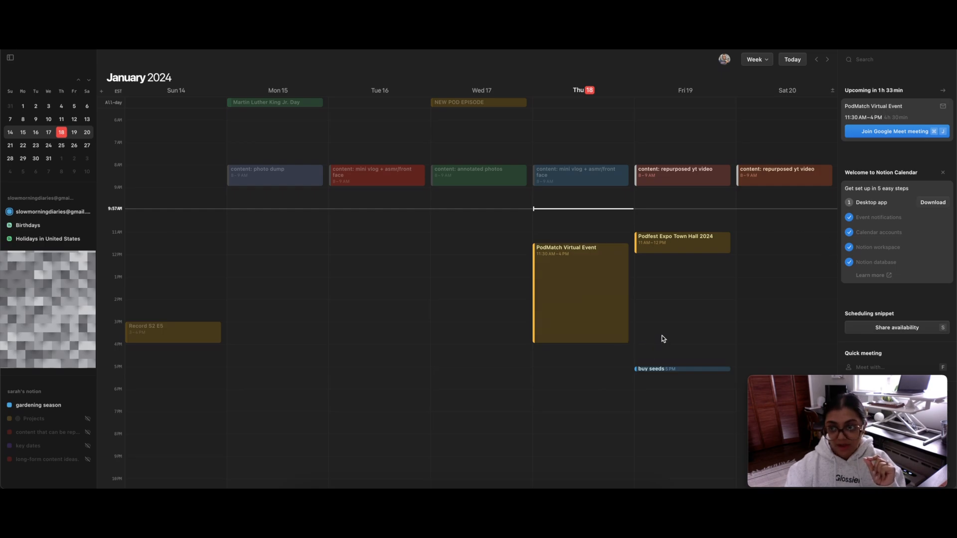
{"action": "mouse_move", "coordinate": [663, 377]}
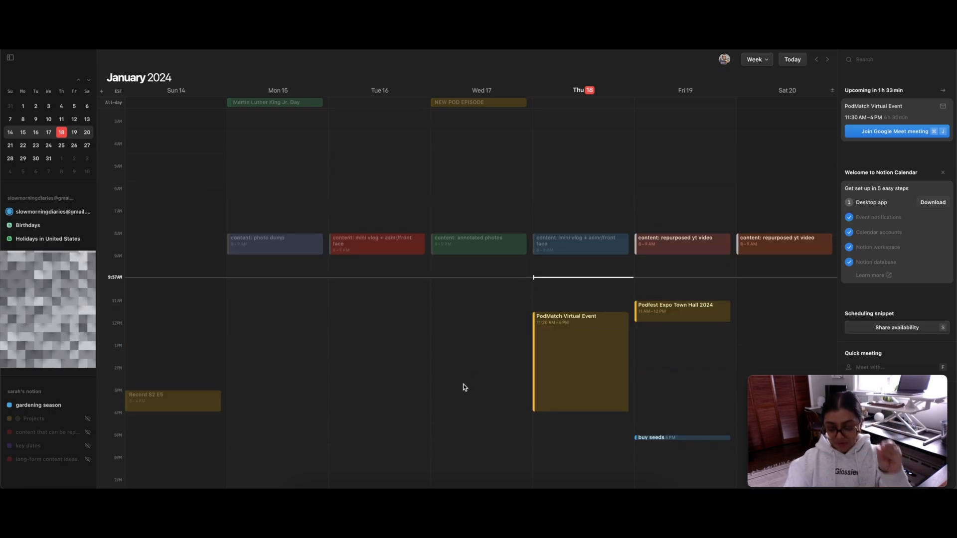
{"action": "mouse_move", "coordinate": [658, 450]}
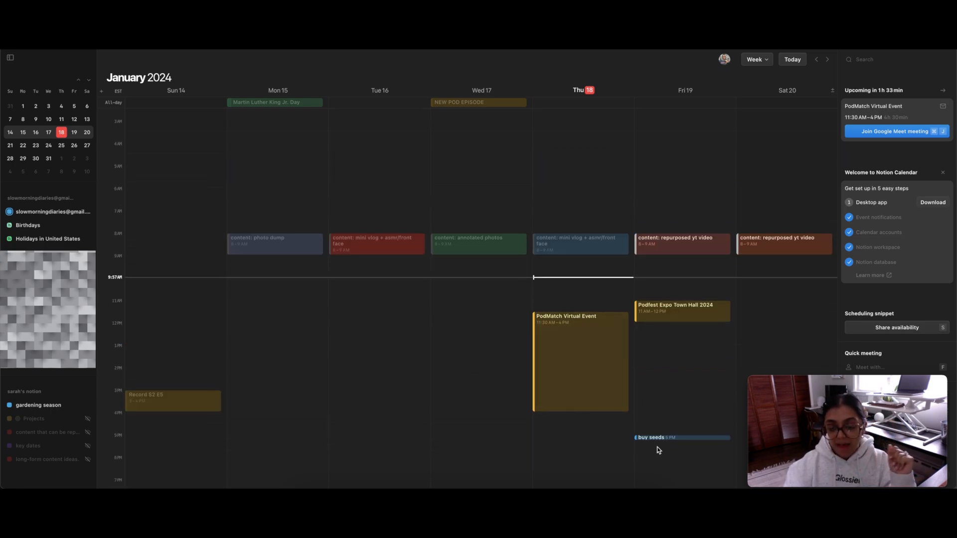
{"action": "scroll", "scroll_direction": "up", "scroll_amount": 3}
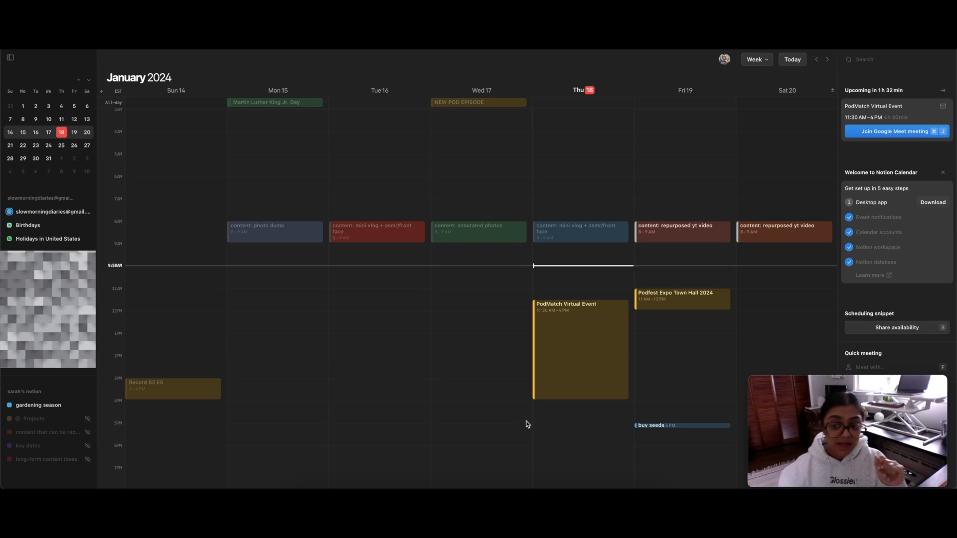
{"action": "mouse_move", "coordinate": [710, 410]}
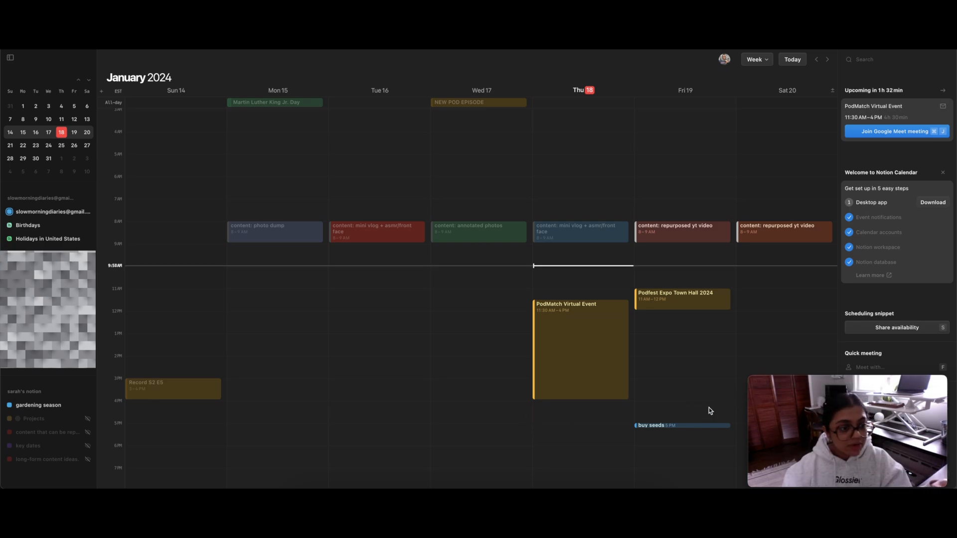
{"action": "mouse_move", "coordinate": [682, 395]}
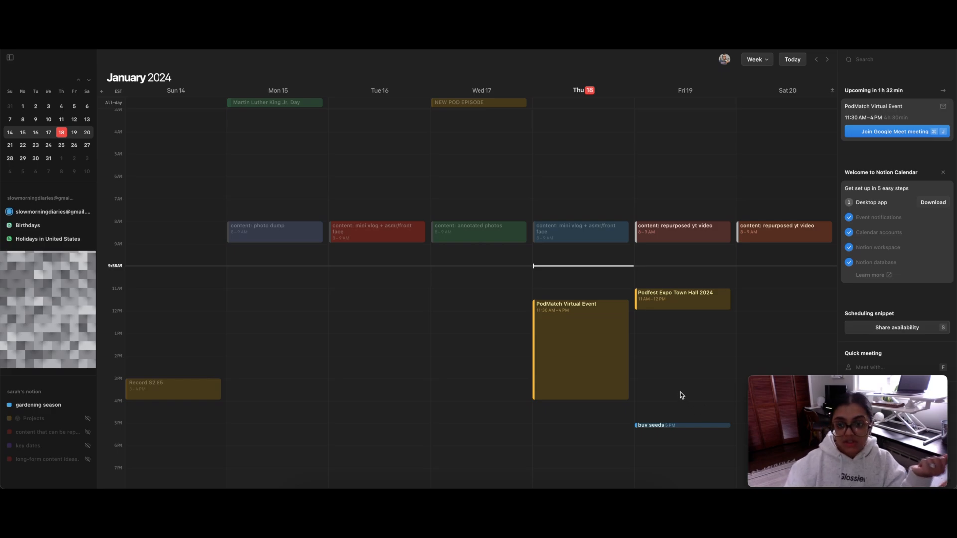
{"action": "mouse_move", "coordinate": [681, 379]}
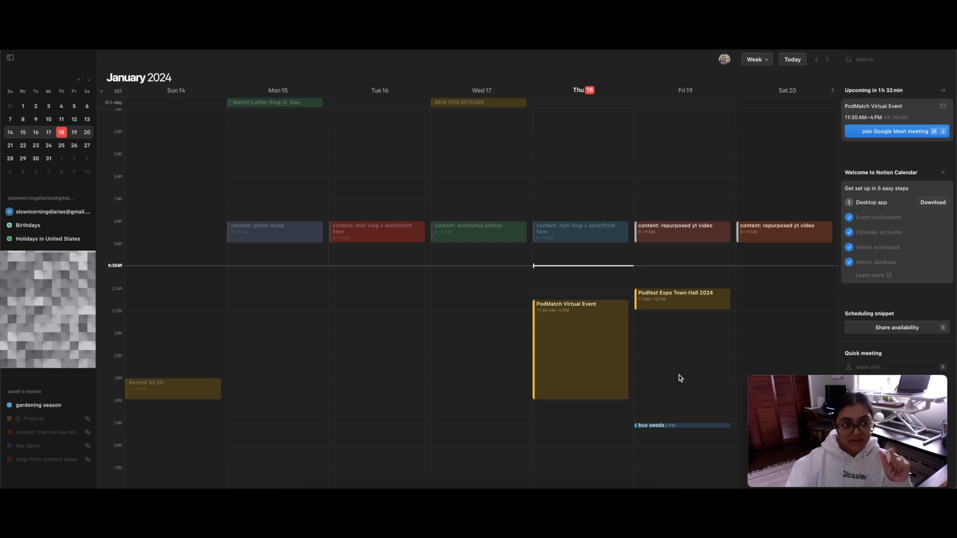
{"action": "mouse_move", "coordinate": [677, 373]}
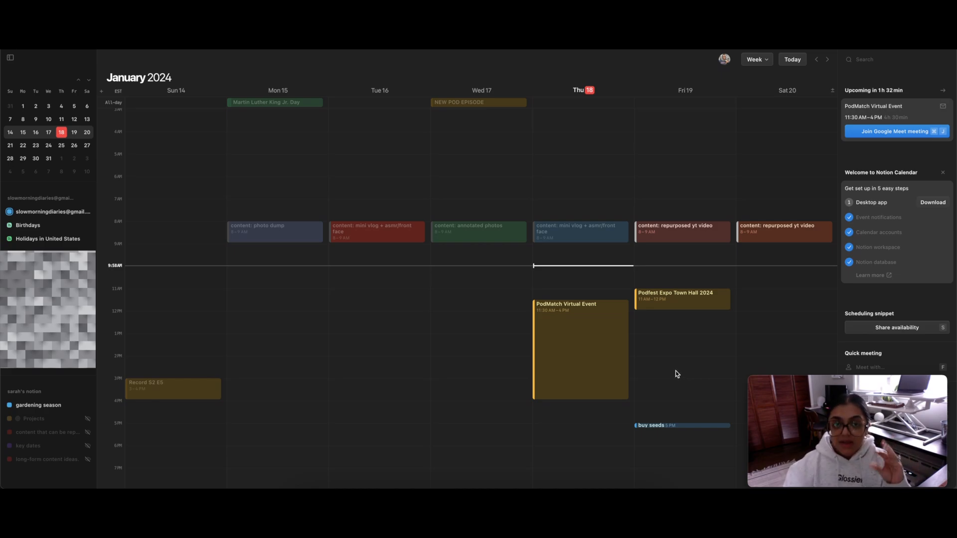
{"action": "mouse_move", "coordinate": [674, 376]}
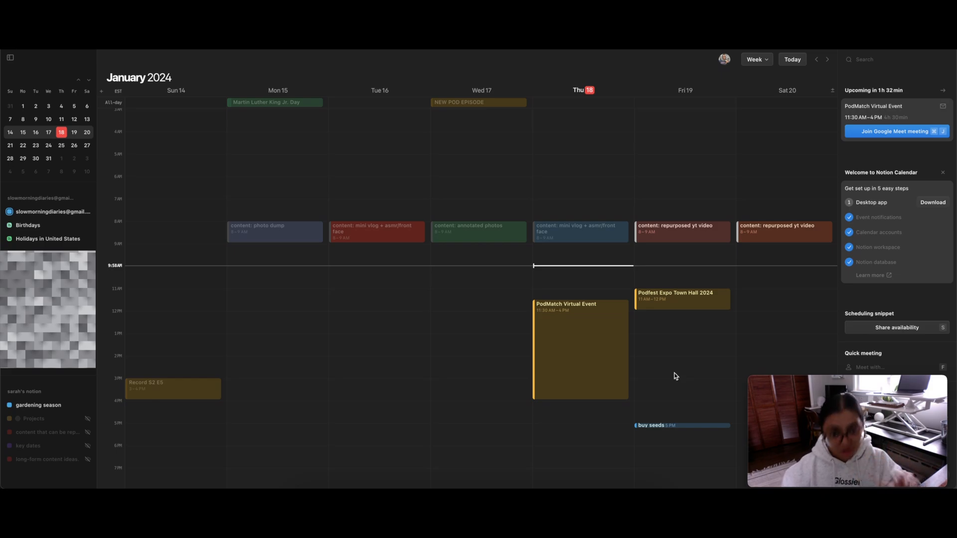